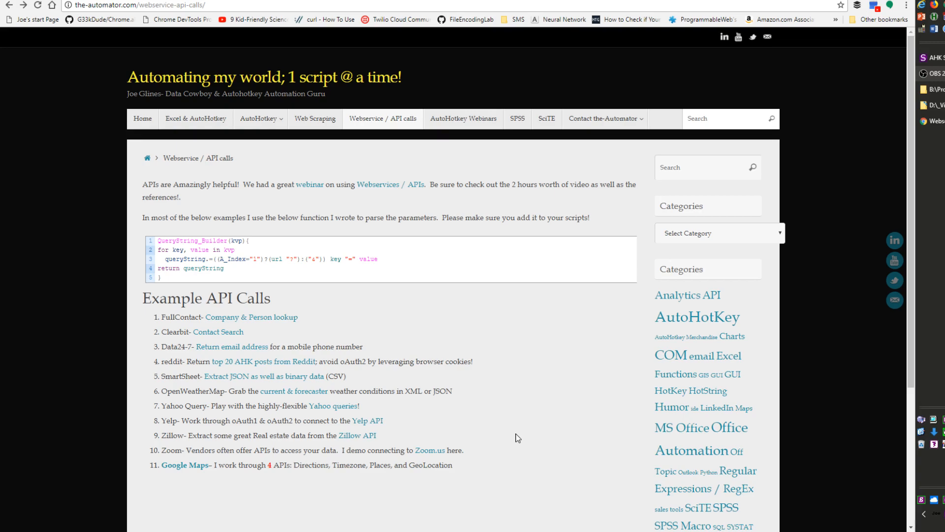
pyautogui.moveTo(506, 402)
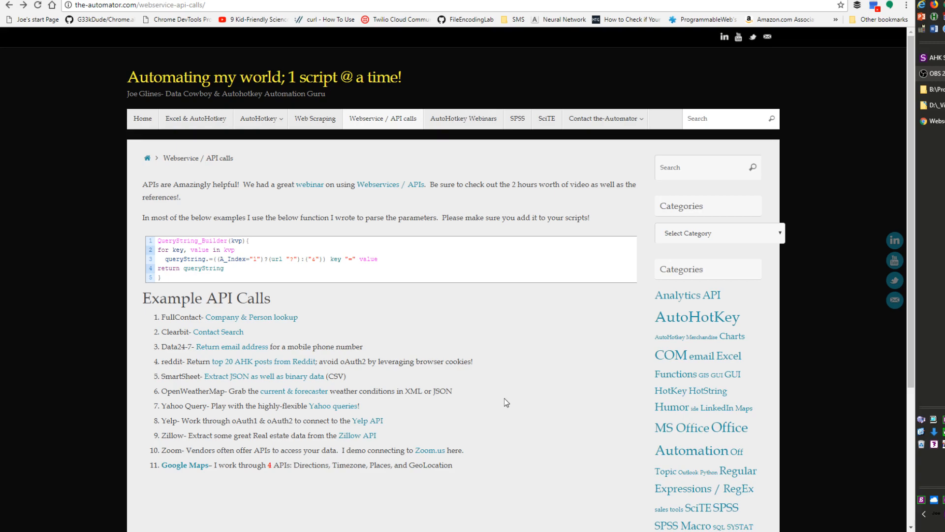
pyautogui.moveTo(506, 395)
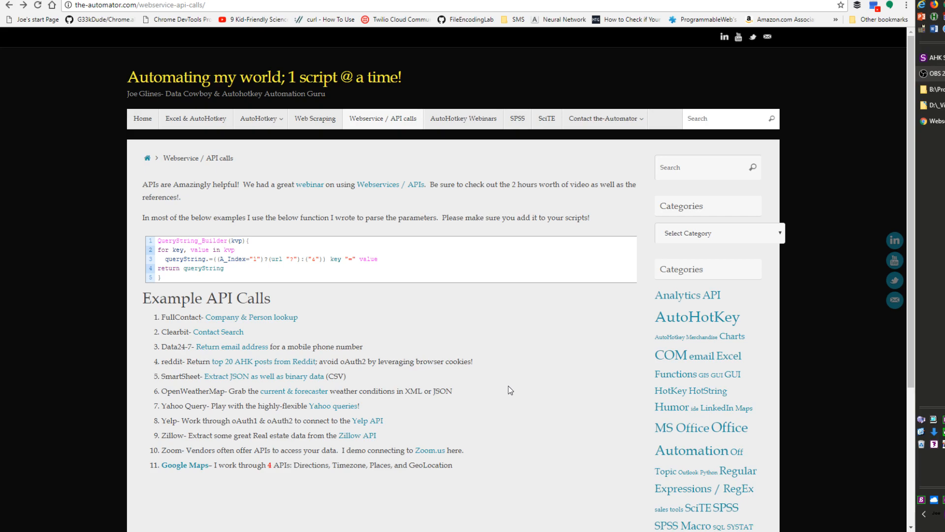
pyautogui.moveTo(515, 361)
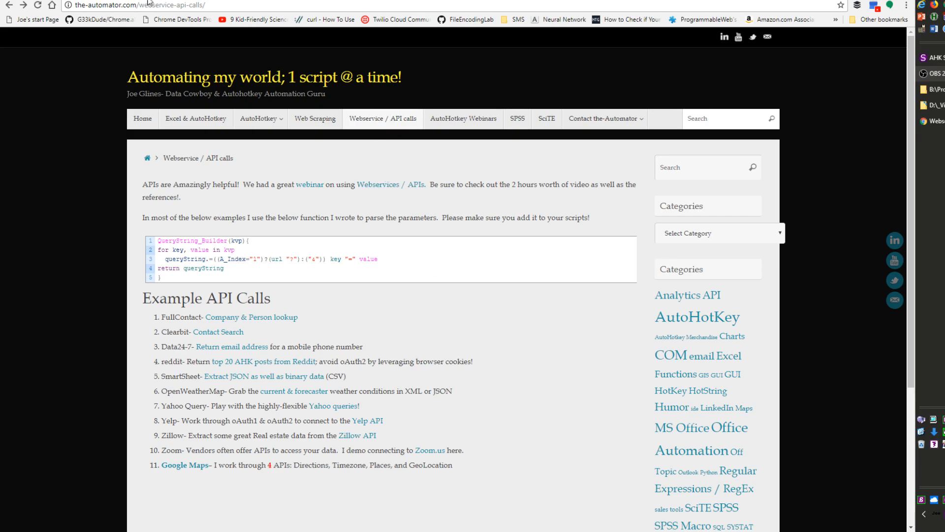
pyautogui.moveTo(383, 118)
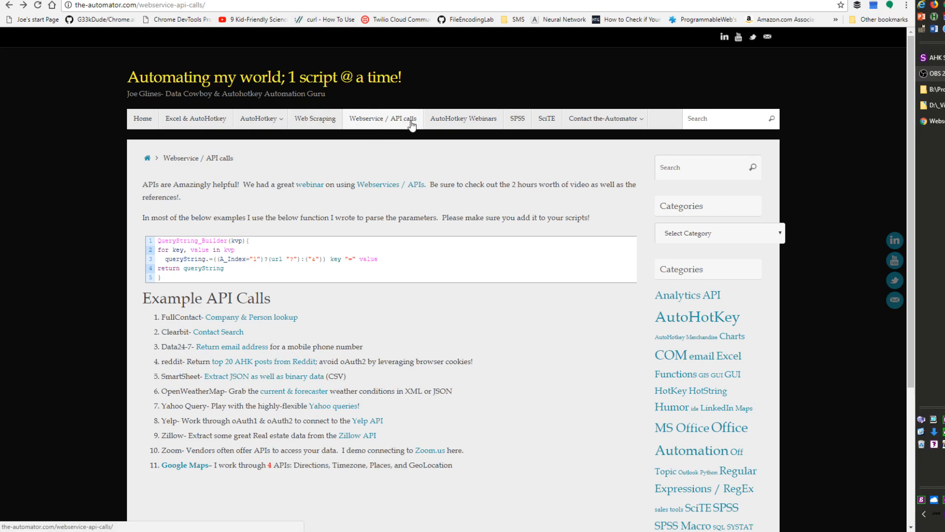
pyautogui.moveTo(195, 315)
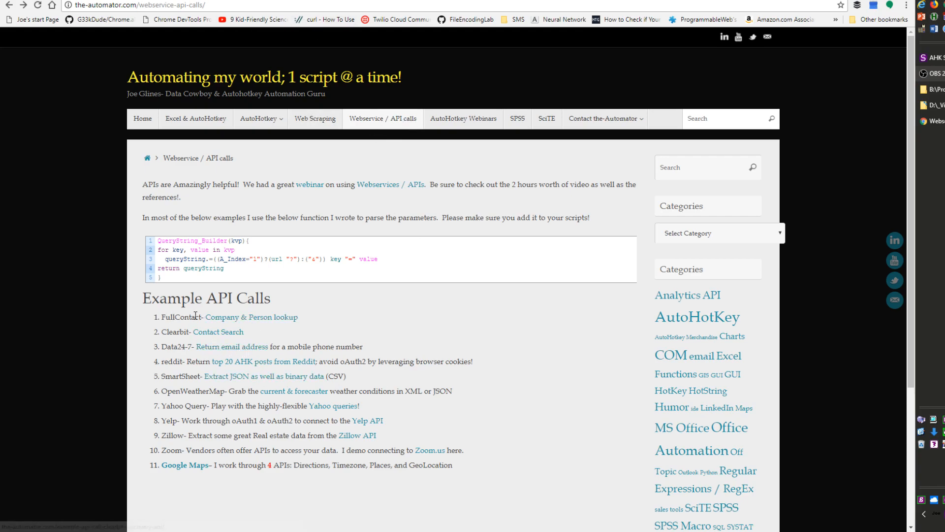
pyautogui.moveTo(184, 464)
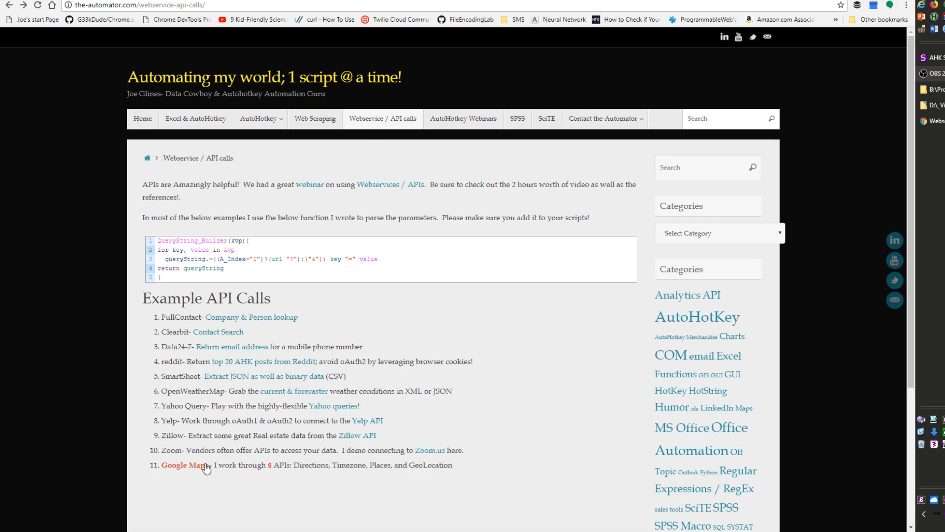
pyautogui.moveTo(261, 416)
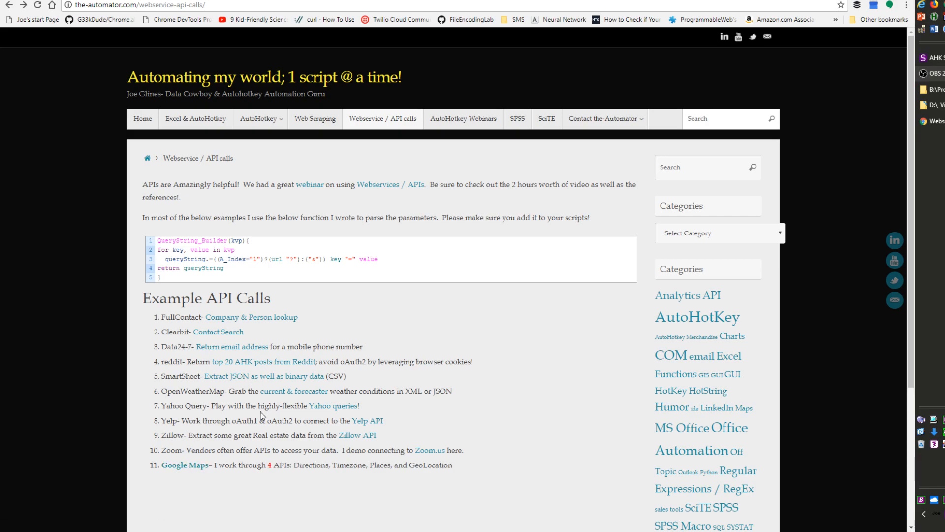
pyautogui.moveTo(414, 184)
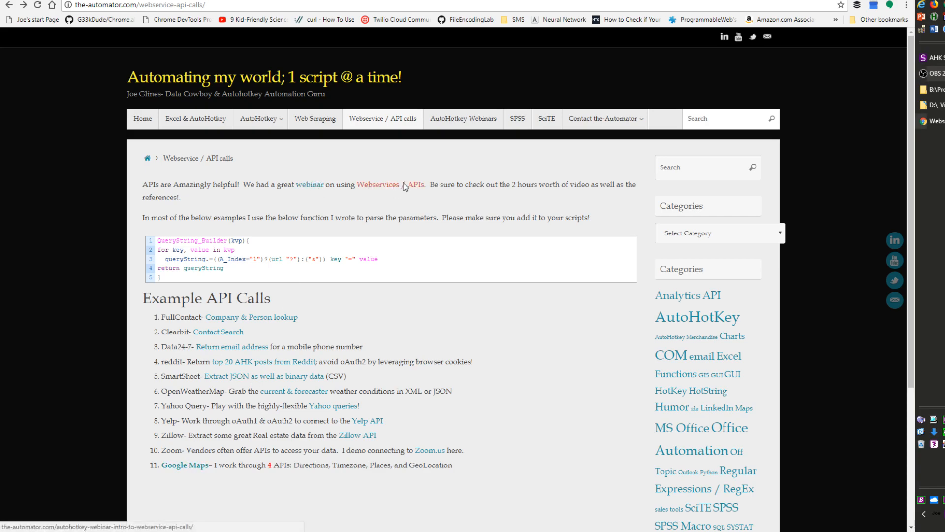
# Open the 'Intro to Webservice / API calls' webinar post and scroll through its content
pyautogui.click(309, 184)
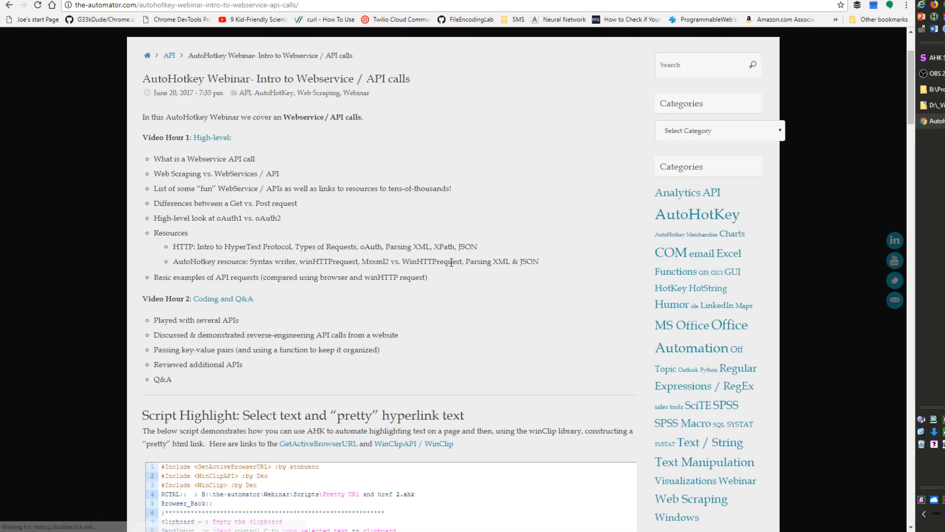
pyautogui.scroll(-3)
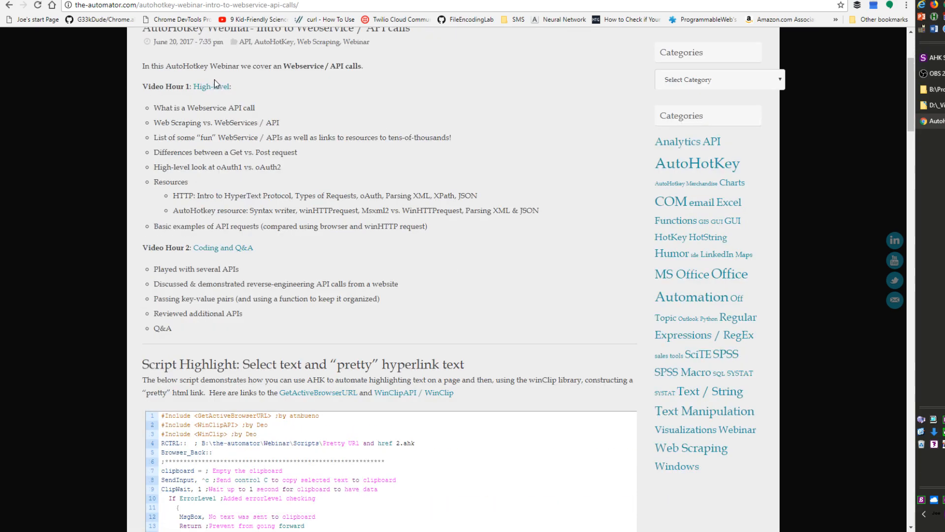
pyautogui.scroll(-3)
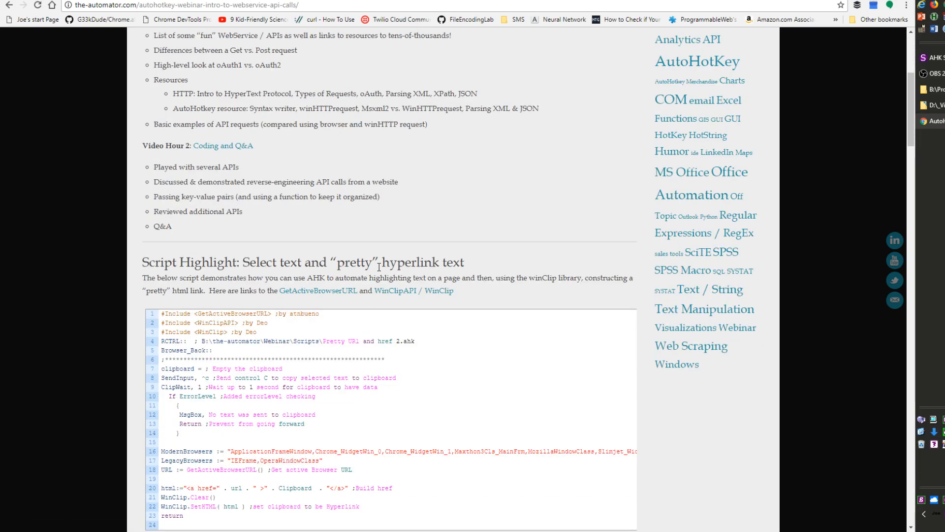
pyautogui.scroll(-3)
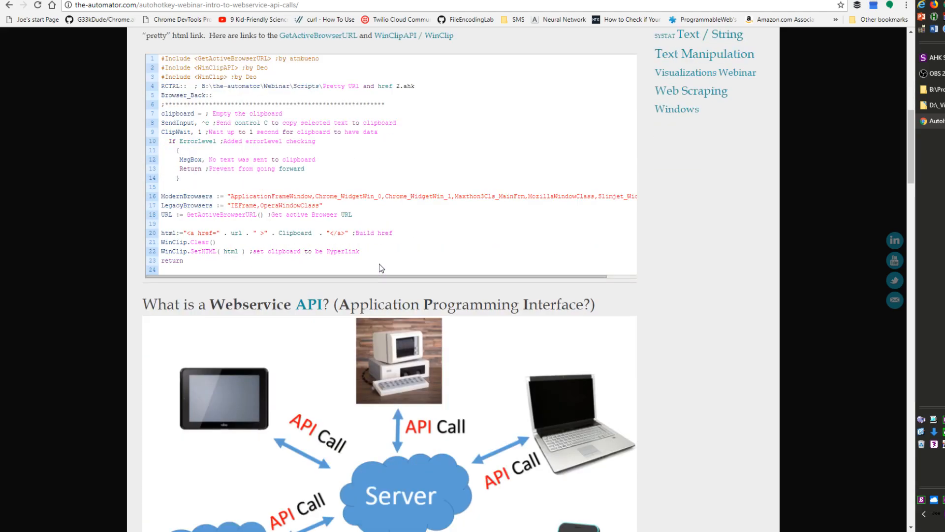
pyautogui.scroll(-3)
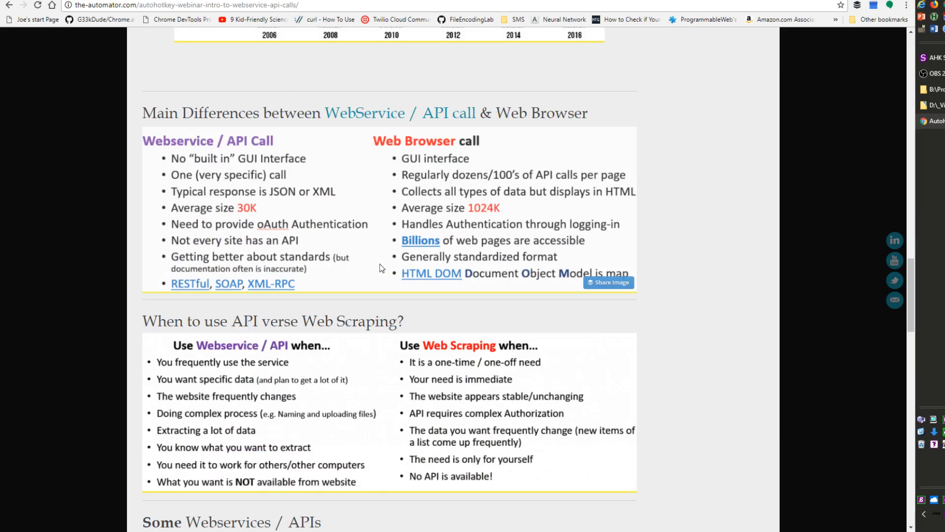
pyautogui.scroll(-3)
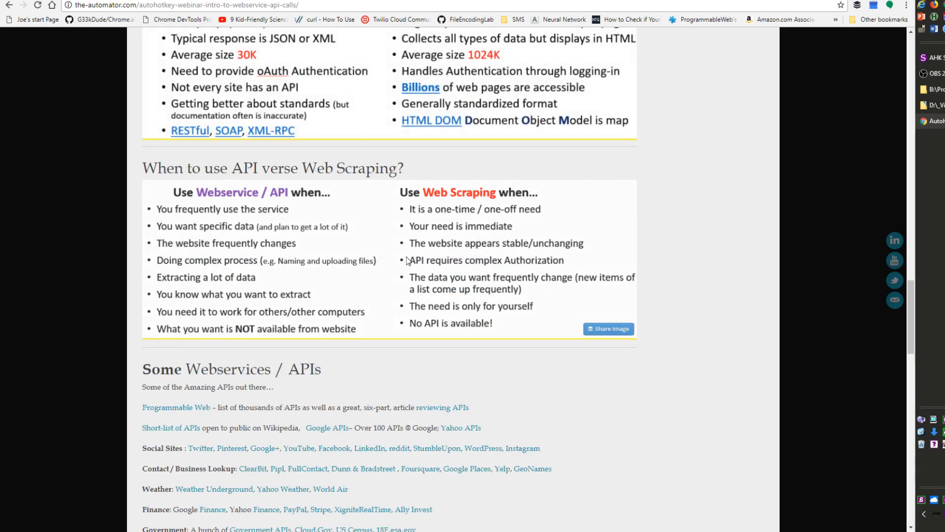
pyautogui.scroll(-3)
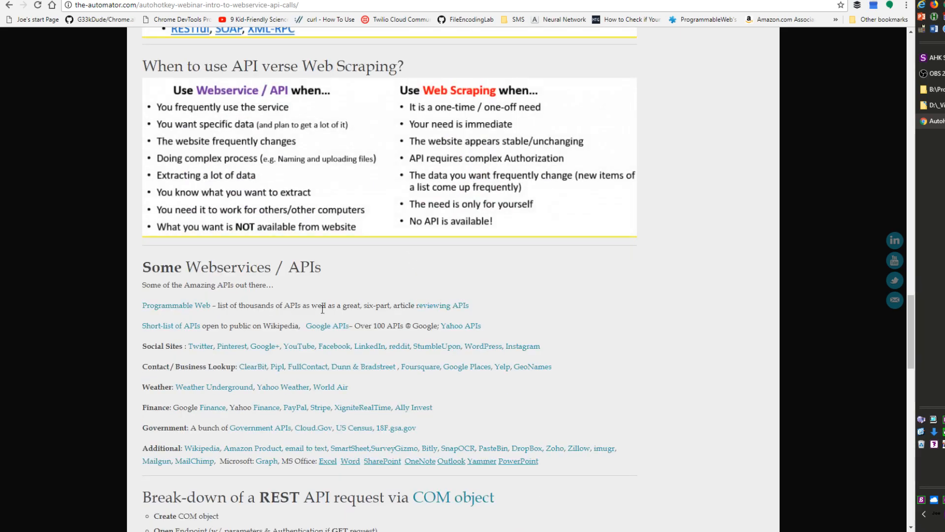
pyautogui.scroll(-3)
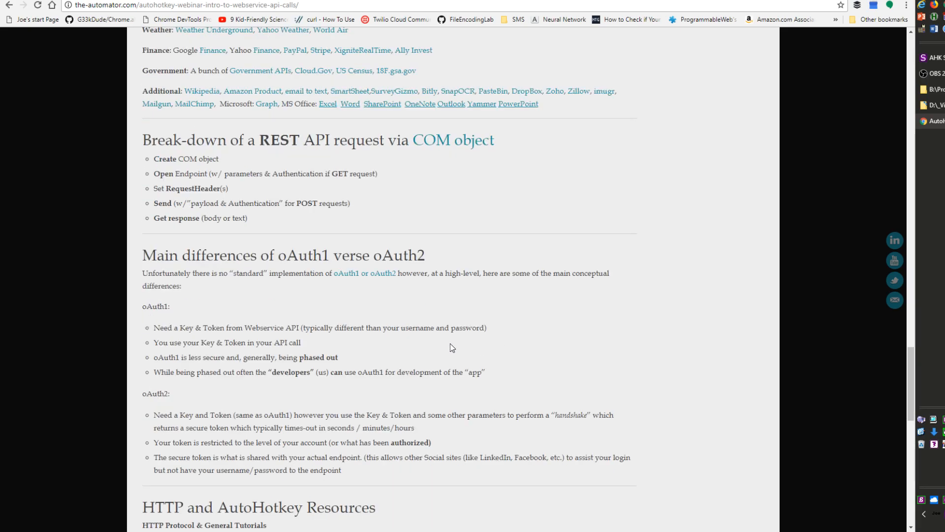
pyautogui.scroll(3)
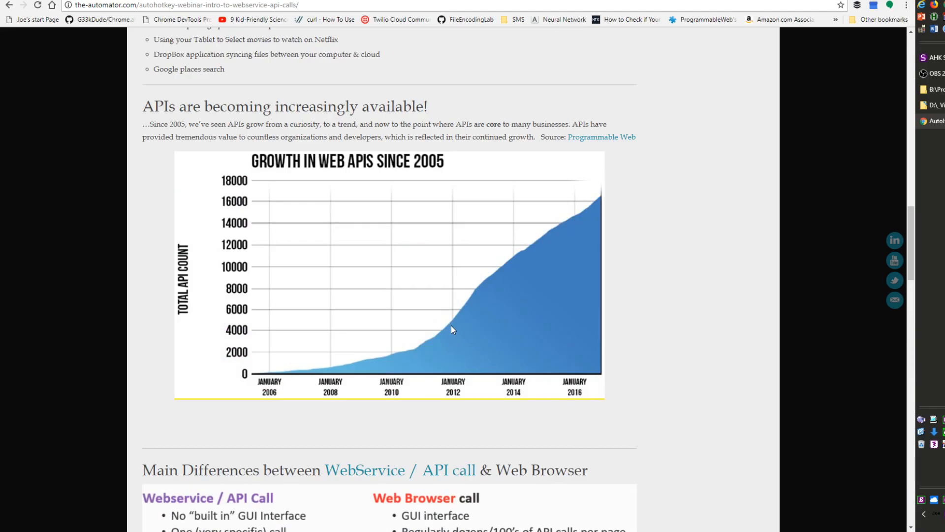
pyautogui.scroll(3)
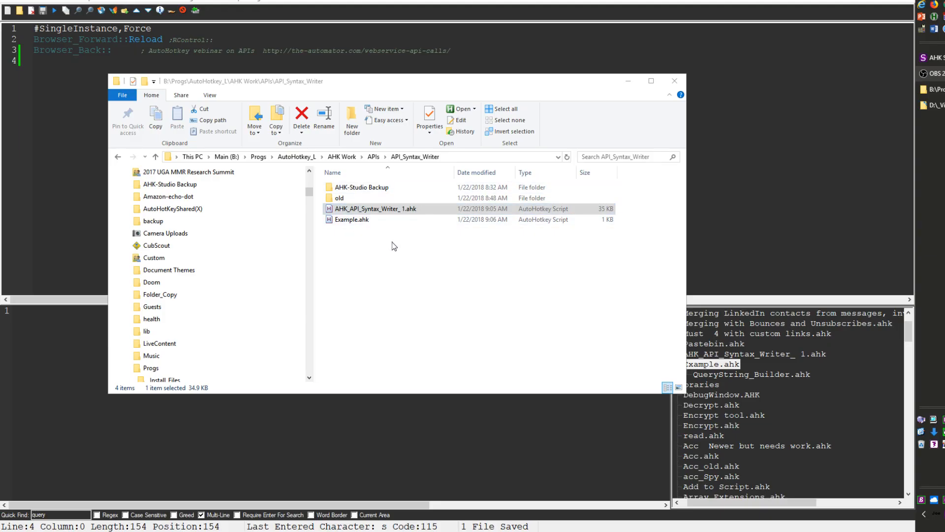
pyautogui.moveTo(397, 260)
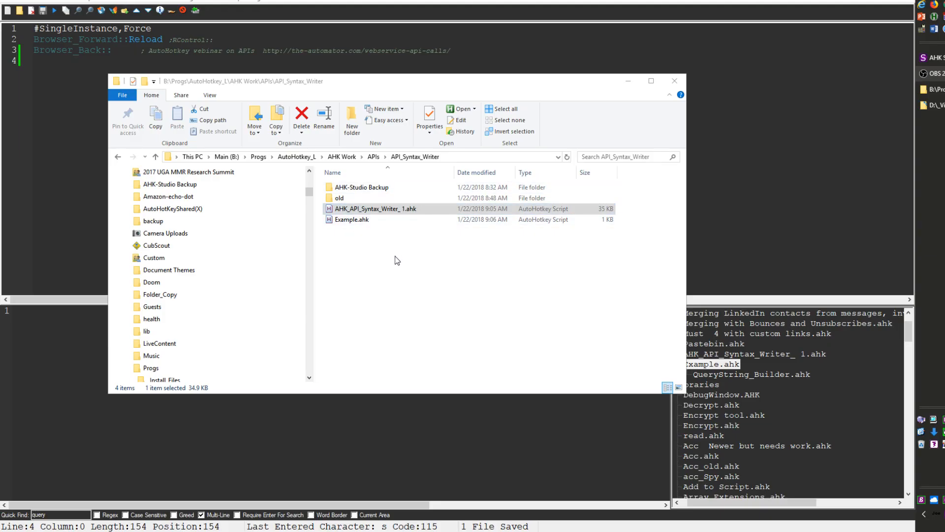
pyautogui.moveTo(592, 380)
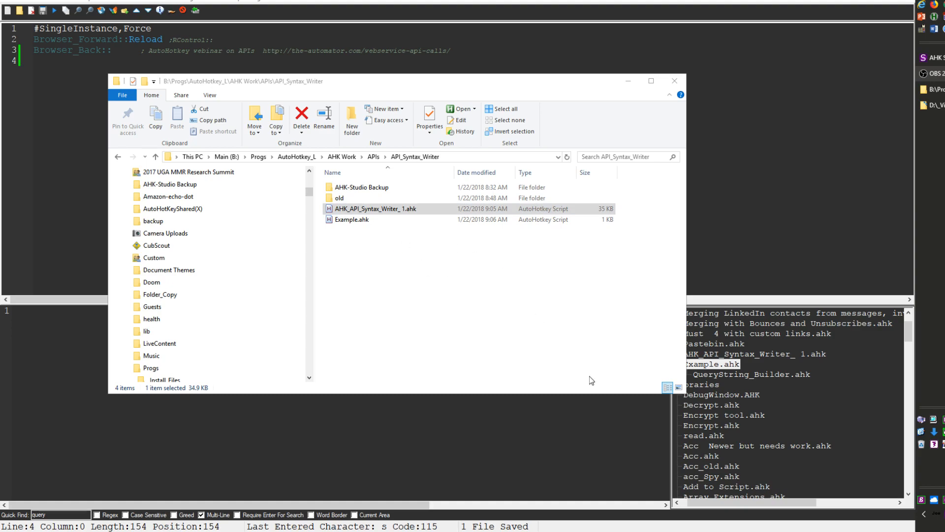
pyautogui.moveTo(488, 313)
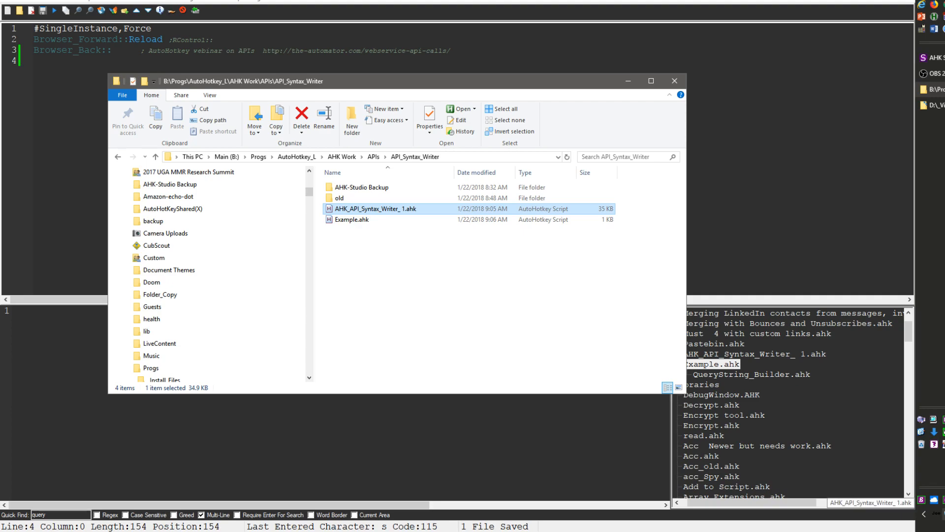
# Close the API_Syntax_Writer folder window, leaving only the script editor
pyautogui.click(674, 80)
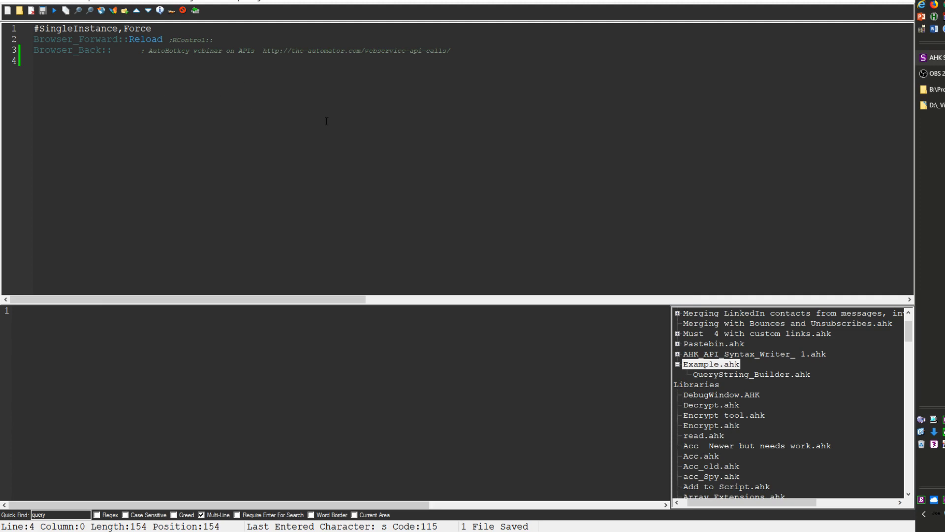
pyautogui.moveTo(261, 107)
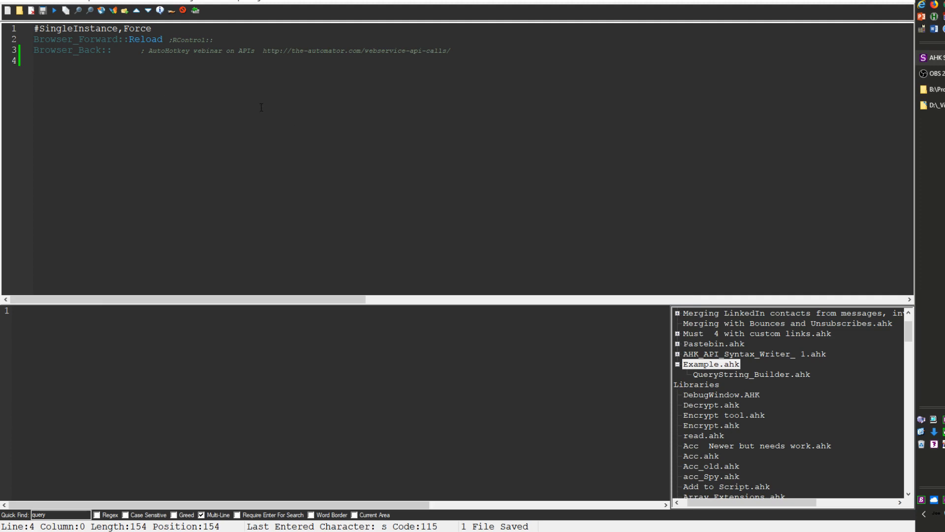
# From the syntax writer's Example API Calls, open the Wiki Request Methods reference page
pyautogui.rightClick(260, 108)
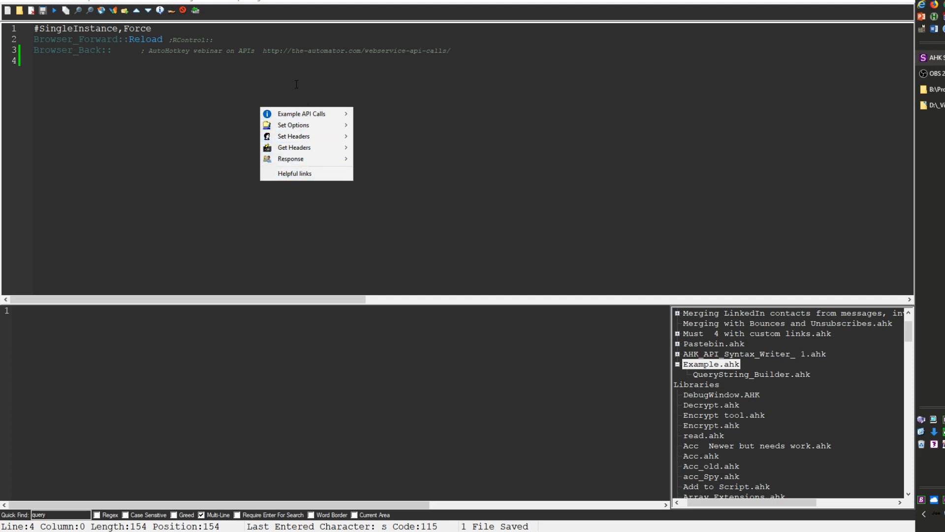
pyautogui.moveTo(319, 142)
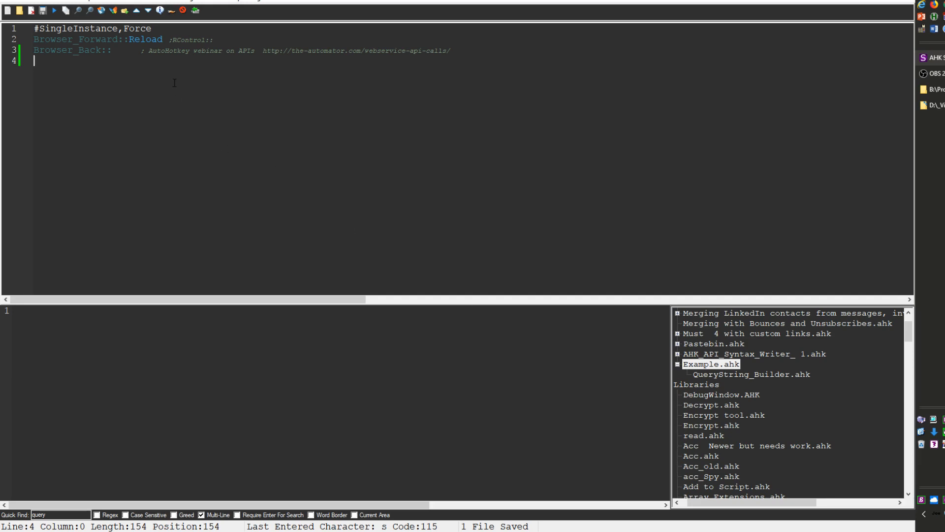
pyautogui.rightClick(175, 83)
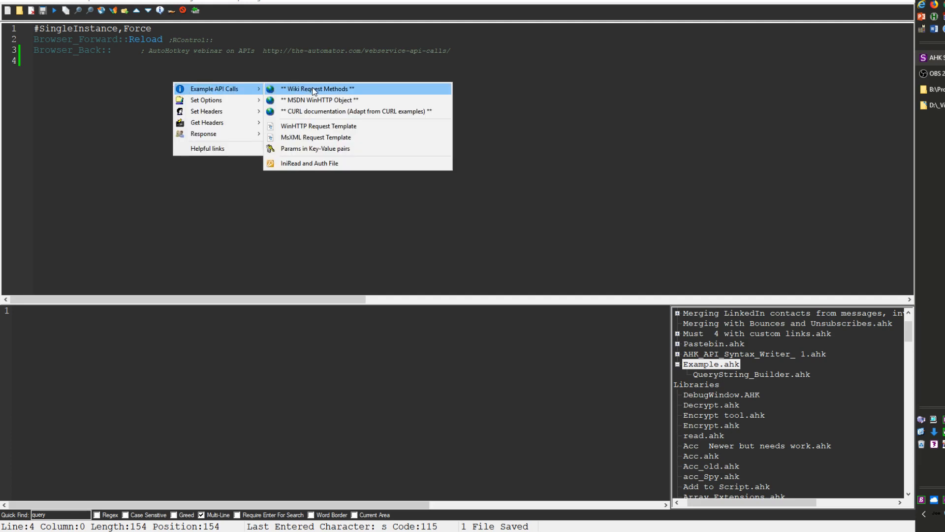
pyautogui.moveTo(319, 93)
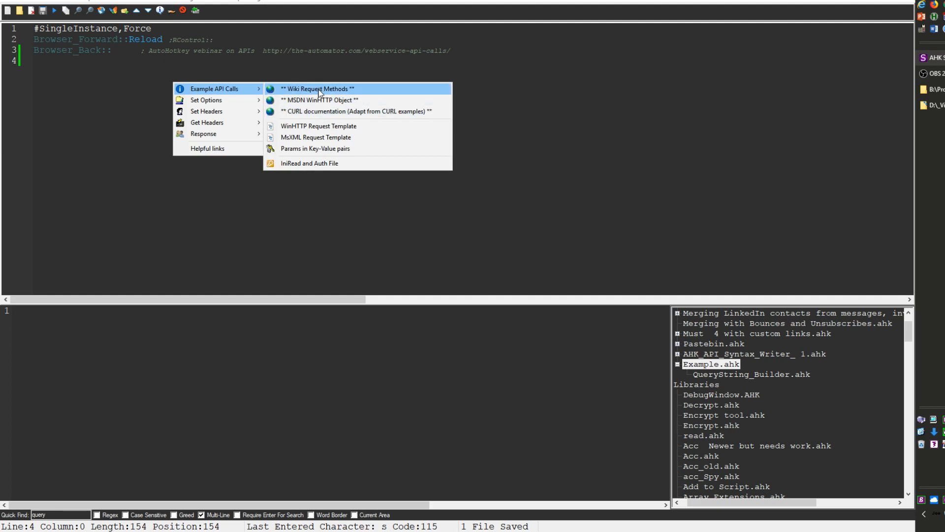
pyautogui.click(315, 89)
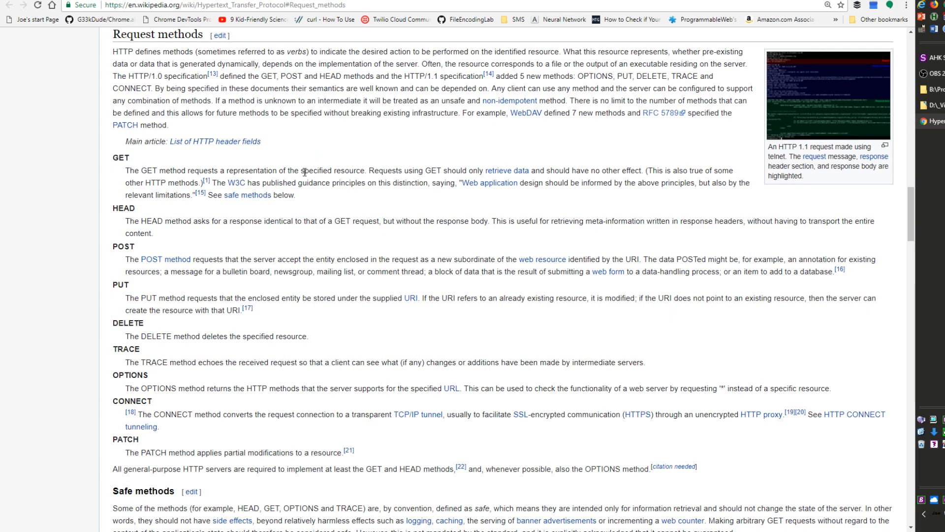
pyautogui.moveTo(158, 194)
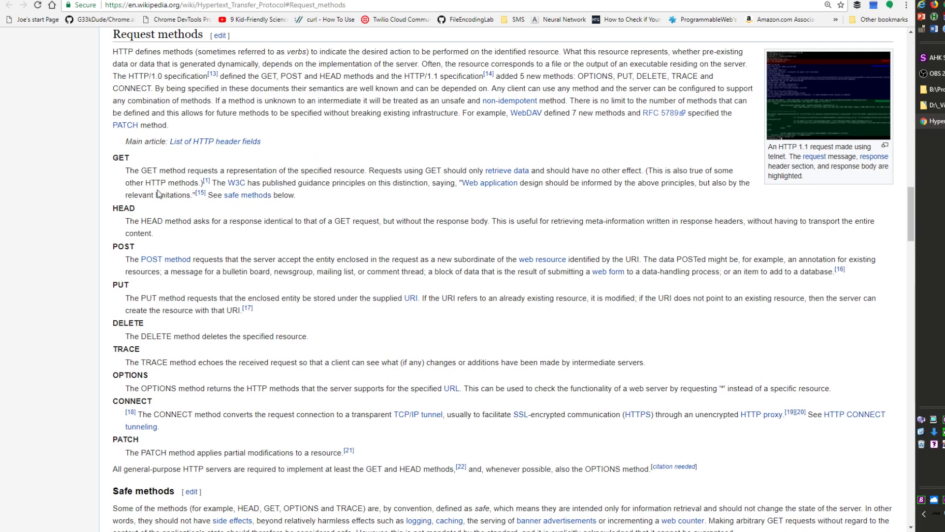
pyautogui.moveTo(193, 232)
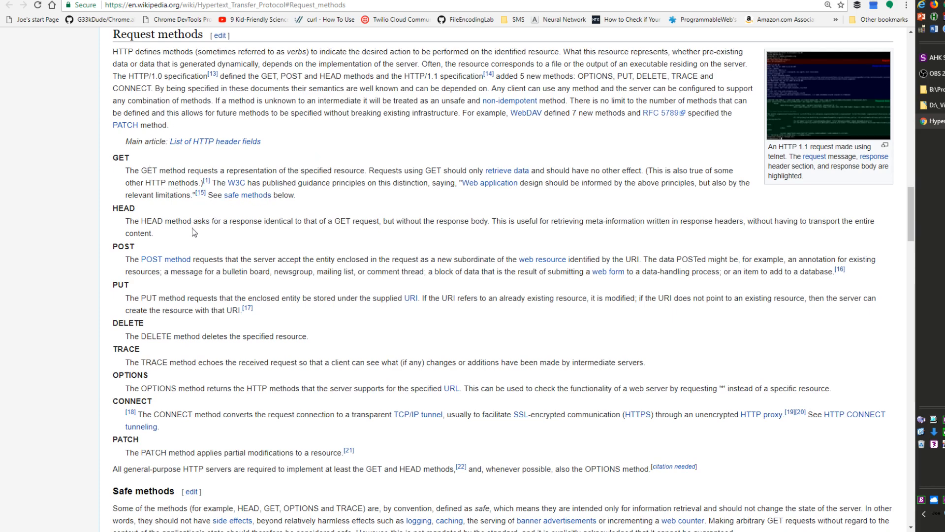
pyautogui.moveTo(207, 254)
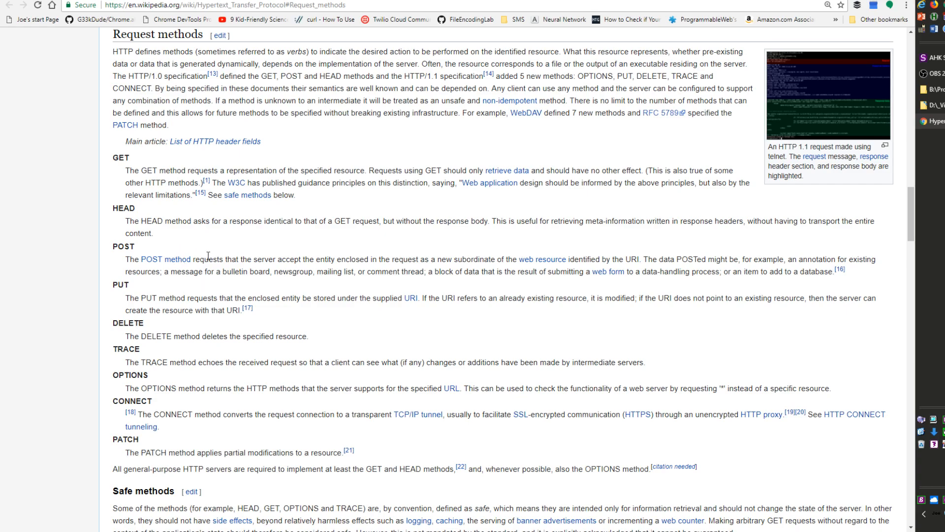
# Scroll through the HTTP request methods and the WinHttpRequest methods table
pyautogui.scroll(3)
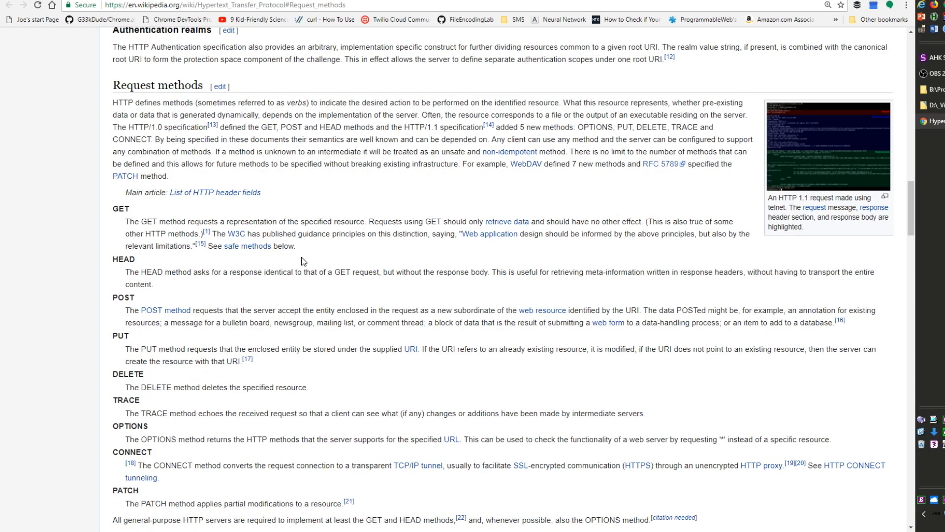
pyautogui.scroll(-3)
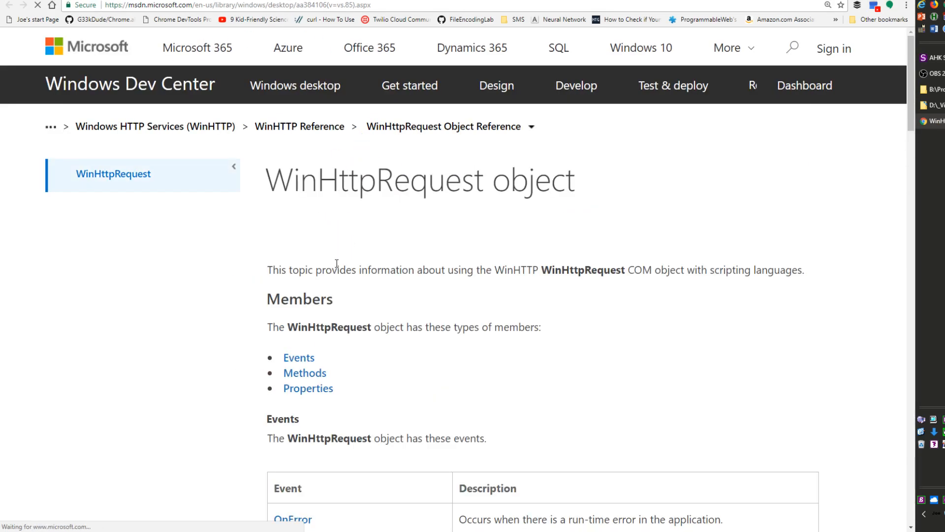
pyautogui.scroll(-3)
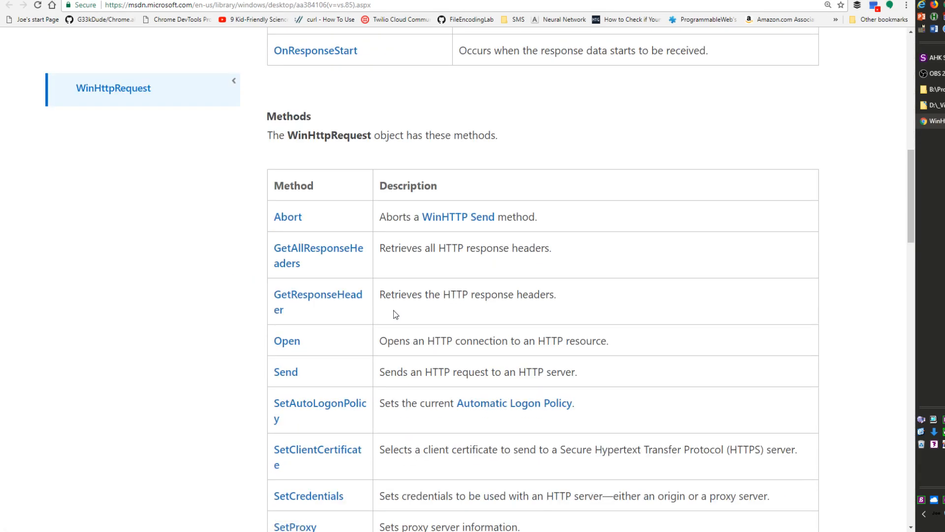
pyautogui.scroll(3)
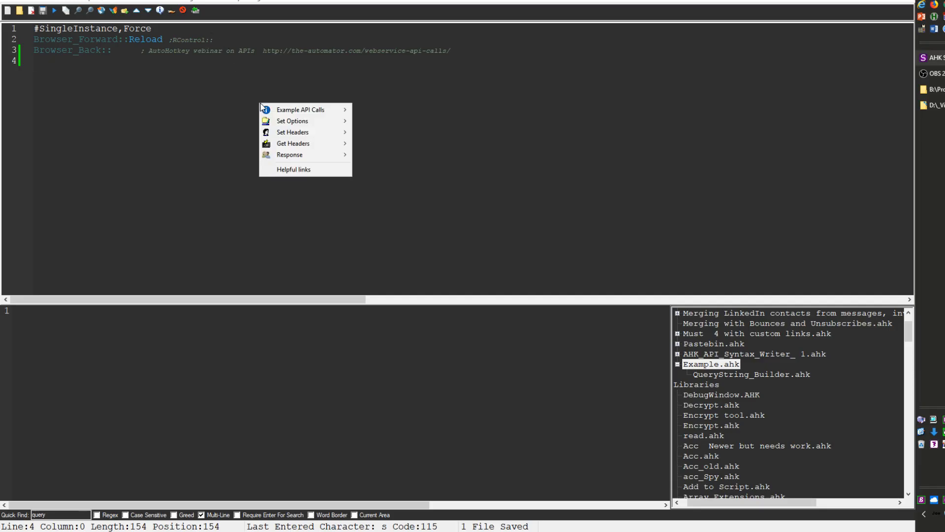
pyautogui.moveTo(300, 110)
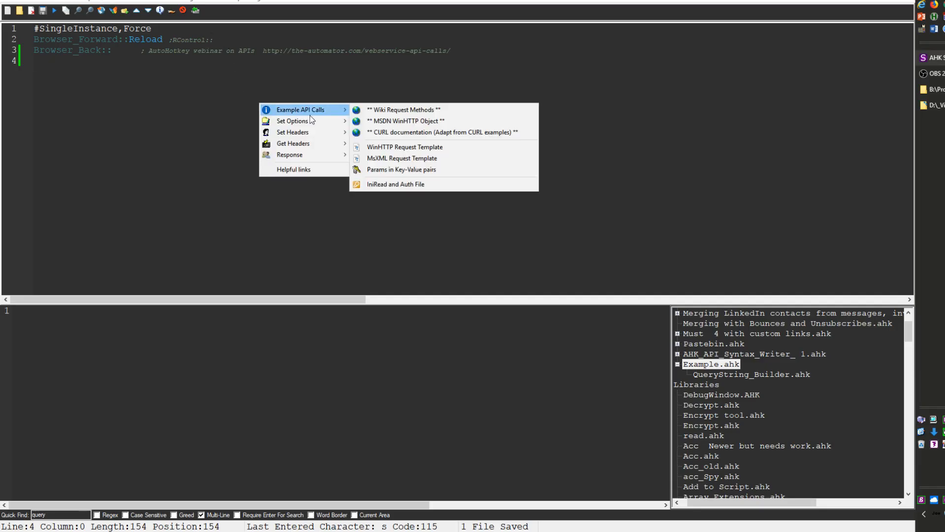
pyautogui.moveTo(404, 147)
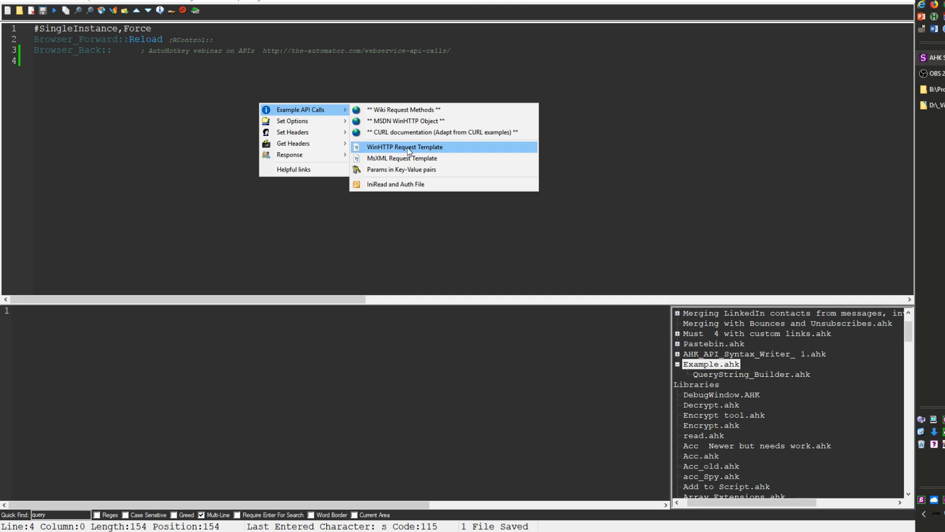
pyautogui.moveTo(402, 157)
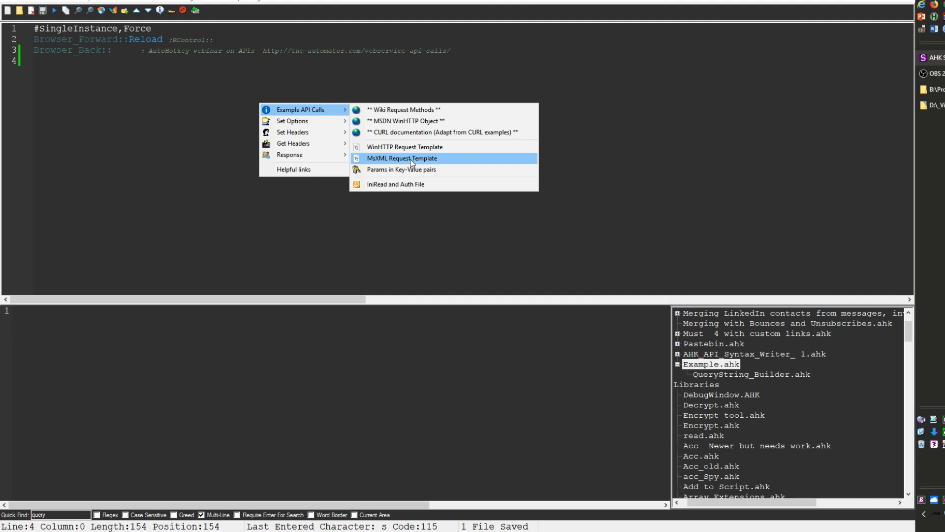
pyautogui.moveTo(405, 132)
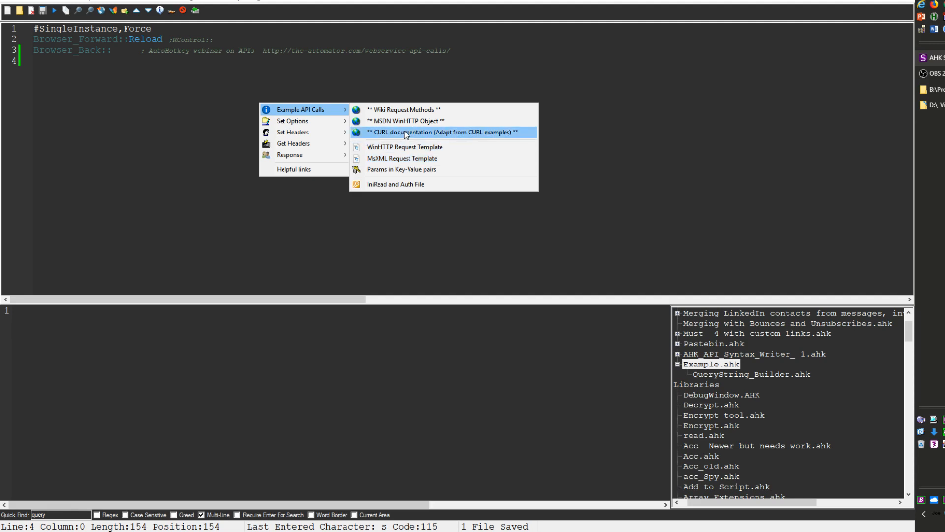
pyautogui.moveTo(419, 138)
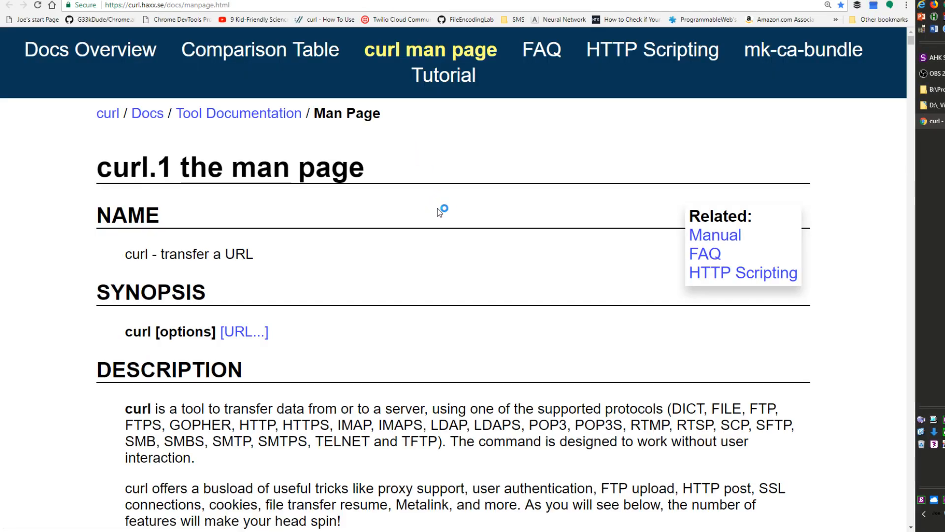
# Scroll the curl man page past URL and Progress Meter into the Options list
pyautogui.scroll(-3)
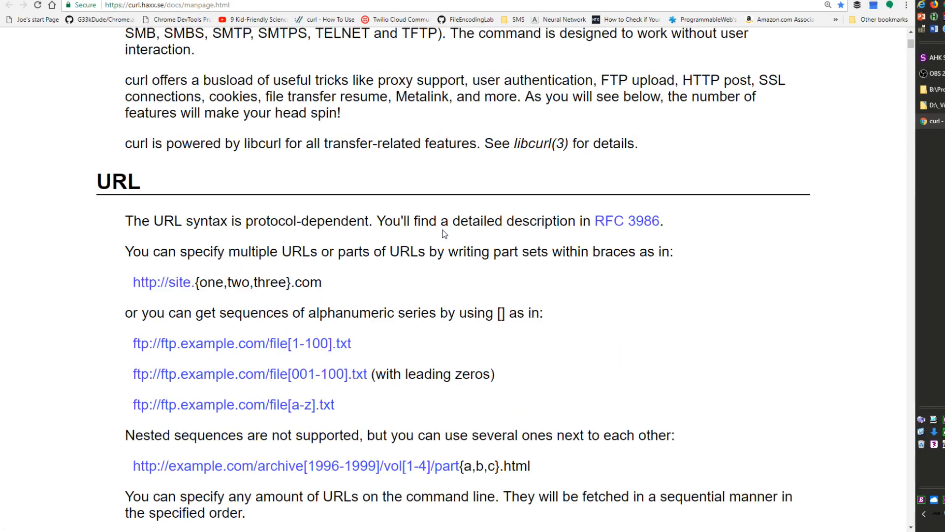
pyautogui.scroll(-3)
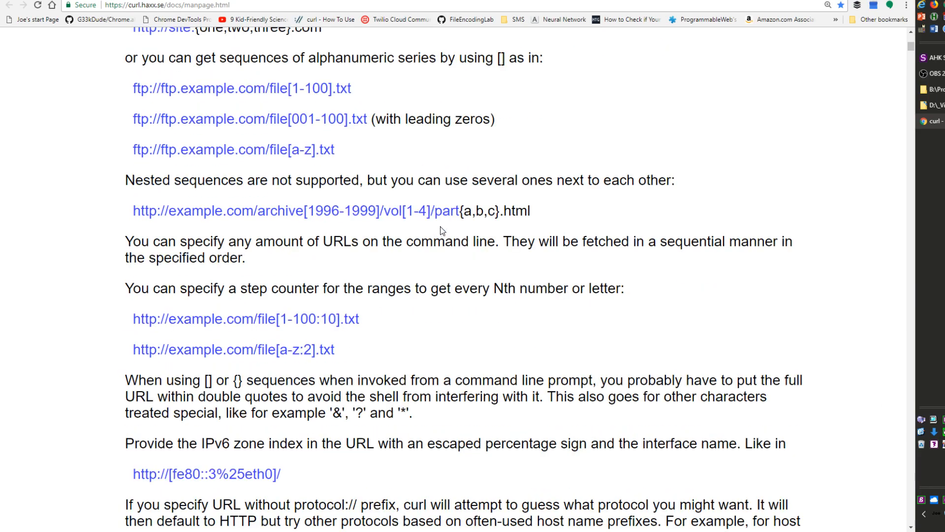
pyautogui.scroll(-3)
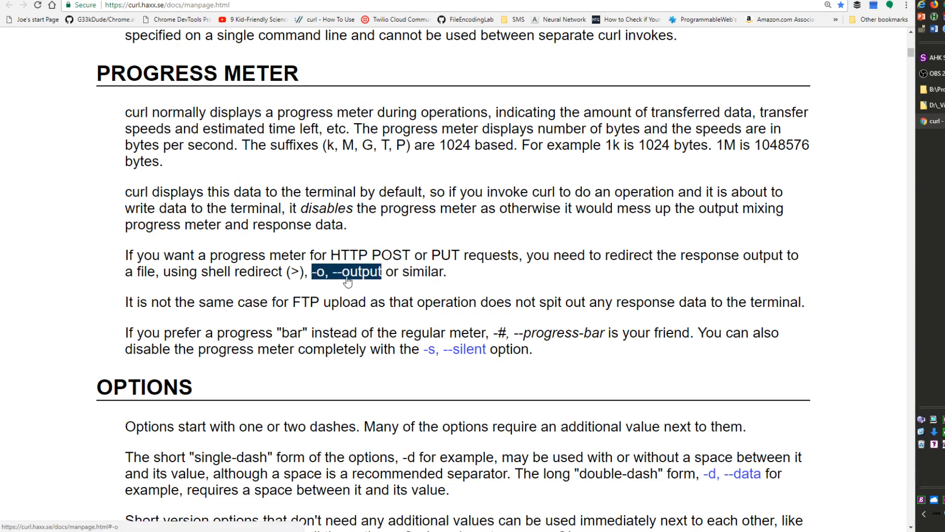
pyautogui.click(524, 271)
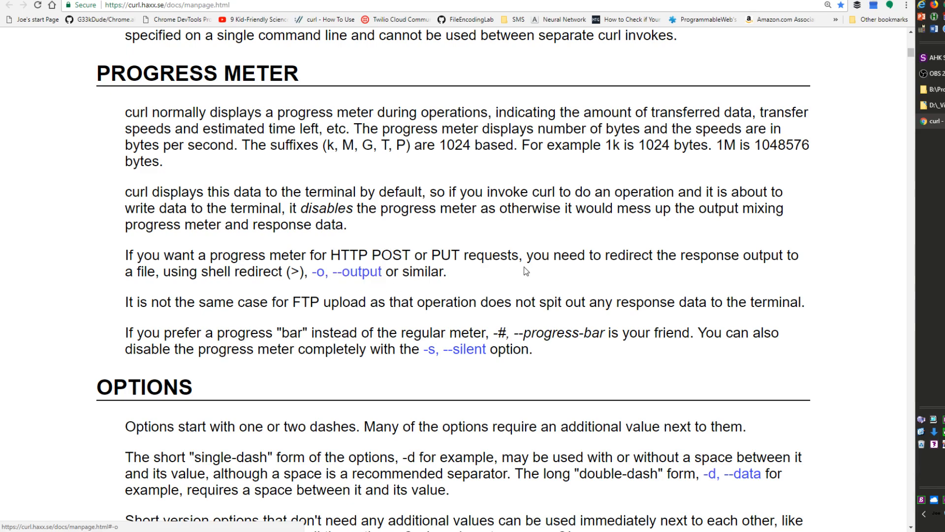
pyautogui.scroll(-3)
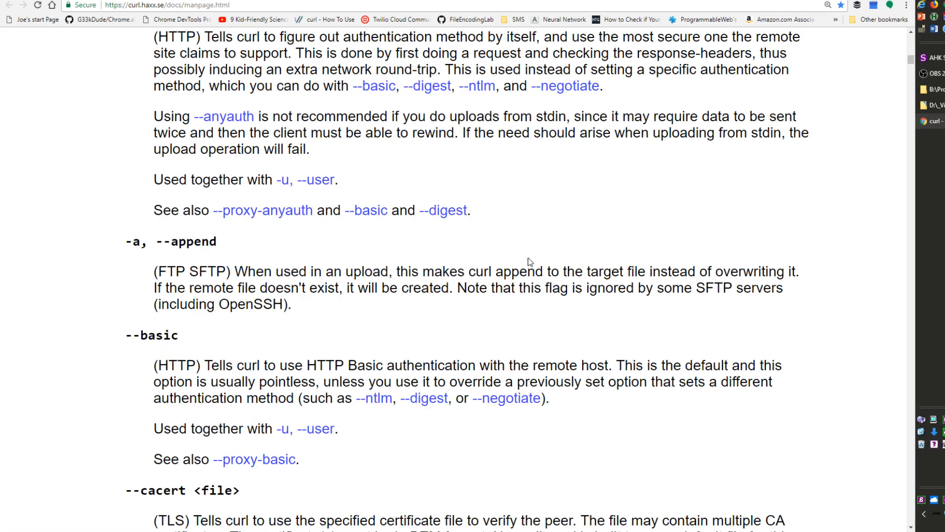
pyautogui.scroll(-3)
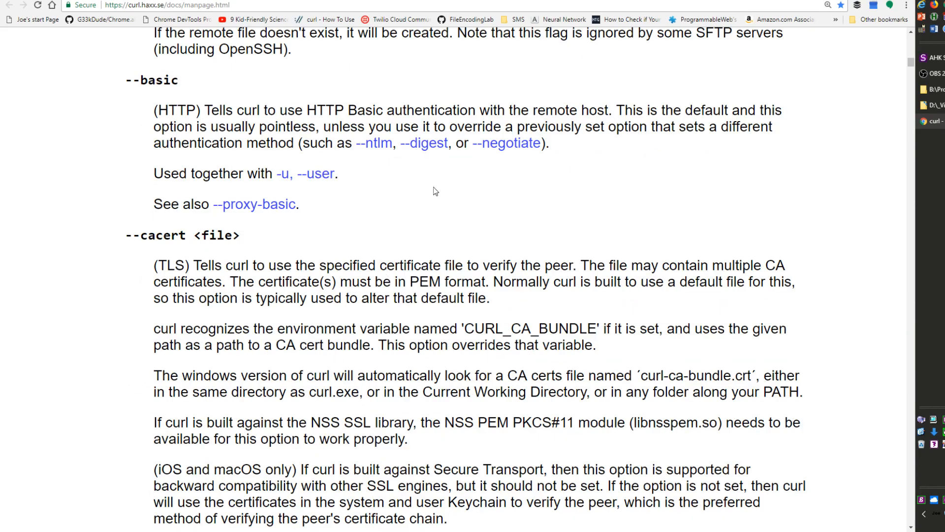
# Insert the WinHTTP Request Template querying DuckDuckGo and review the inserted code
pyautogui.rightClick(433, 191)
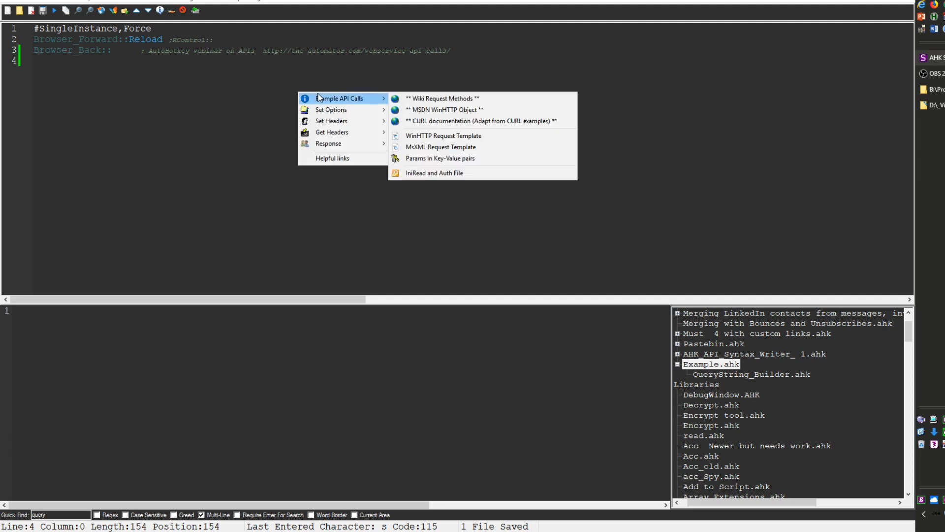
pyautogui.moveTo(457, 121)
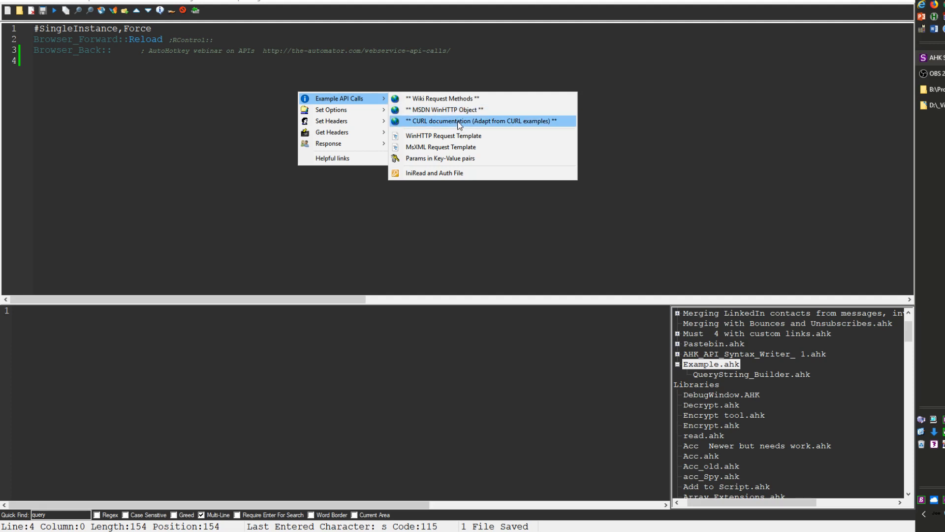
pyautogui.moveTo(462, 136)
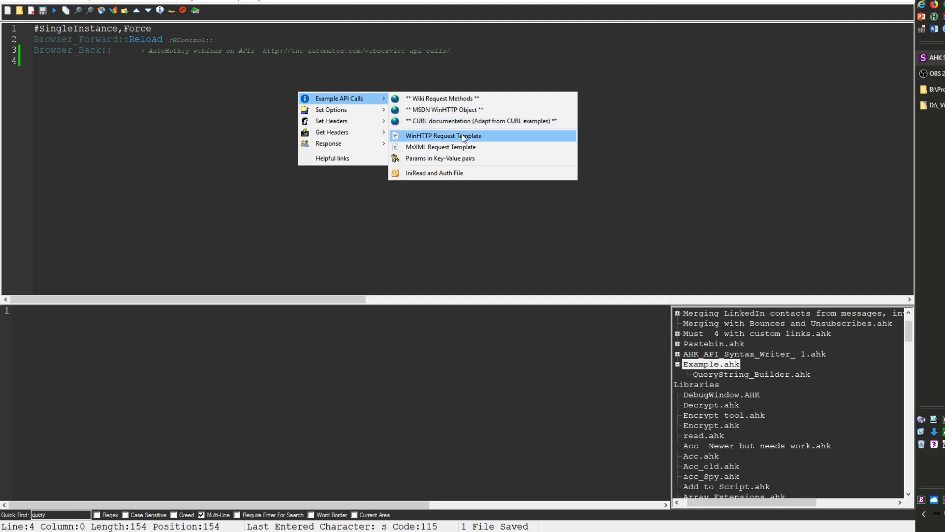
pyautogui.click(444, 136)
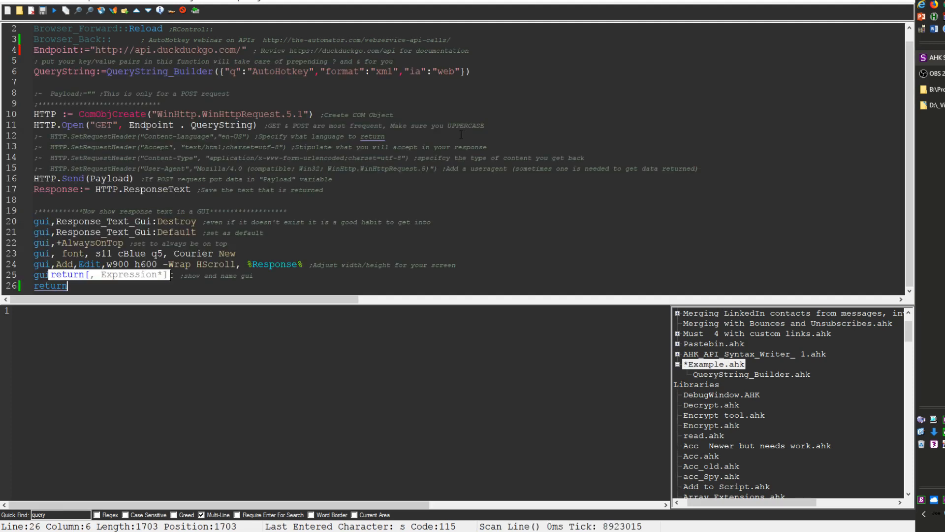
pyautogui.scroll(3)
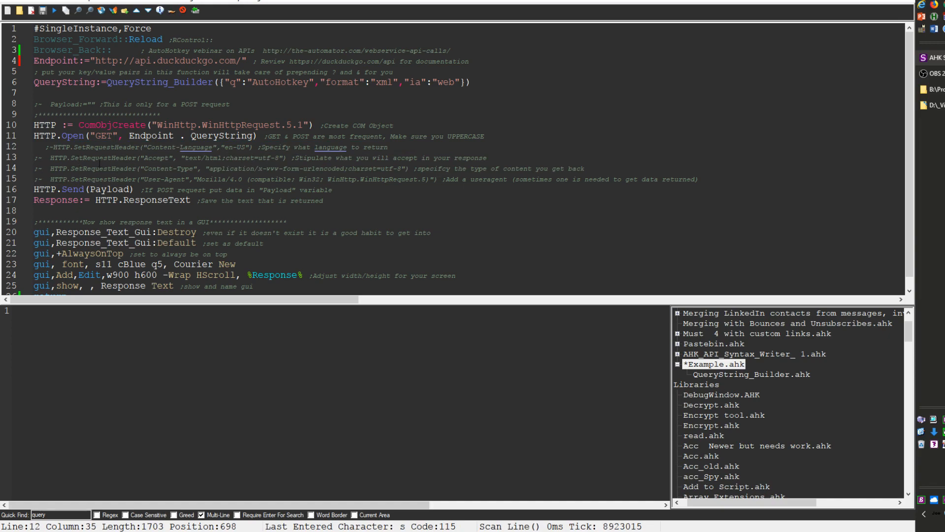
pyautogui.scroll(-3)
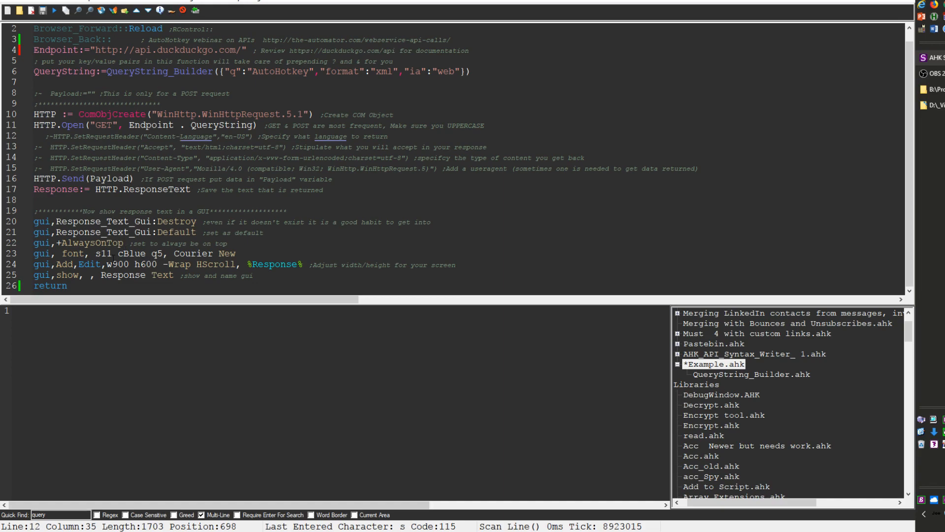
pyautogui.scroll(3)
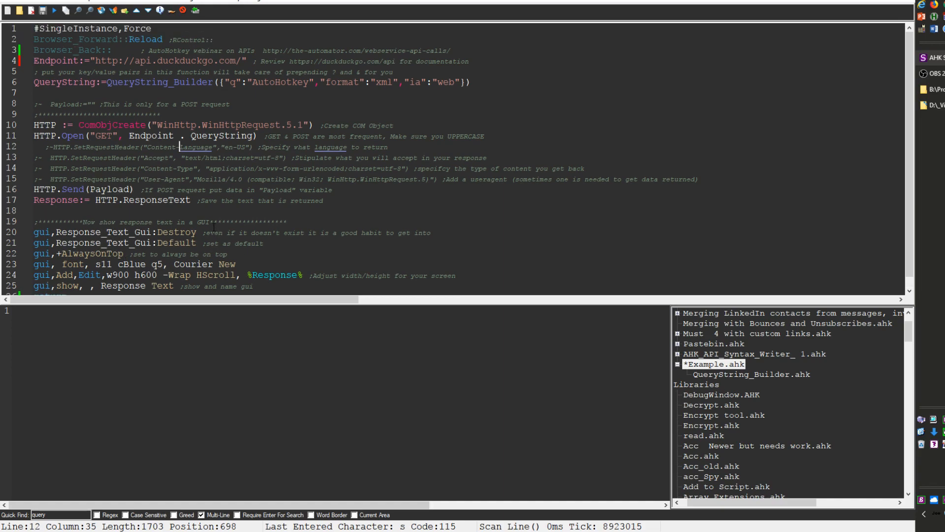
# Insert the Params in Key-Value pairs snippet with the QueryString_Builder call and function
pyautogui.click(275, 189)
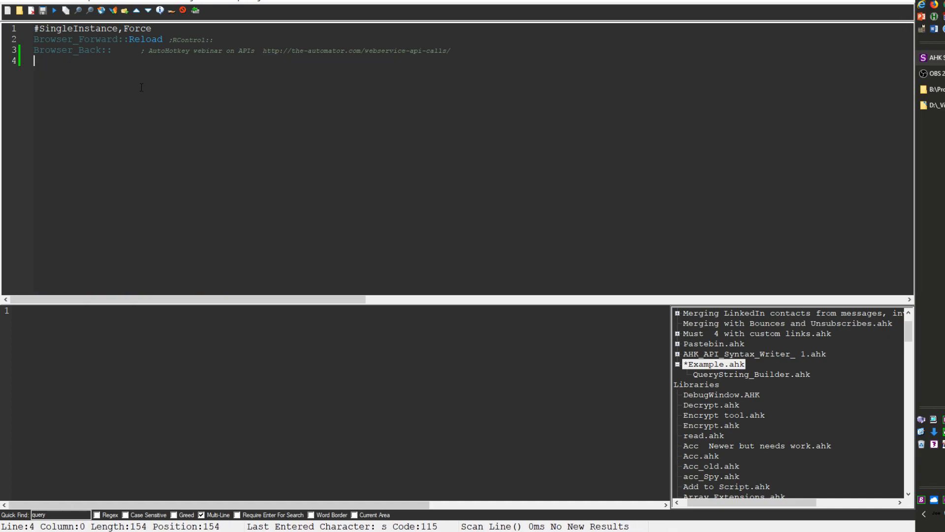
pyautogui.rightClick(141, 88)
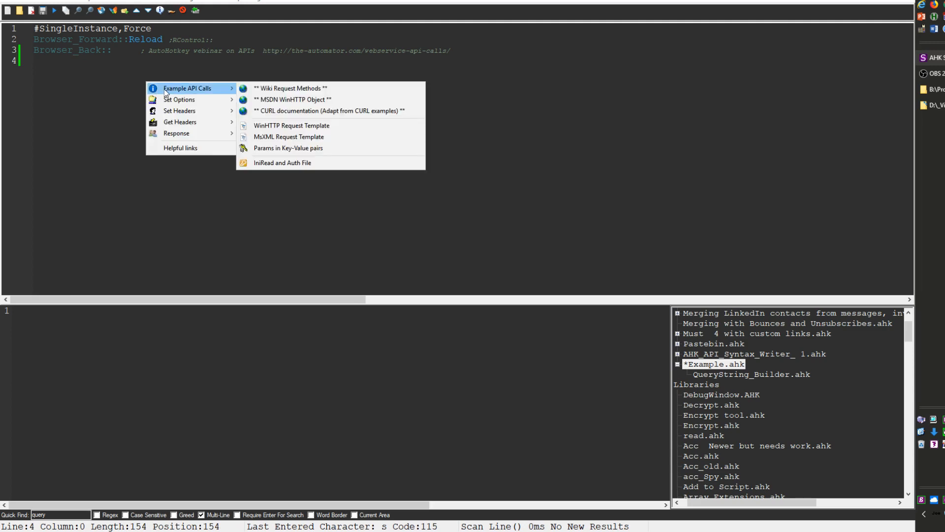
pyautogui.moveTo(313, 147)
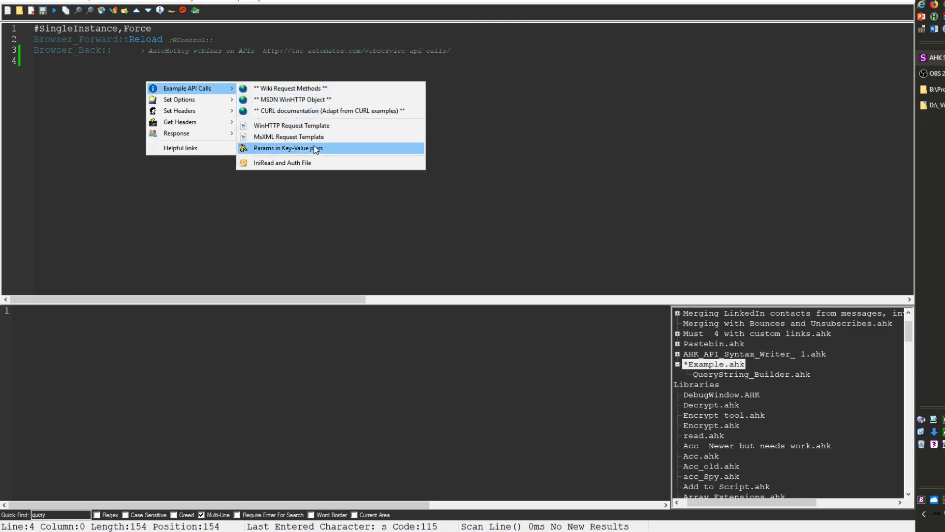
pyautogui.moveTo(301, 152)
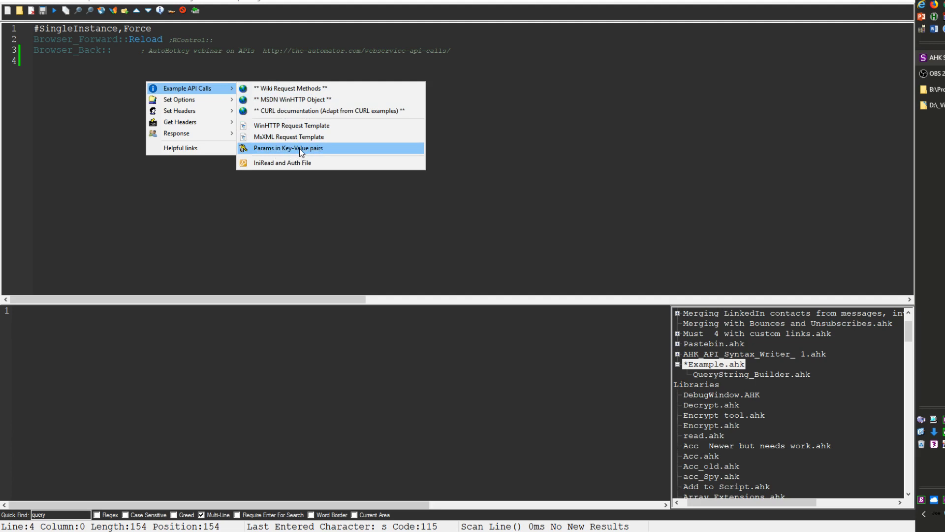
pyautogui.click(289, 148)
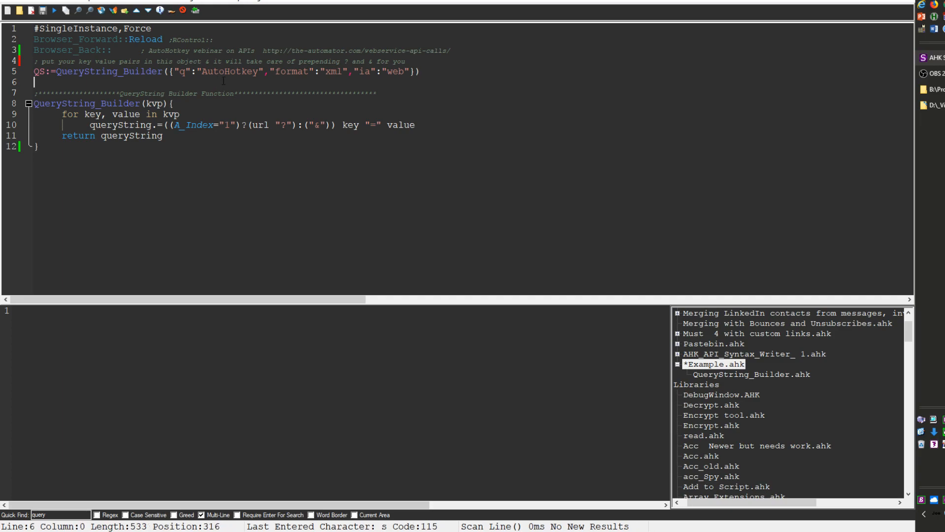
# Add 'MsgBox % qs' below line 5 and run to show ?format=xml&ia=web&q=AutoHotkey
pyautogui.click(417, 71)
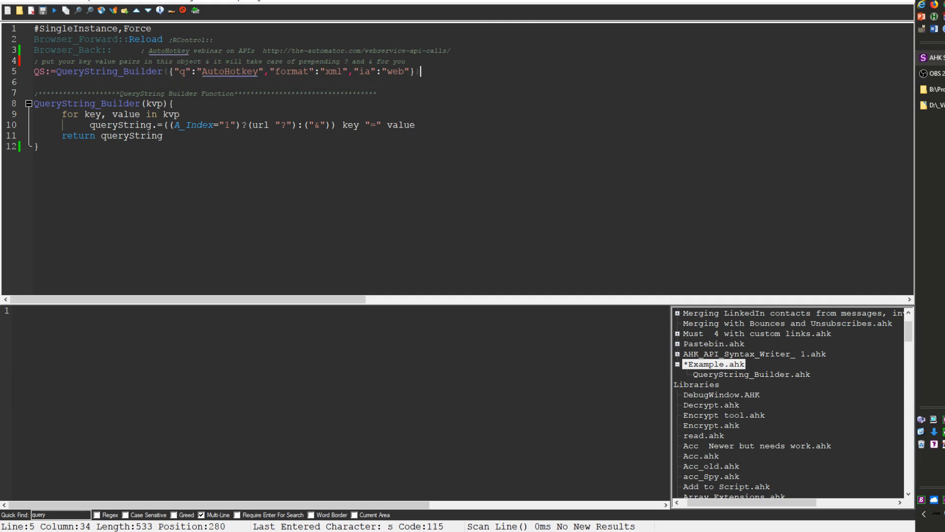
pyautogui.write('m')
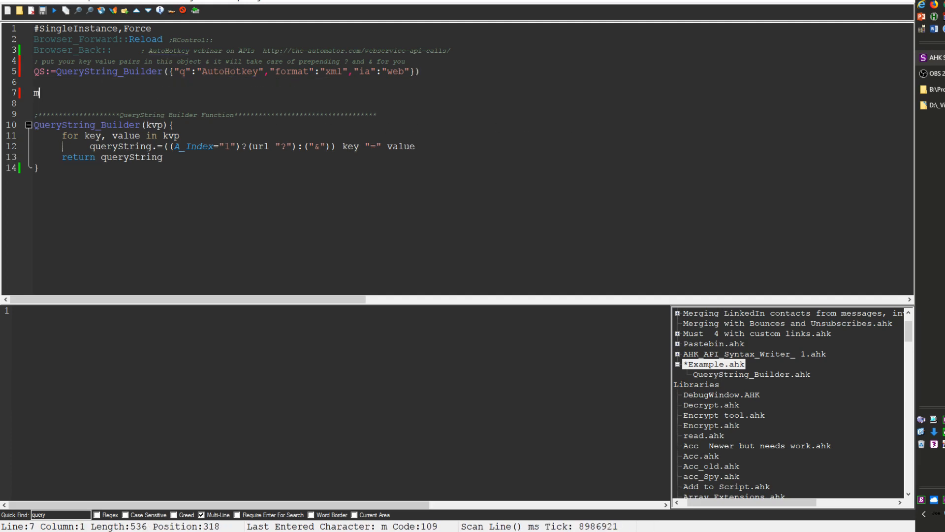
pyautogui.write('sgBox % qs')
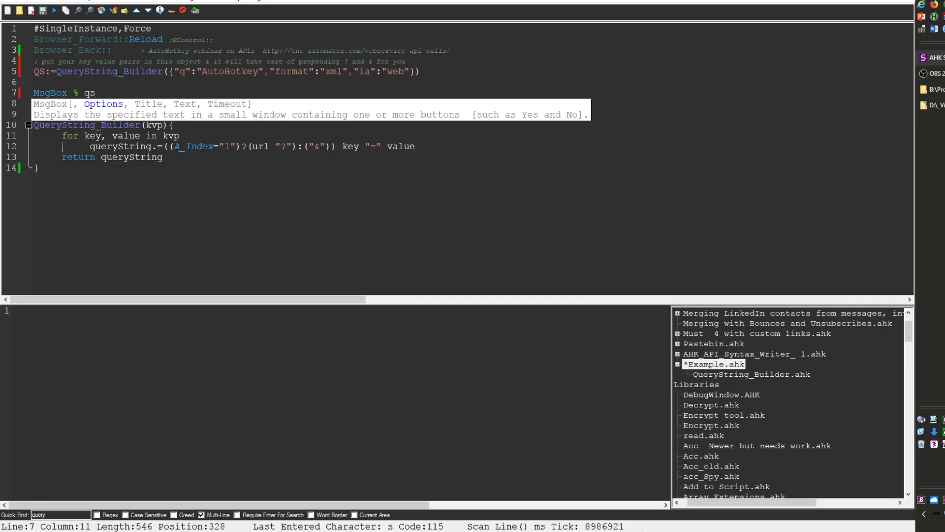
pyautogui.press('ctrl+s')
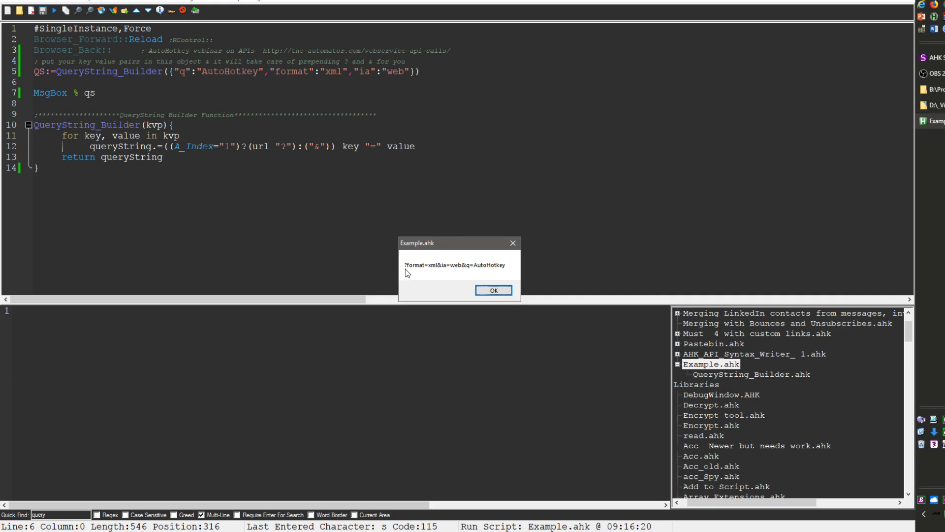
pyautogui.moveTo(425, 276)
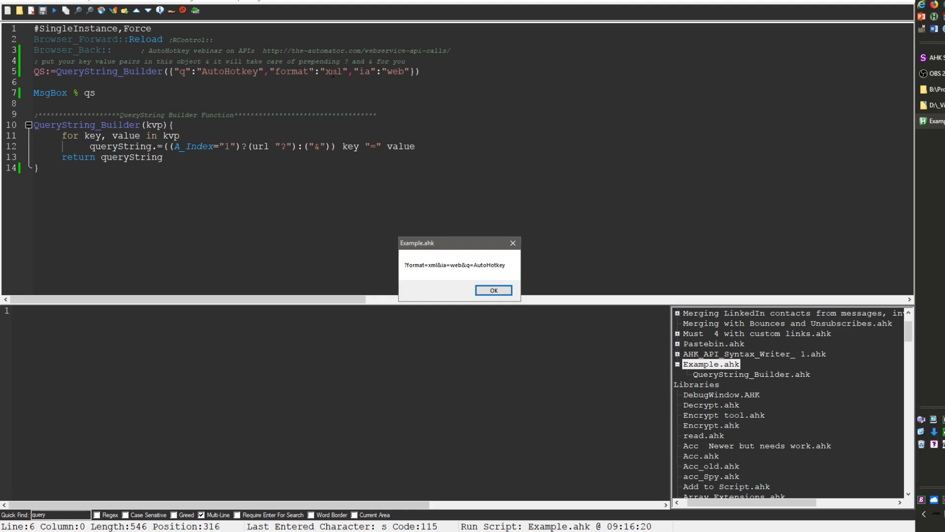
pyautogui.moveTo(433, 273)
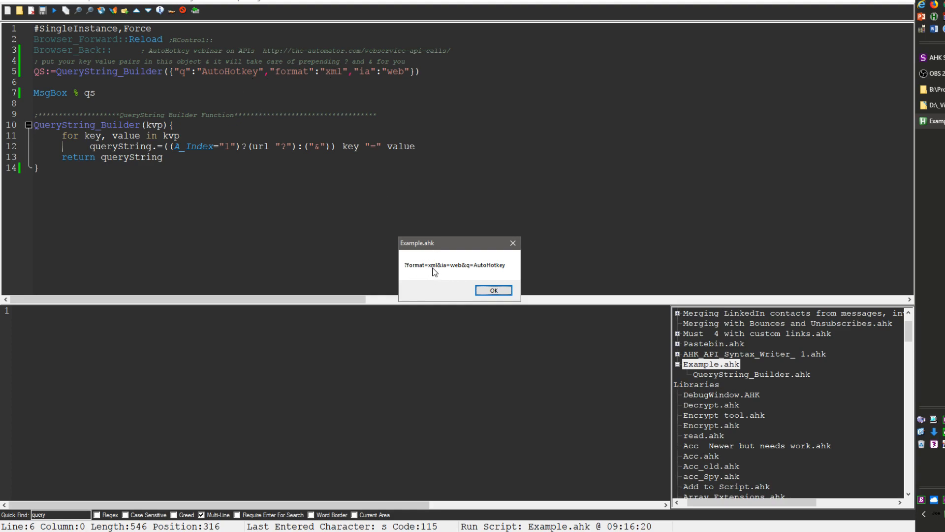
pyautogui.moveTo(440, 273)
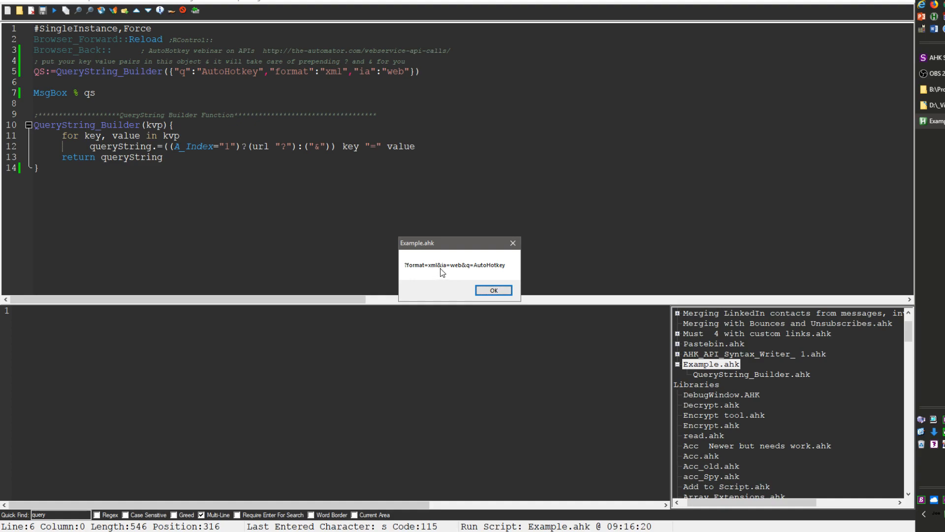
pyautogui.moveTo(460, 273)
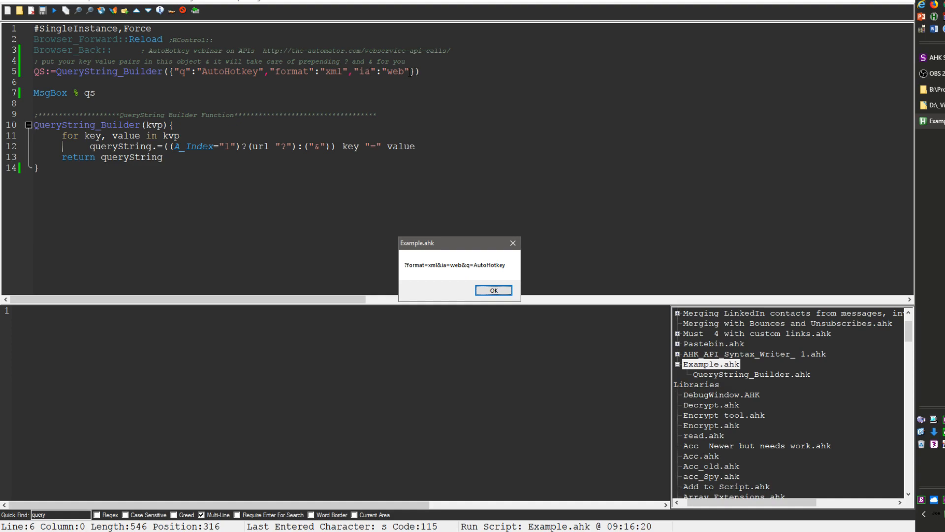
# Add a fourth key-value pair ':Gline' to the object, rerun, and dismiss the result
pyautogui.click(492, 290)
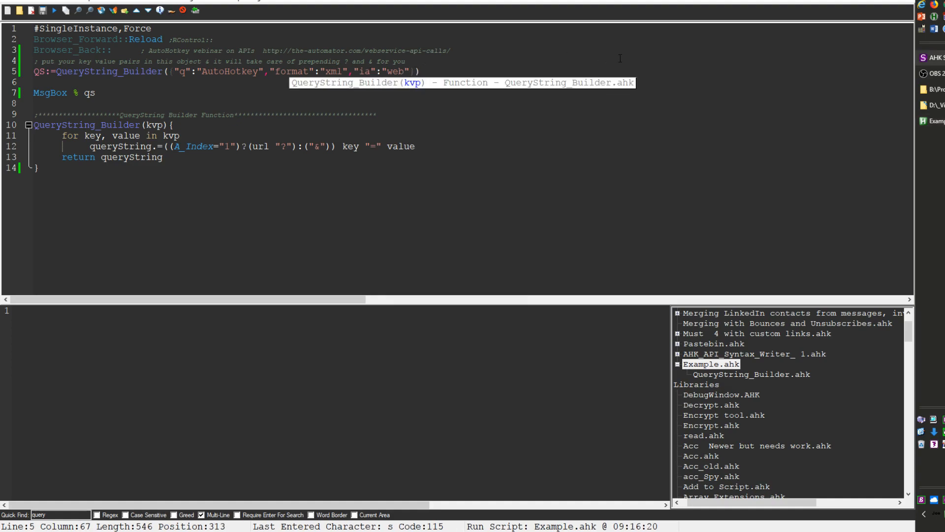
pyautogui.write(',""')
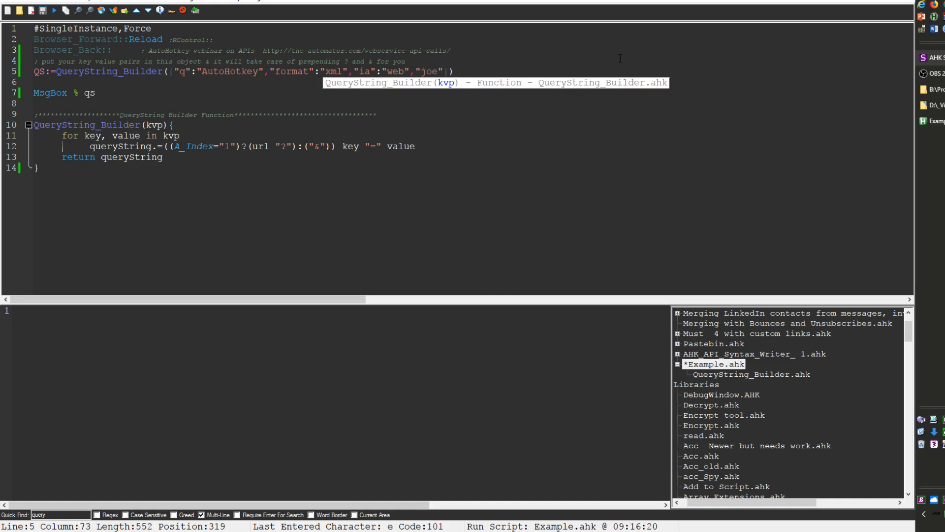
pyautogui.write(':')
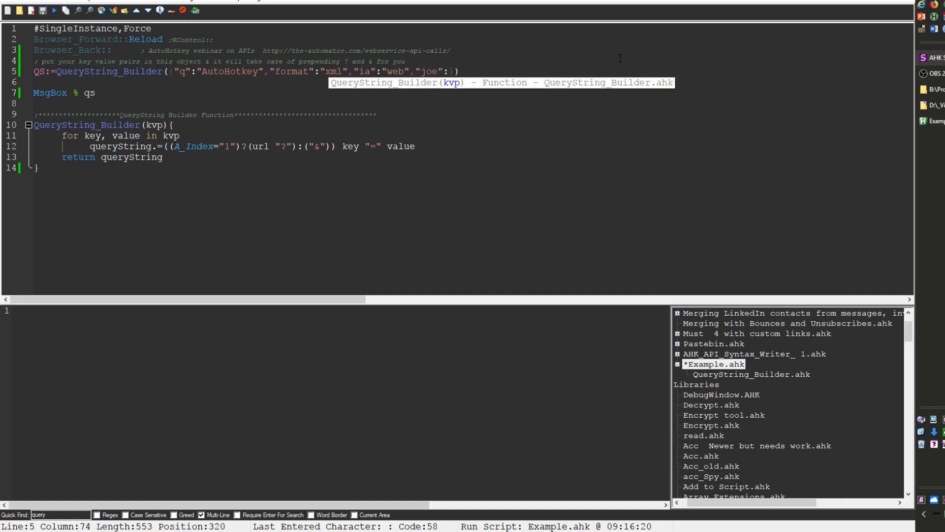
pyautogui.write('Glines"')
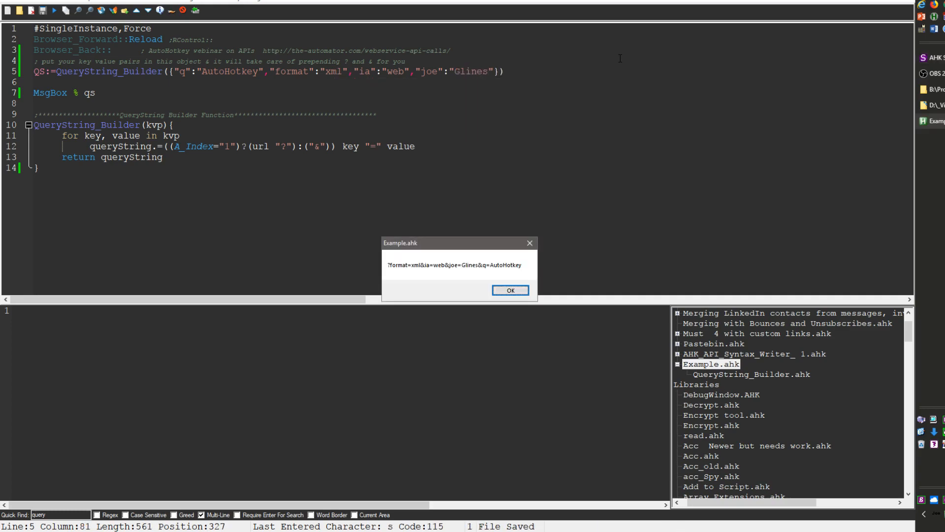
pyautogui.moveTo(464, 274)
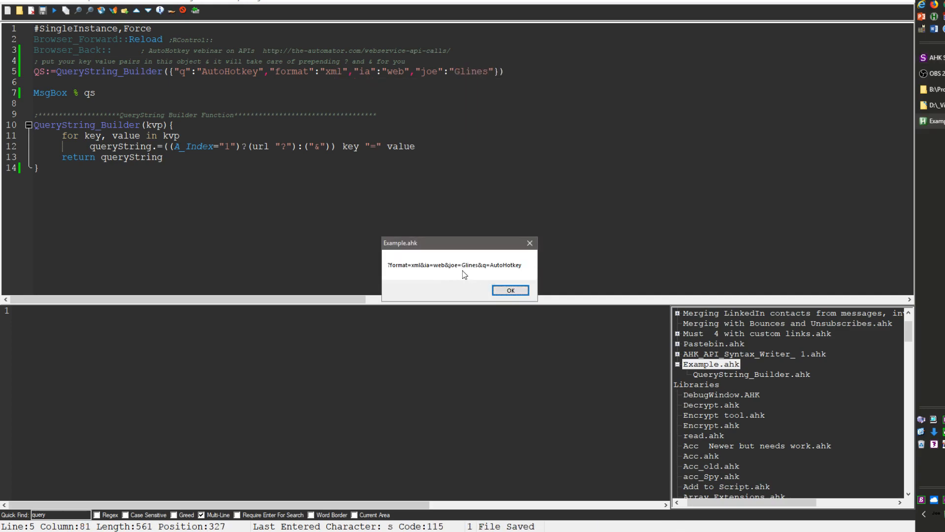
pyautogui.moveTo(455, 272)
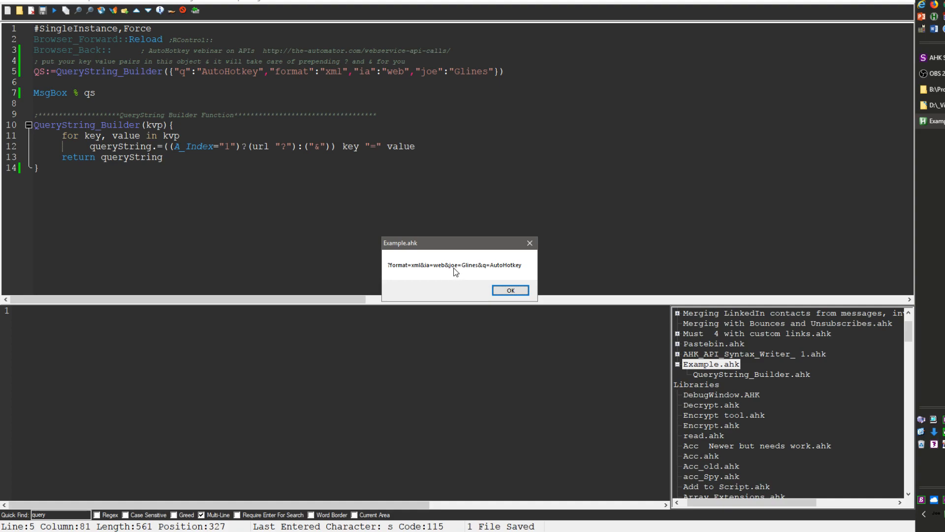
pyautogui.moveTo(449, 273)
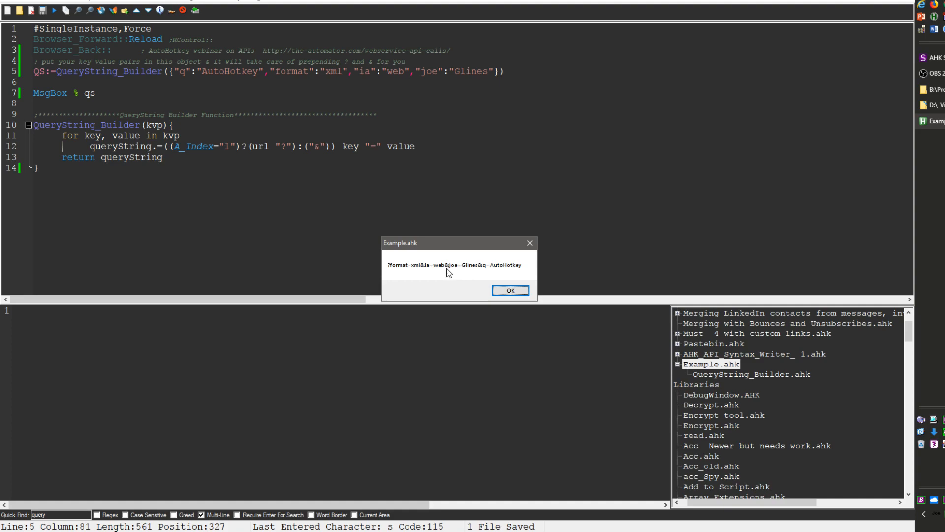
pyautogui.moveTo(481, 277)
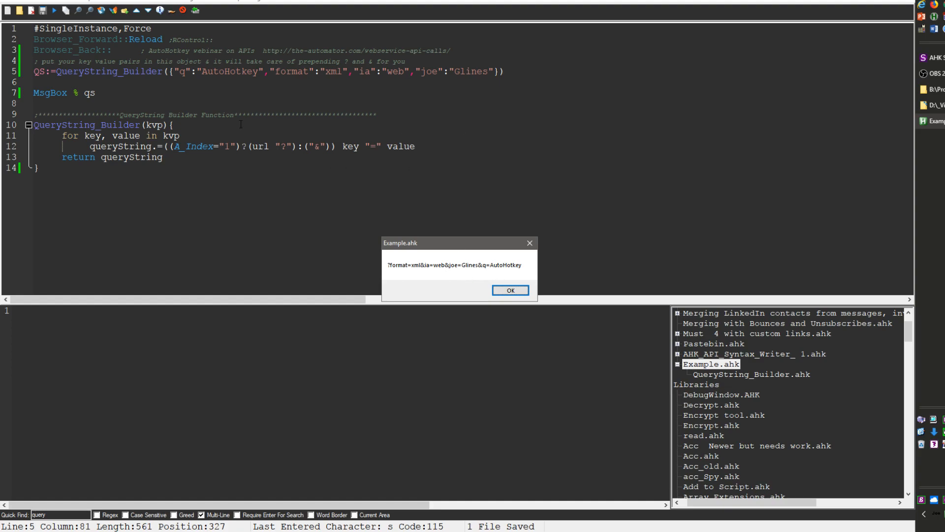
pyautogui.click(509, 289)
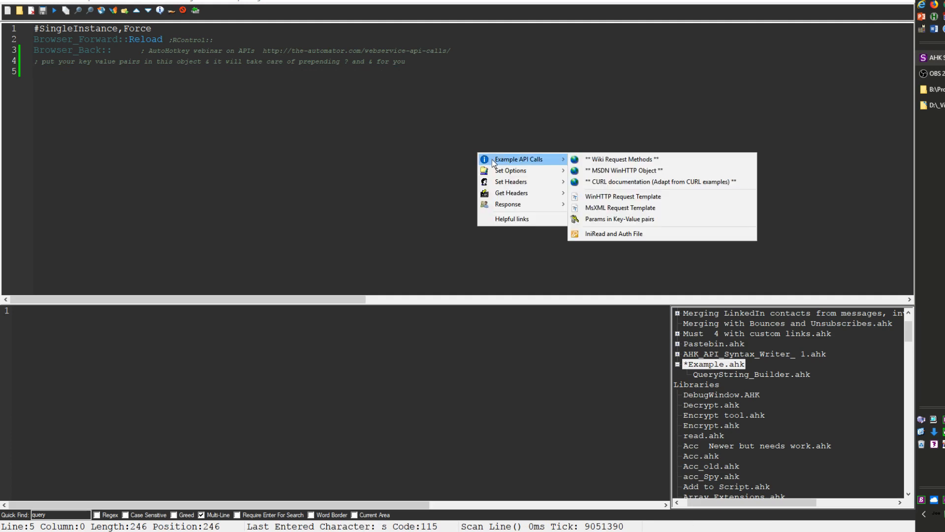
pyautogui.moveTo(613, 235)
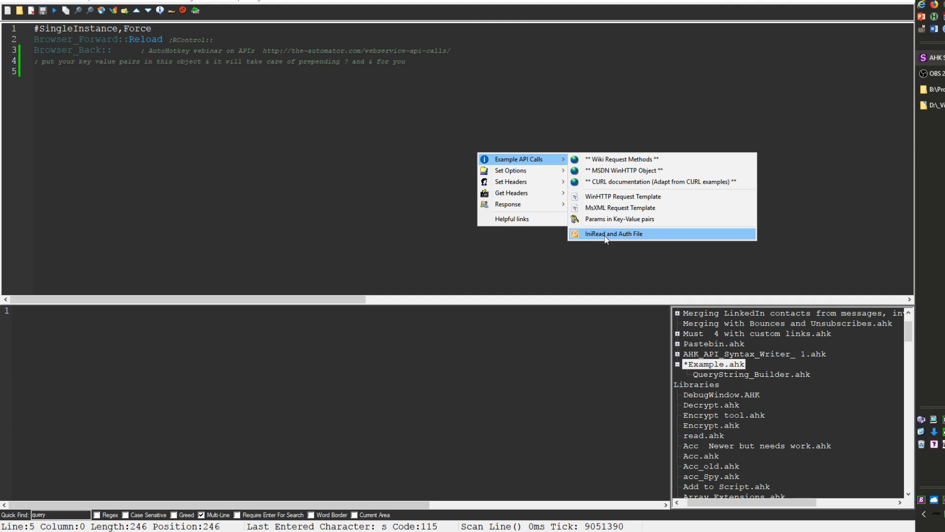
pyautogui.moveTo(609, 241)
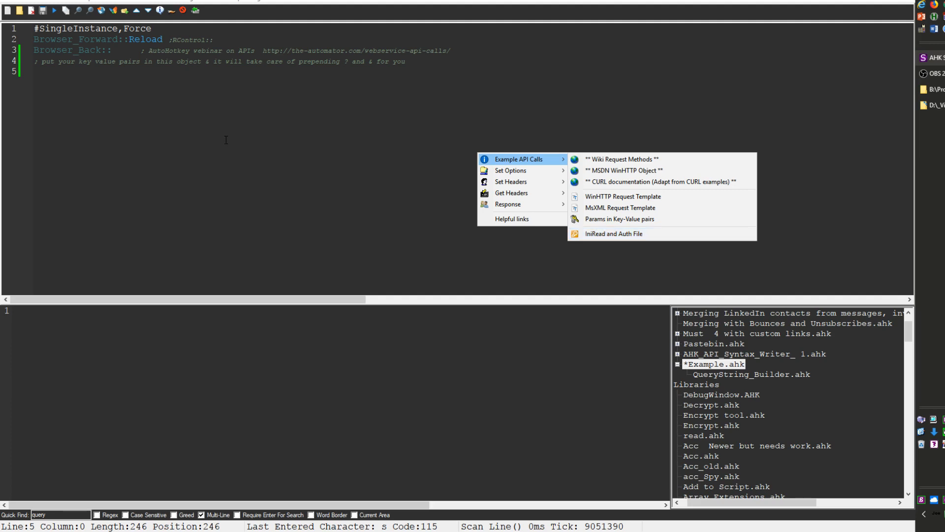
pyautogui.moveTo(501, 173)
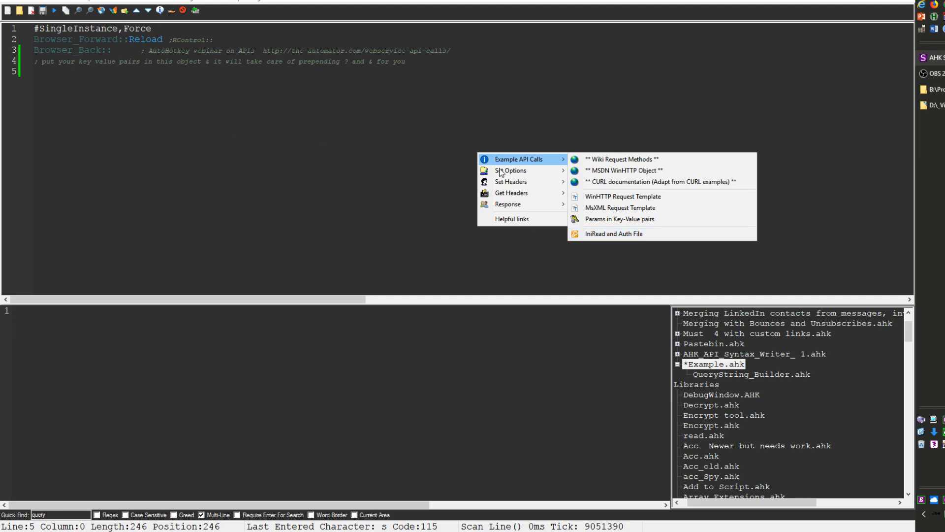
pyautogui.moveTo(511, 170)
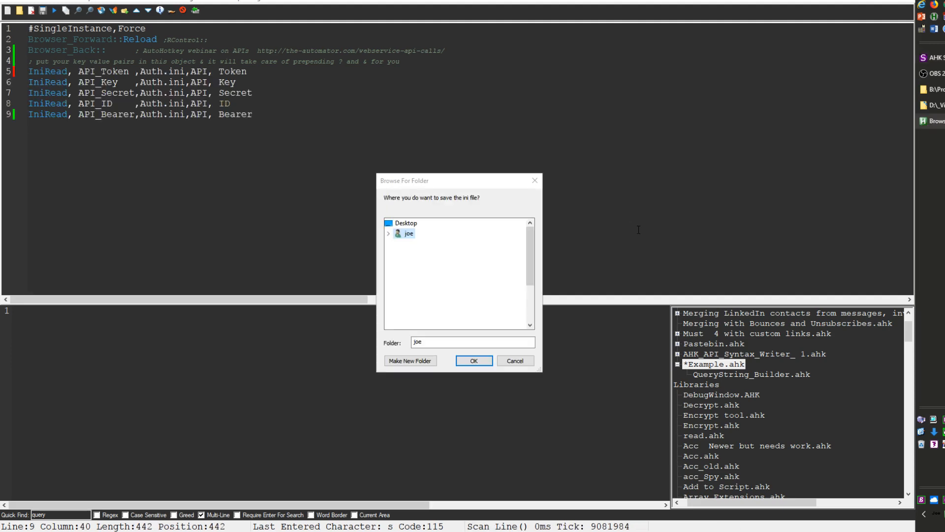
# Select the API_Syntax_Writer folder and confirm, creating Auth.ini with empty credential entries
pyautogui.click(405, 223)
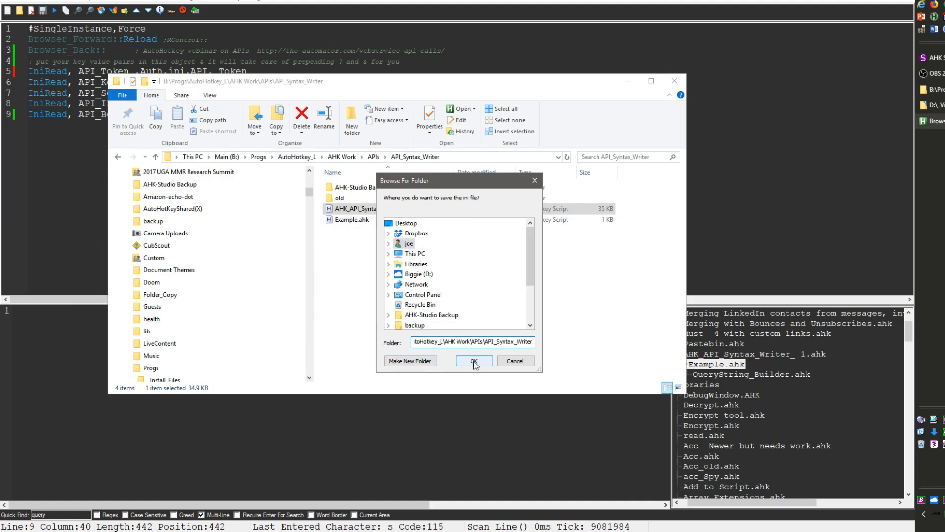
pyautogui.click(473, 361)
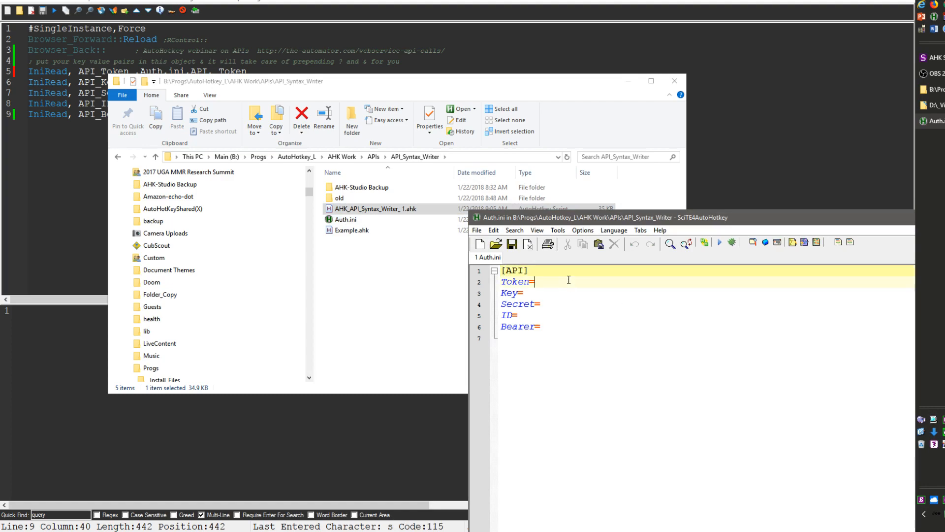
pyautogui.moveTo(752, 291)
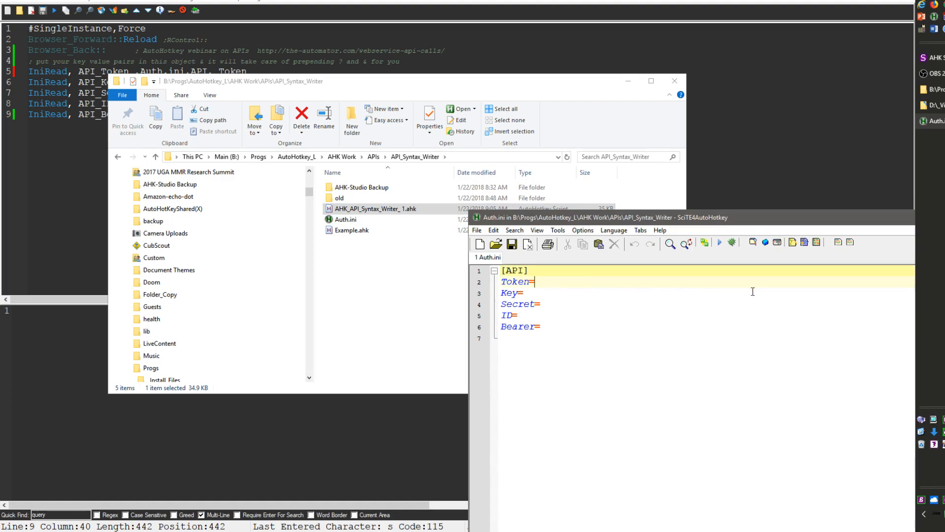
pyautogui.write('This_I')
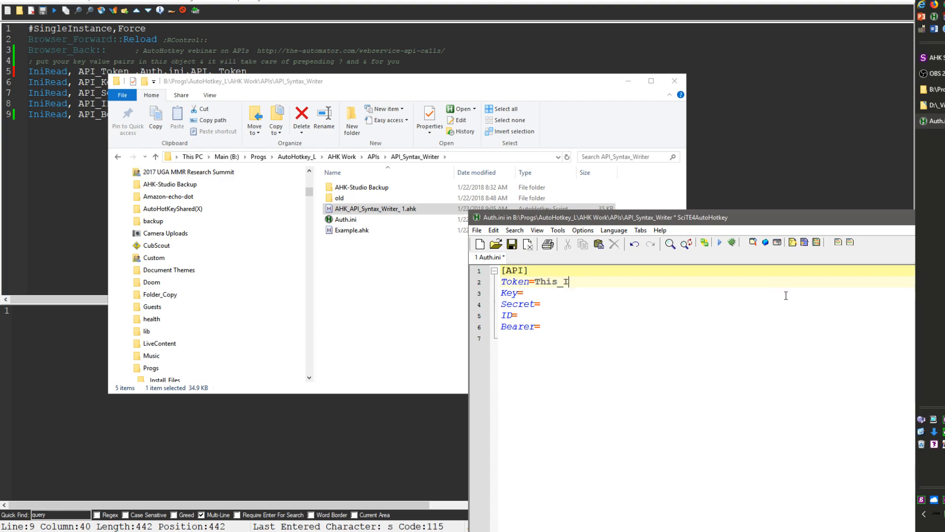
pyautogui.write('sMy')
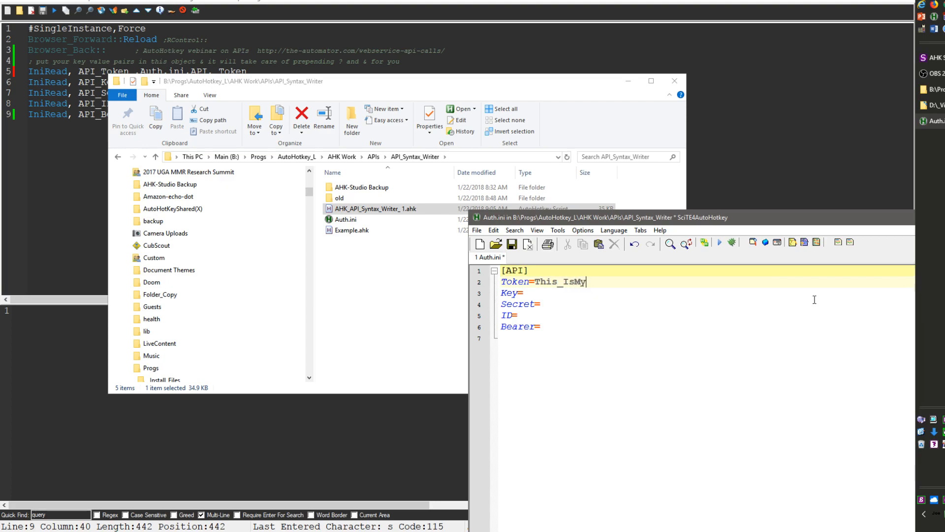
pyautogui.write('Token')
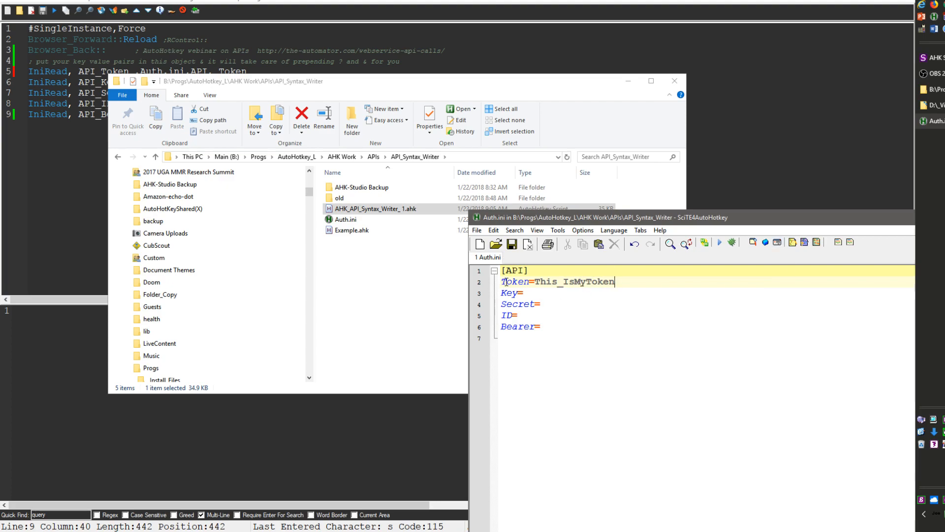
pyautogui.doubleClick(514, 282)
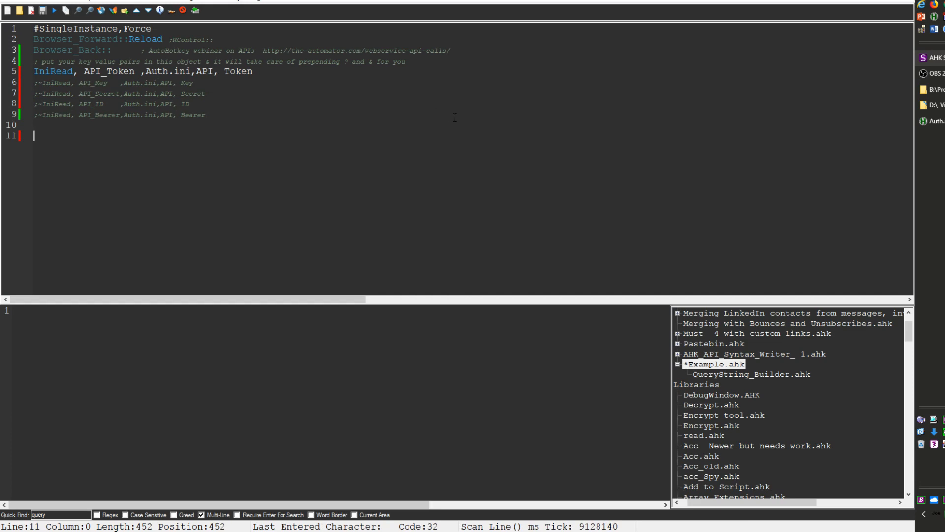
pyautogui.write('MsgBox % API_Token')
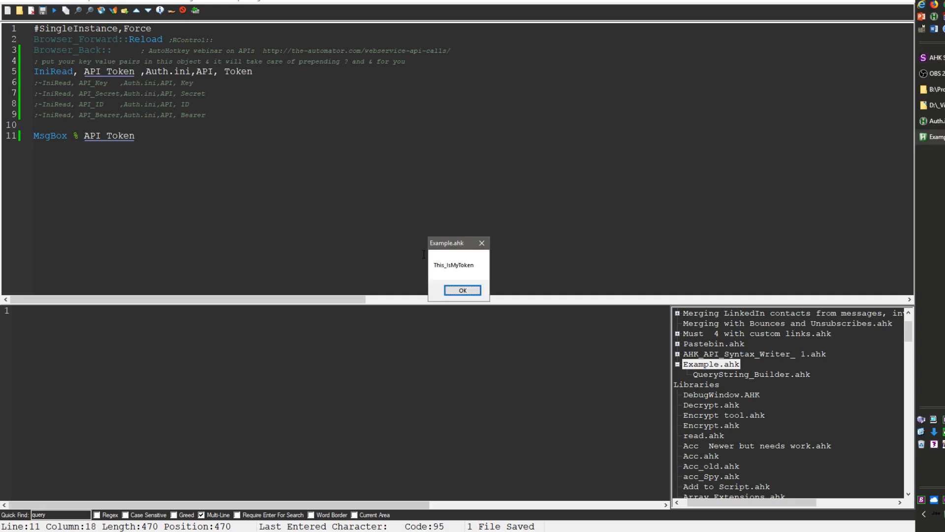
pyautogui.moveTo(472, 272)
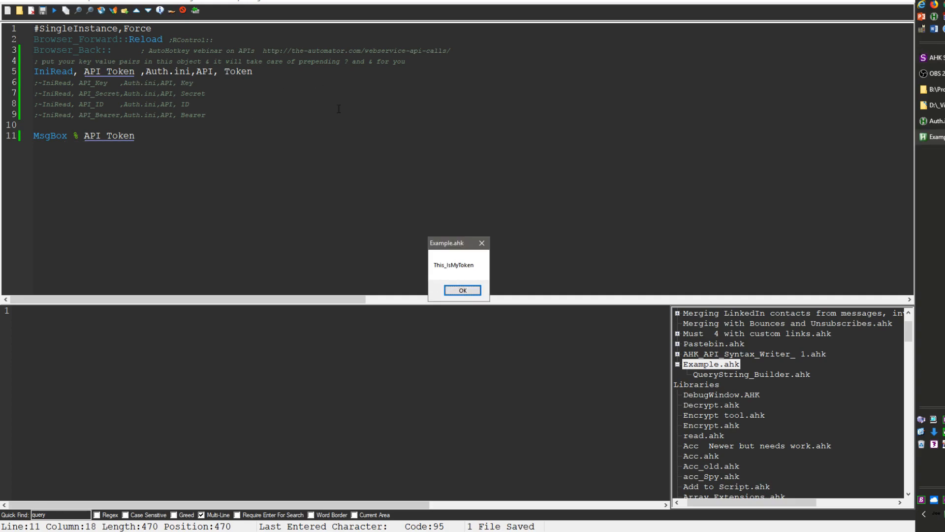
pyautogui.moveTo(463, 290)
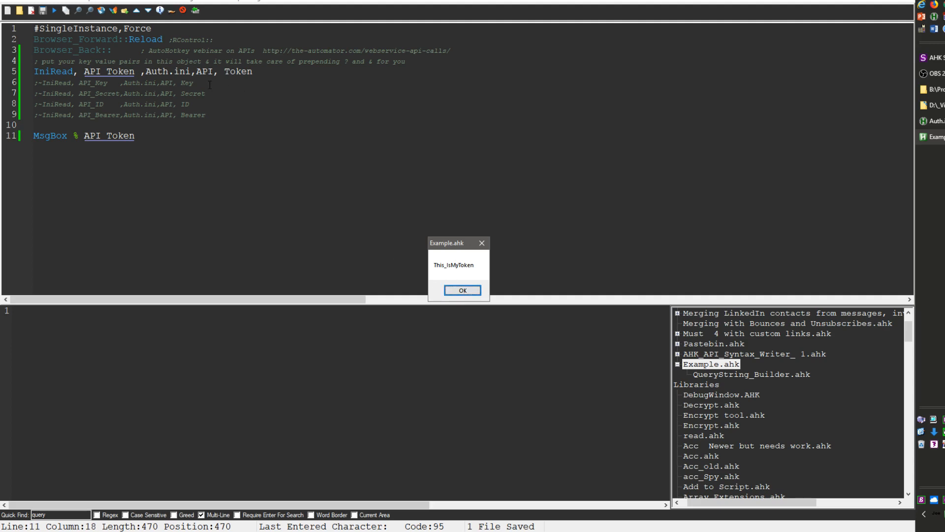
pyautogui.moveTo(389, 221)
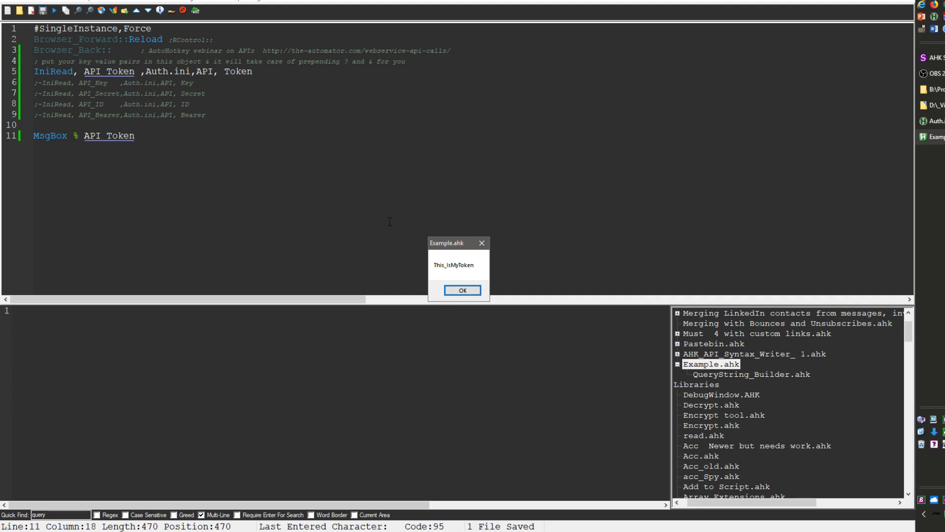
pyautogui.moveTo(267, 81)
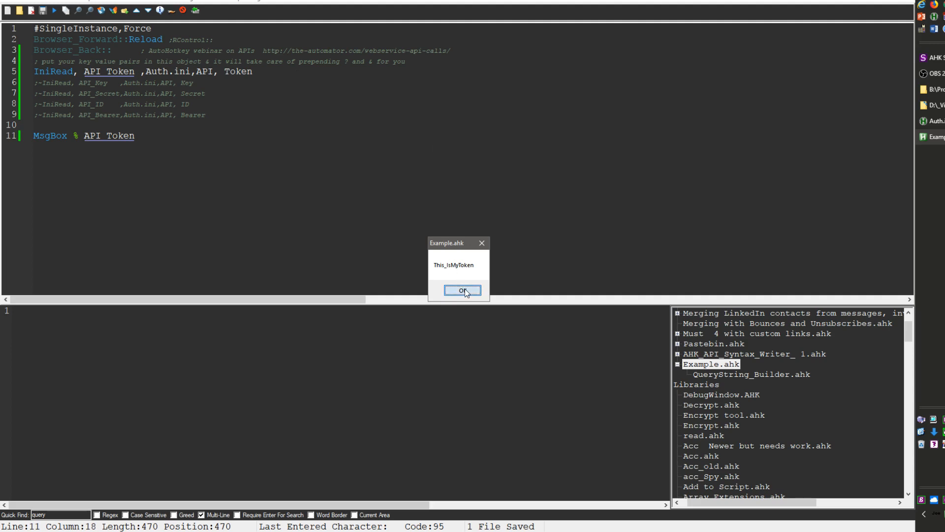
# Dismiss the token message box and delete the IniRead and MsgBox example lines
pyautogui.click(462, 290)
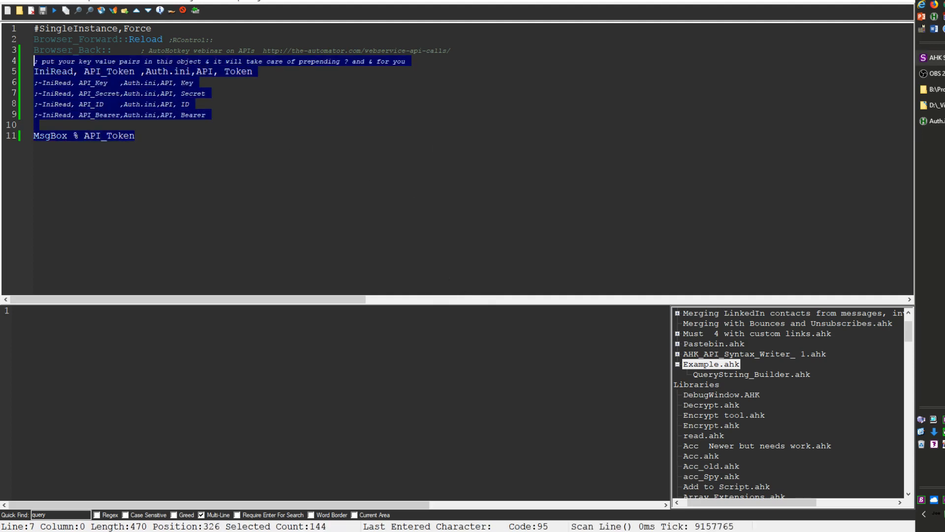
pyautogui.press('Delete')
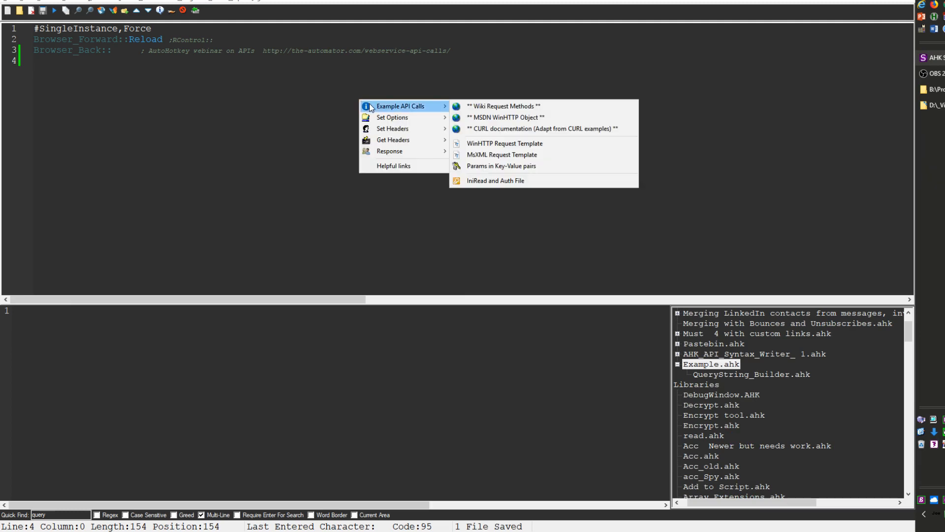
pyautogui.moveTo(498, 154)
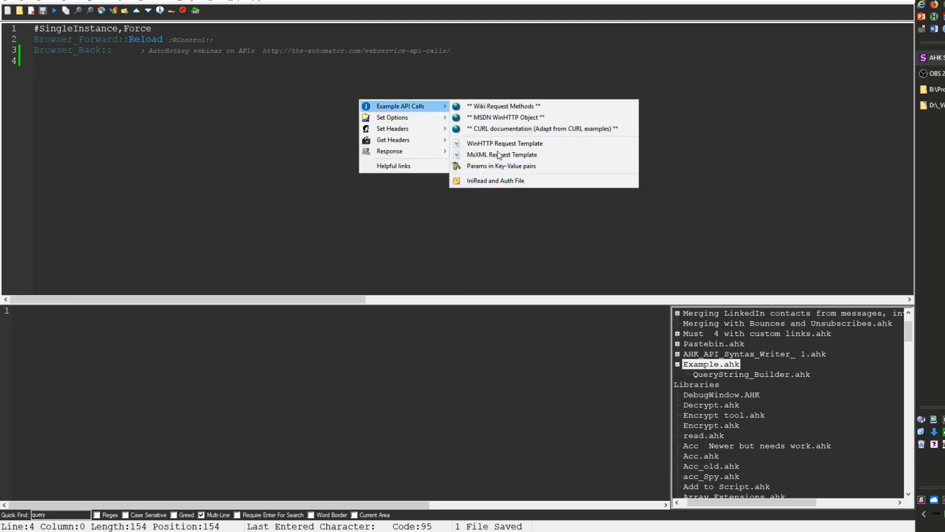
pyautogui.moveTo(393, 139)
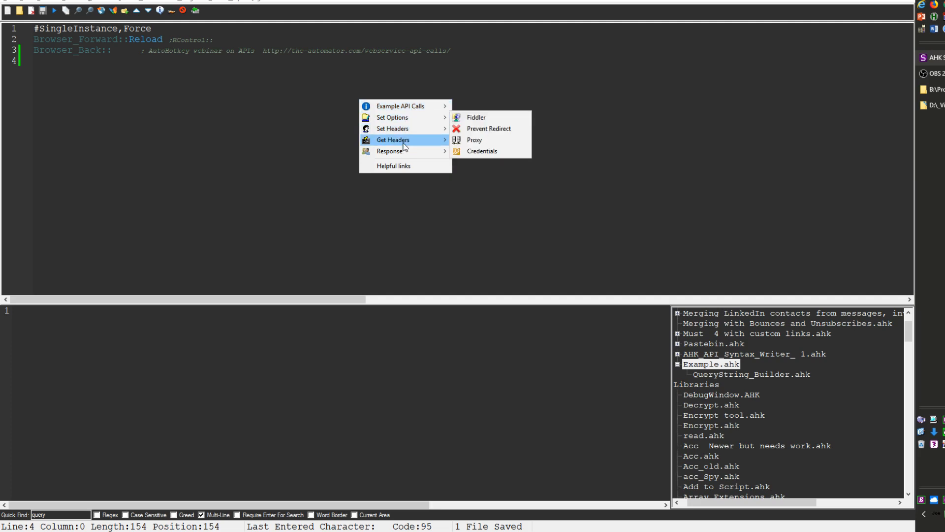
pyautogui.moveTo(392, 128)
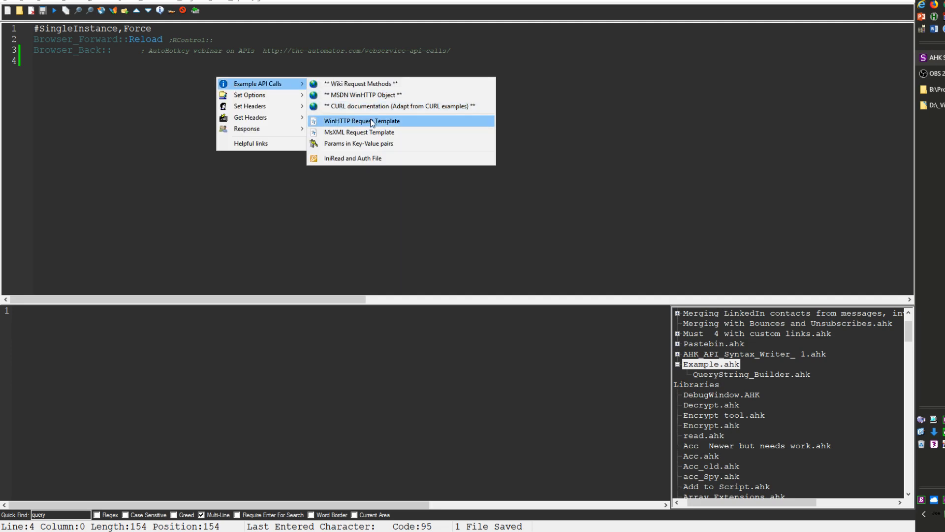
# Insert the WinHTTP request template with Accept-Encoding header lines before the send call
pyautogui.click(359, 120)
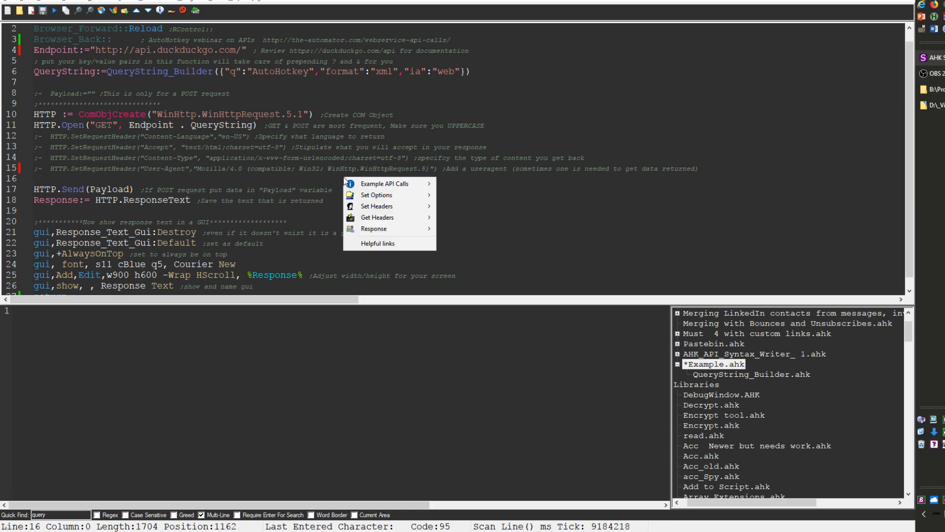
pyautogui.moveTo(377, 217)
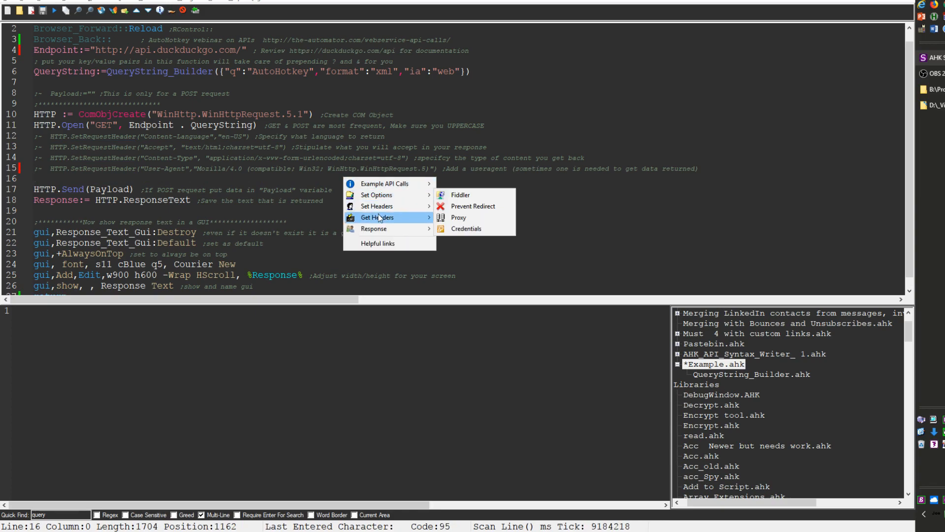
pyautogui.moveTo(375, 206)
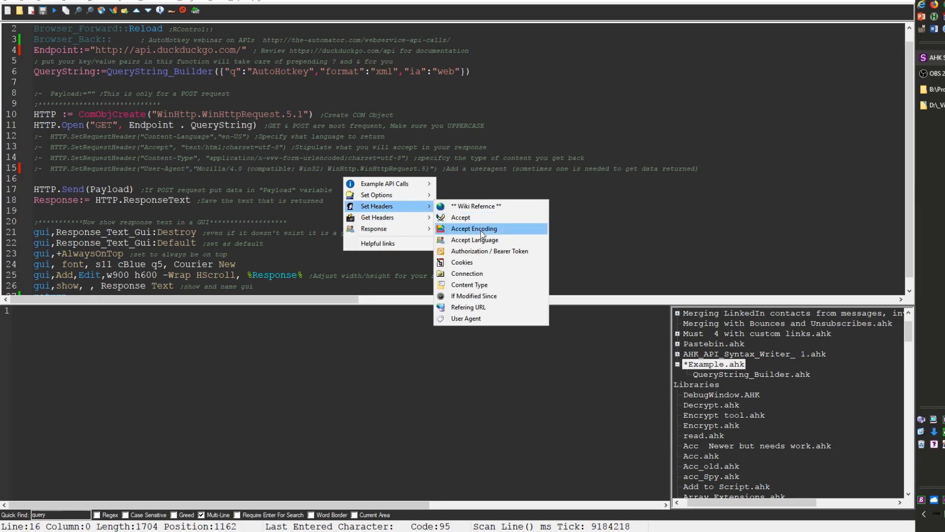
pyautogui.click(473, 228)
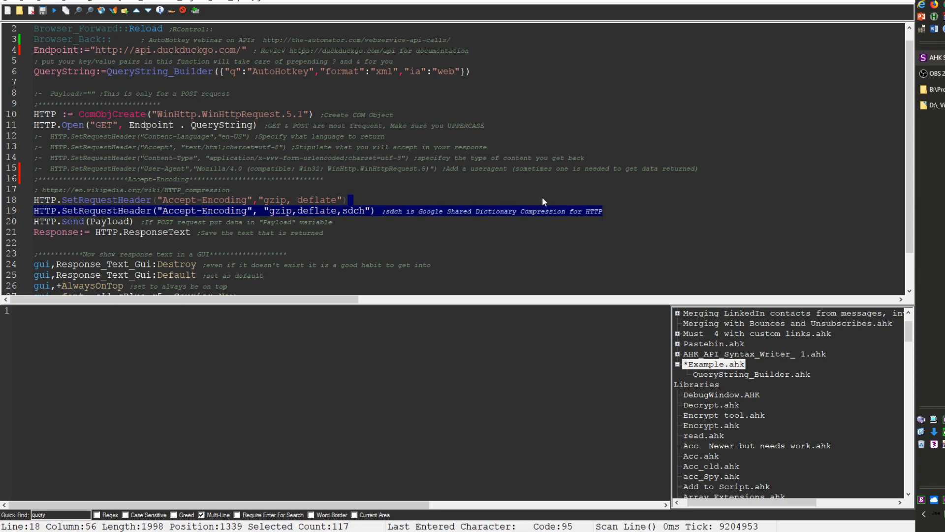
# Delete the Accept-Encoding lines and insert the Set Options > Proxy detection snippet in their place
pyautogui.press('Delete')
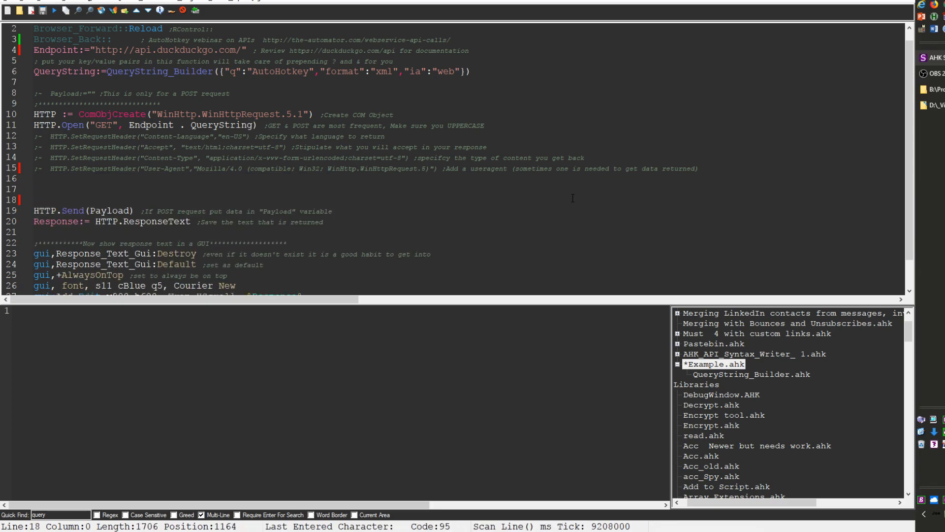
pyautogui.press('enter')
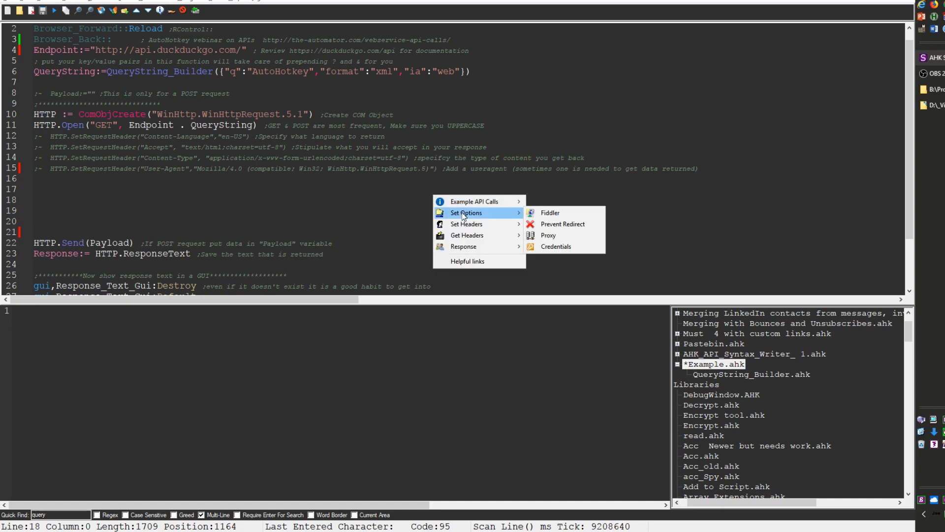
pyautogui.moveTo(549, 236)
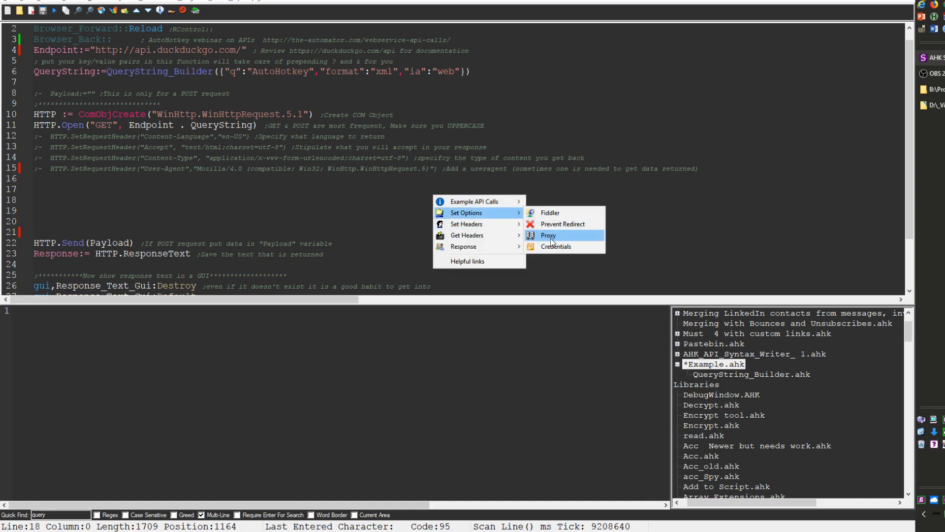
pyautogui.click(547, 235)
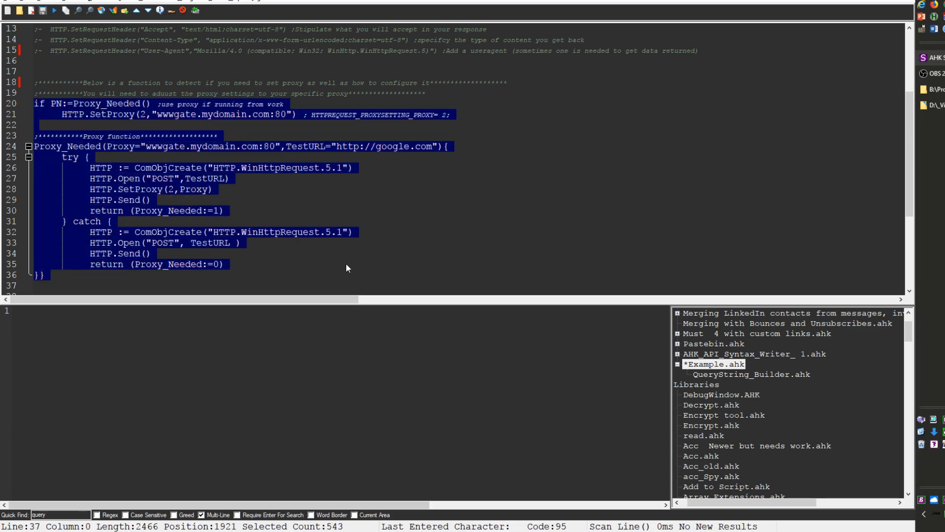
pyautogui.scroll(3)
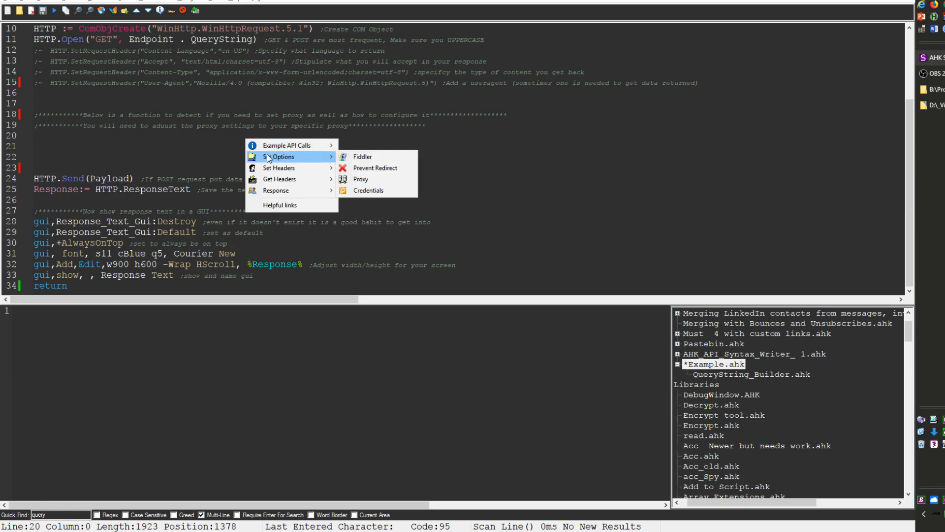
# Insert the Set Options > Credentials snippet and review its api_Key auto-logon policy lines
pyautogui.click(369, 190)
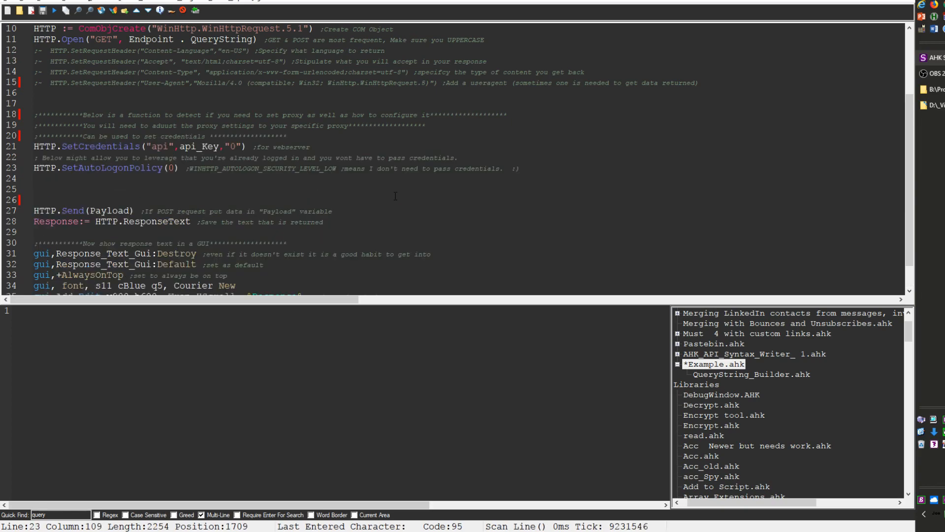
pyautogui.doubleClick(199, 146)
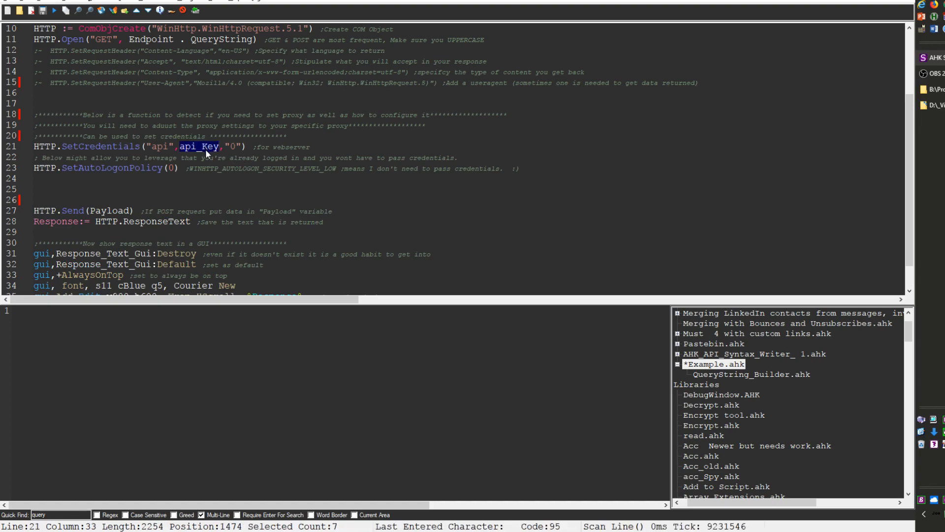
pyautogui.scroll(3)
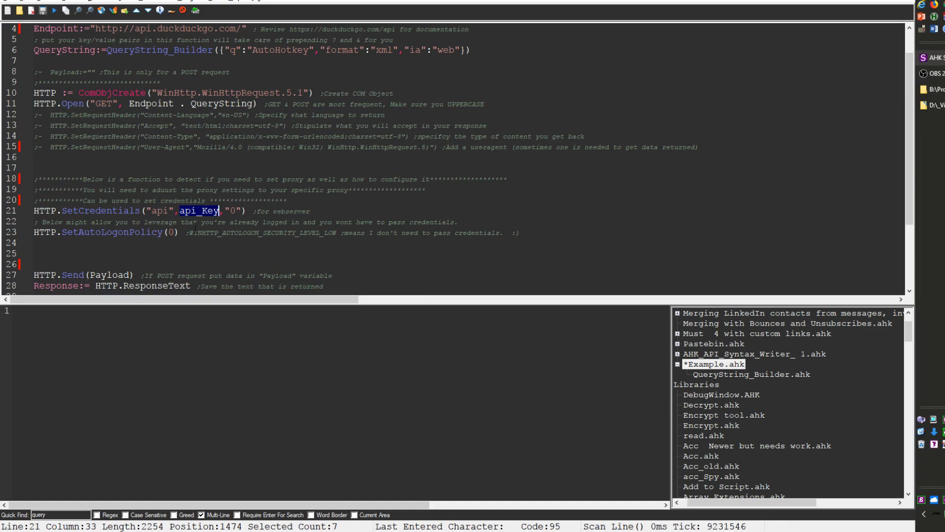
pyautogui.scroll(3)
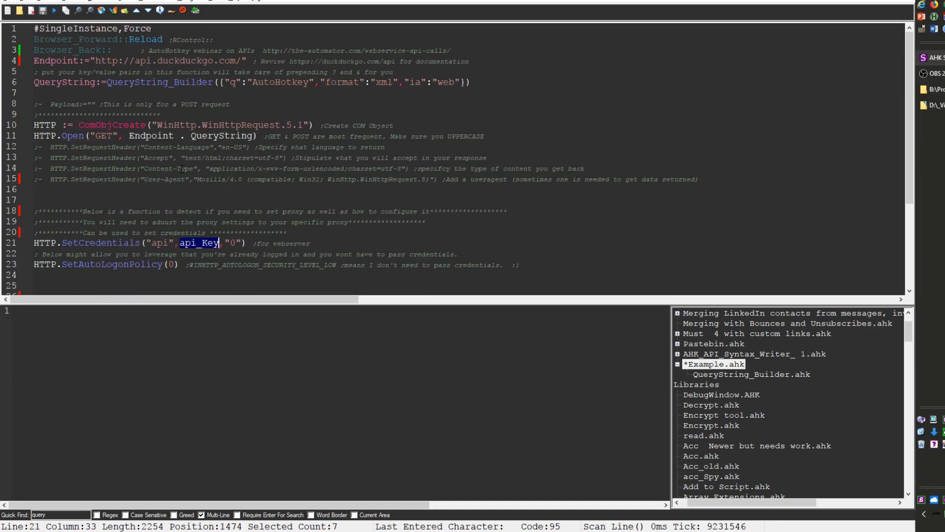
pyautogui.scroll(-3)
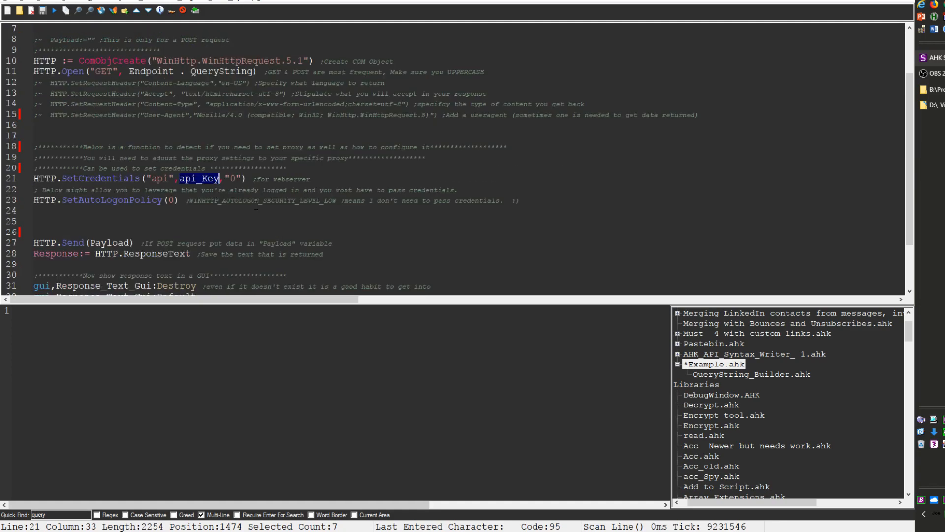
pyautogui.moveTo(199, 182)
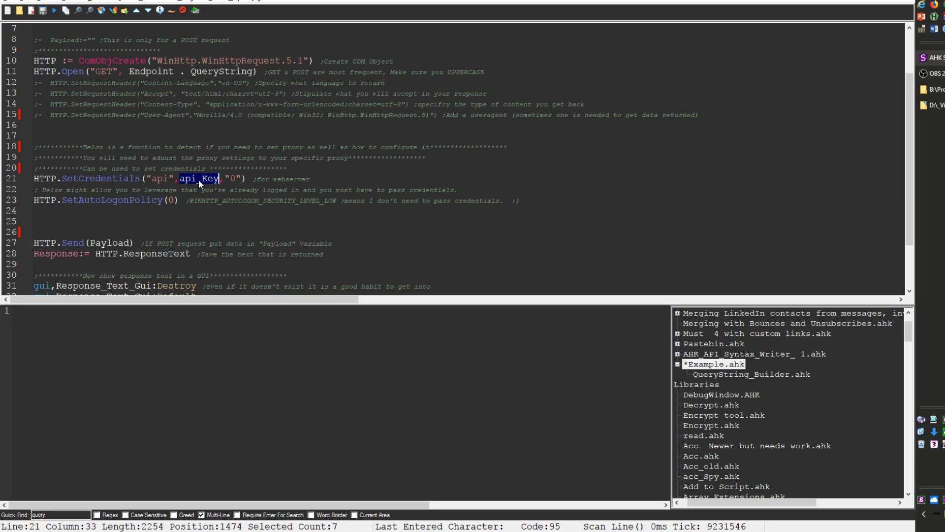
pyautogui.moveTo(318, 179)
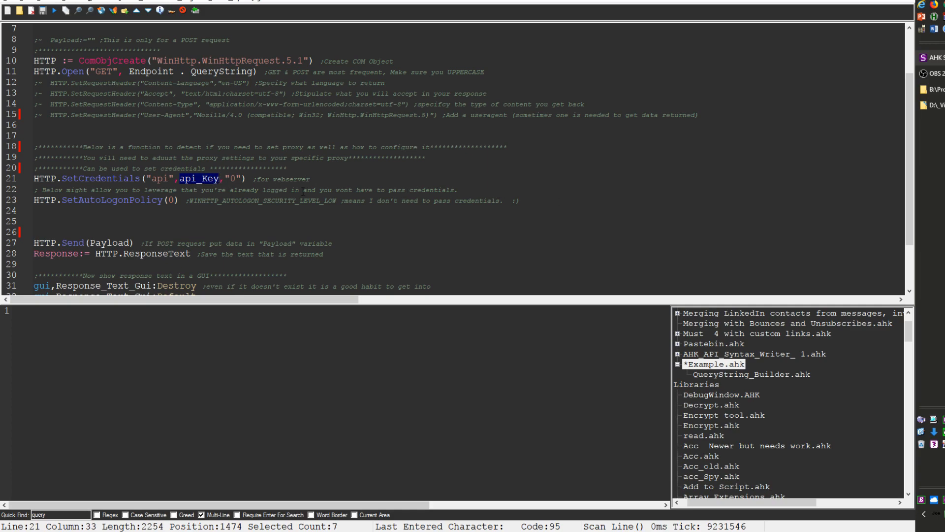
pyautogui.click(593, 214)
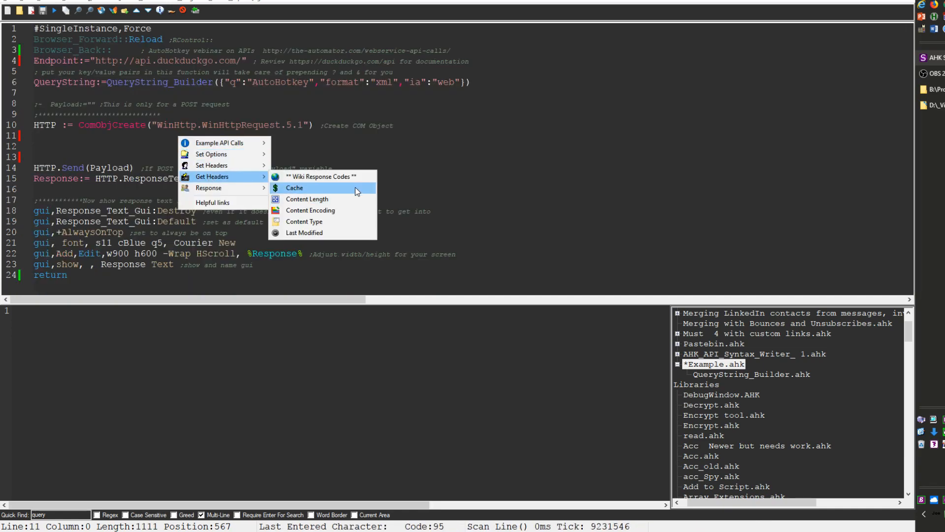
# Bring up the syntax writer's Response submenu with Response, Code definitions, Parse XML and Parse JSON
pyautogui.click(294, 187)
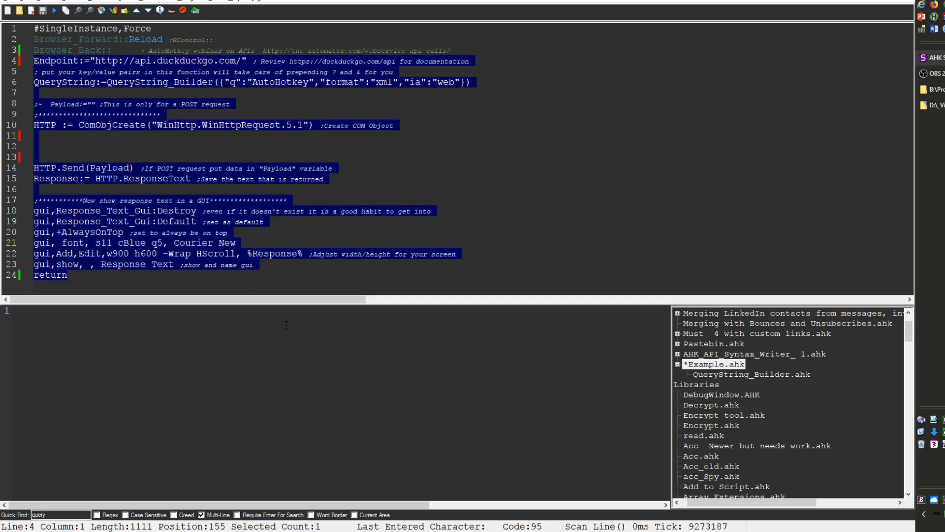
pyautogui.rightClick(367, 136)
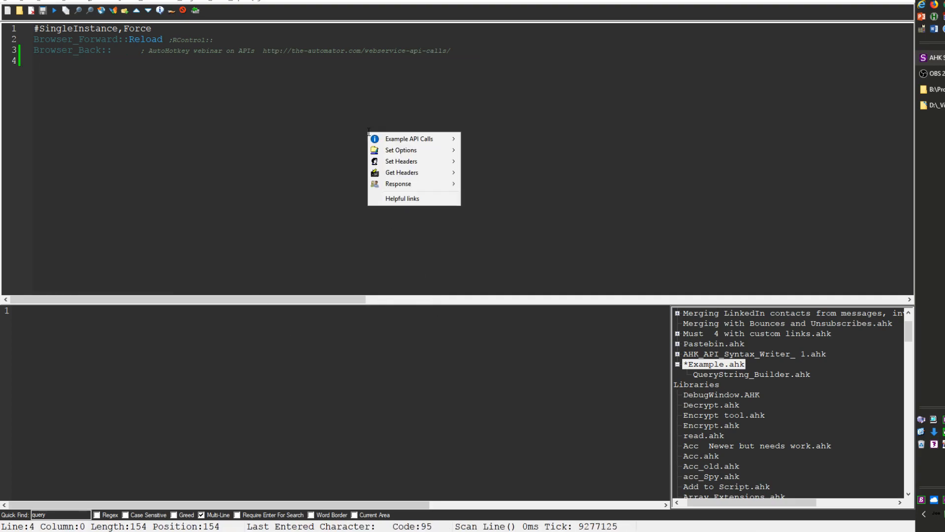
pyautogui.moveTo(398, 184)
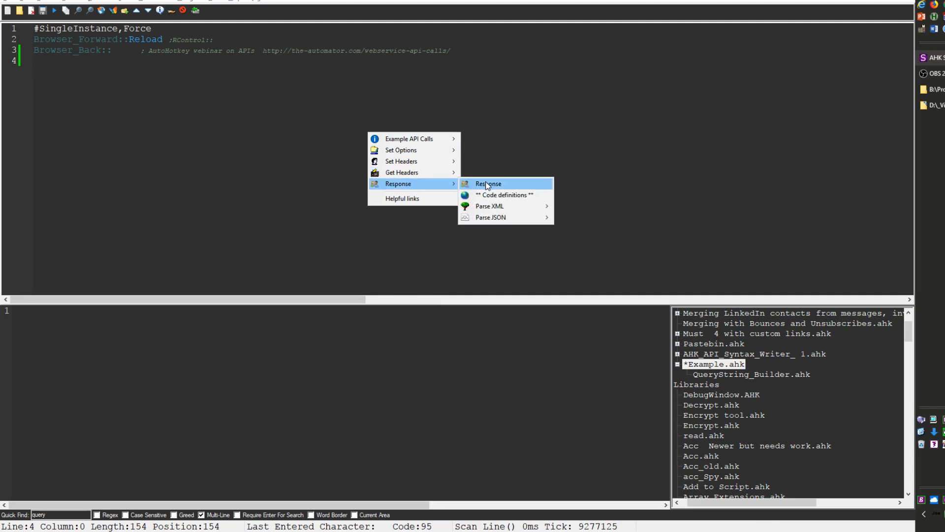
# Insert the Response snippet with MsgBox lines for all headers, response text, body, status text and status
pyautogui.click(487, 183)
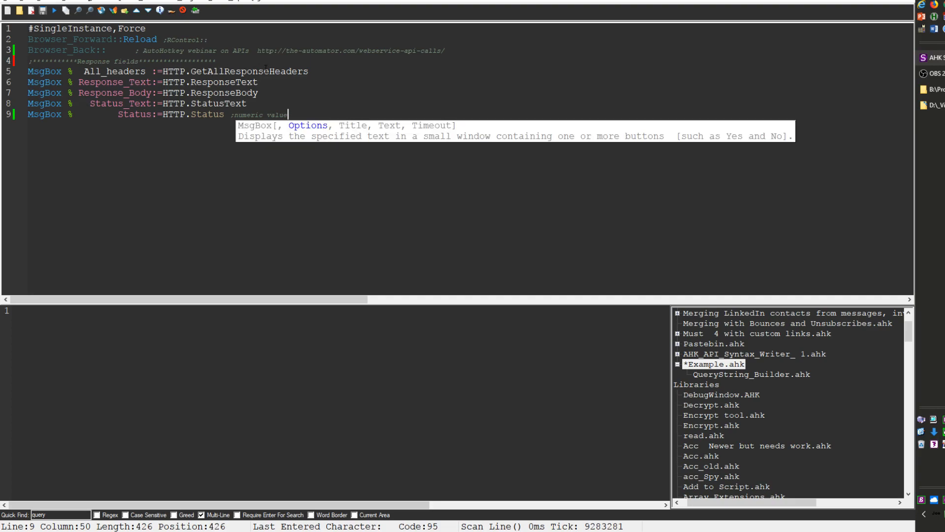
pyautogui.click(308, 71)
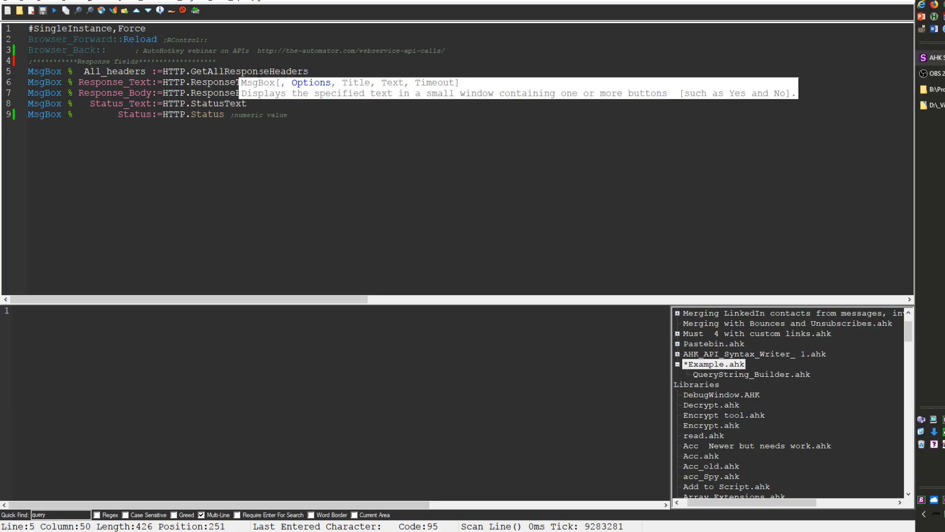
pyautogui.doubleClick(250, 70)
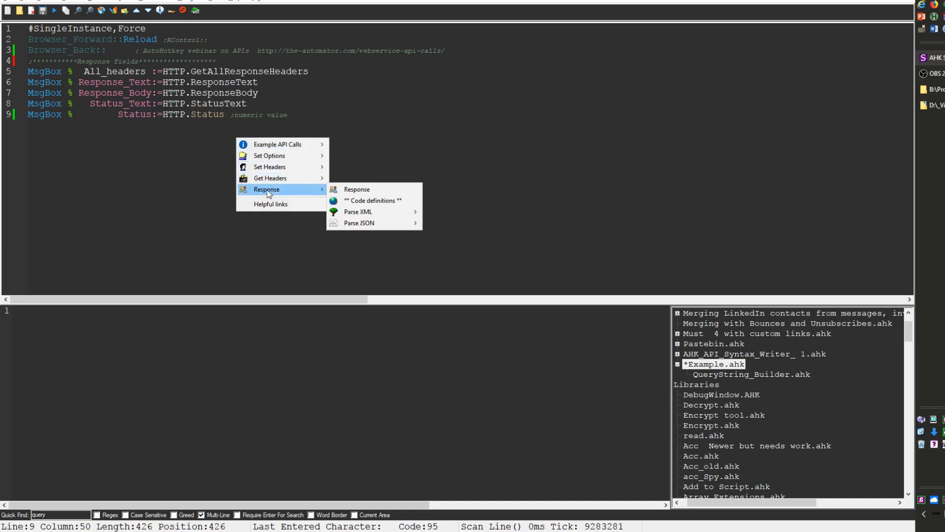
pyautogui.moveTo(338, 196)
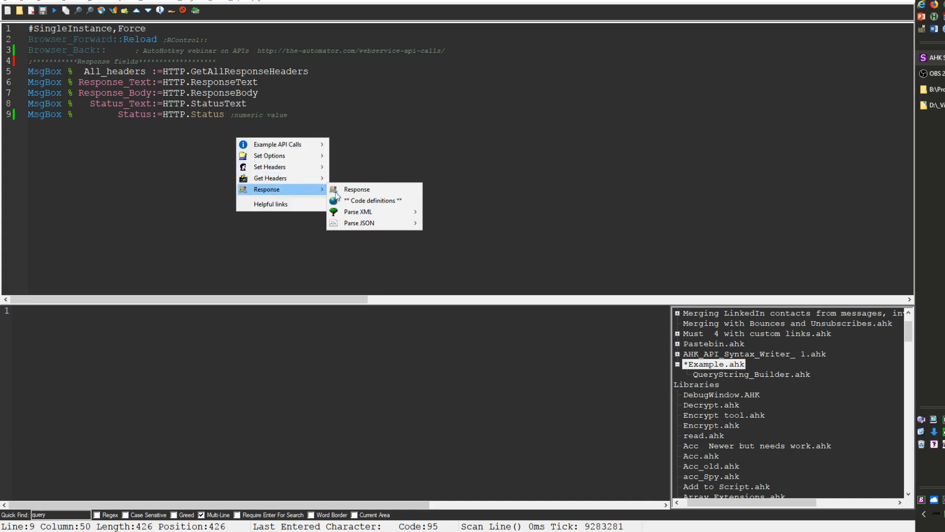
pyautogui.moveTo(374, 200)
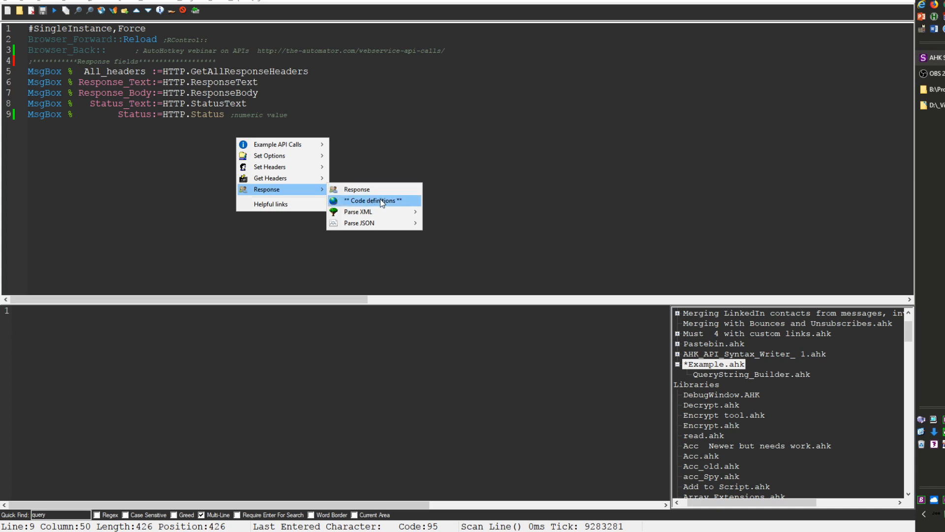
pyautogui.moveTo(375, 201)
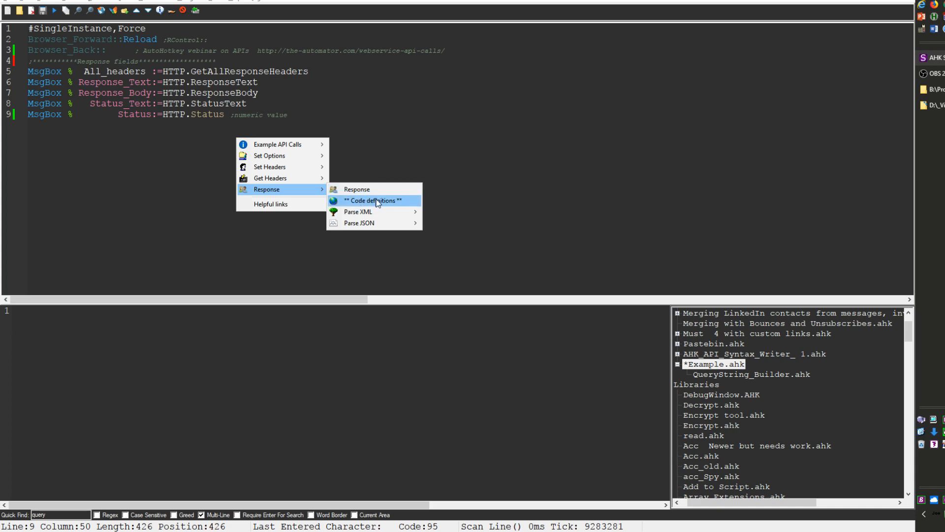
# View the RFC 2616 section 6 status code definitions in Chrome
pyautogui.click(374, 200)
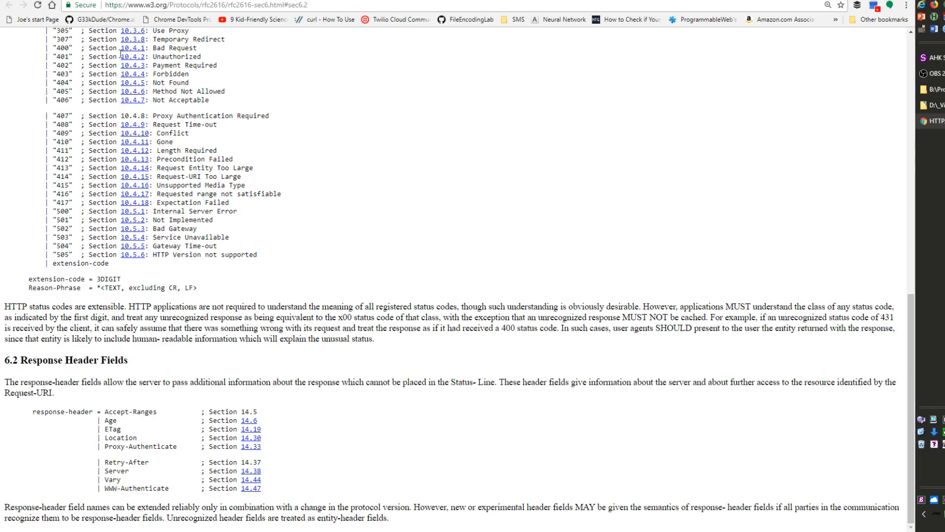
pyautogui.moveTo(726, 475)
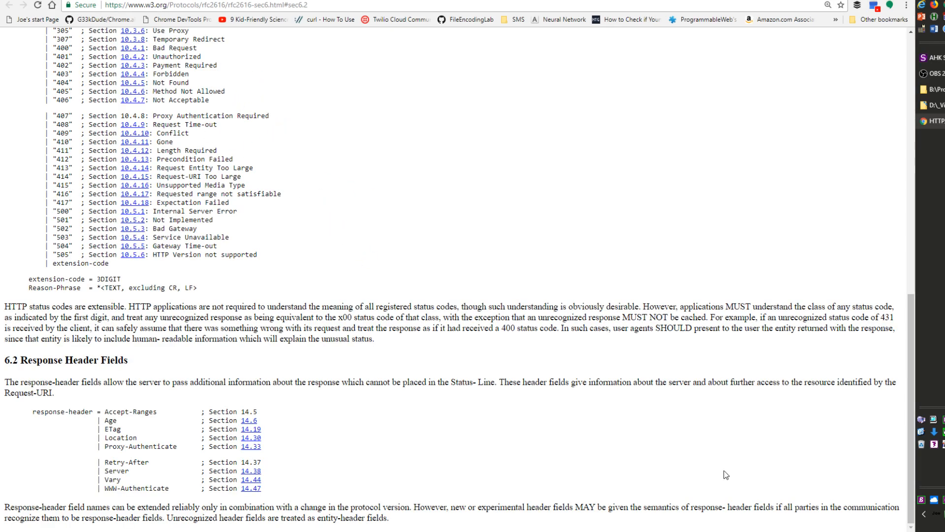
pyautogui.scroll(3)
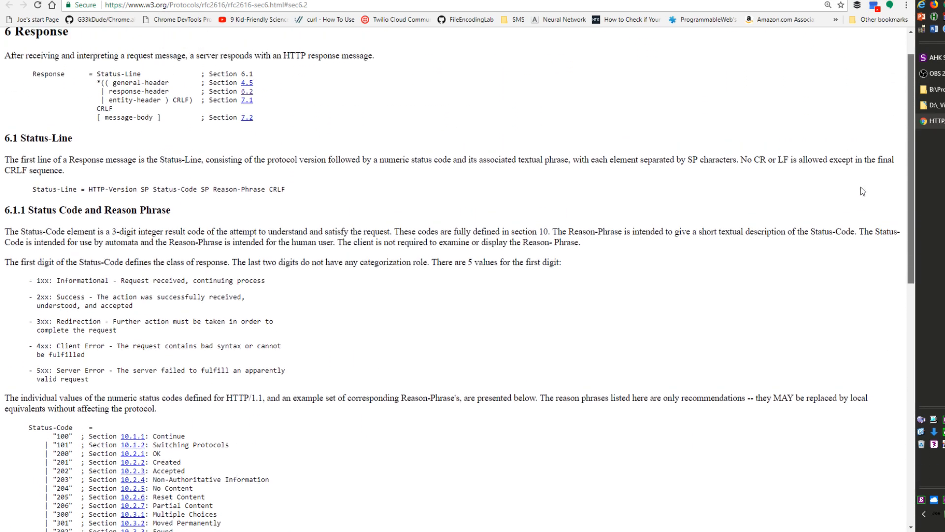
pyautogui.scroll(3)
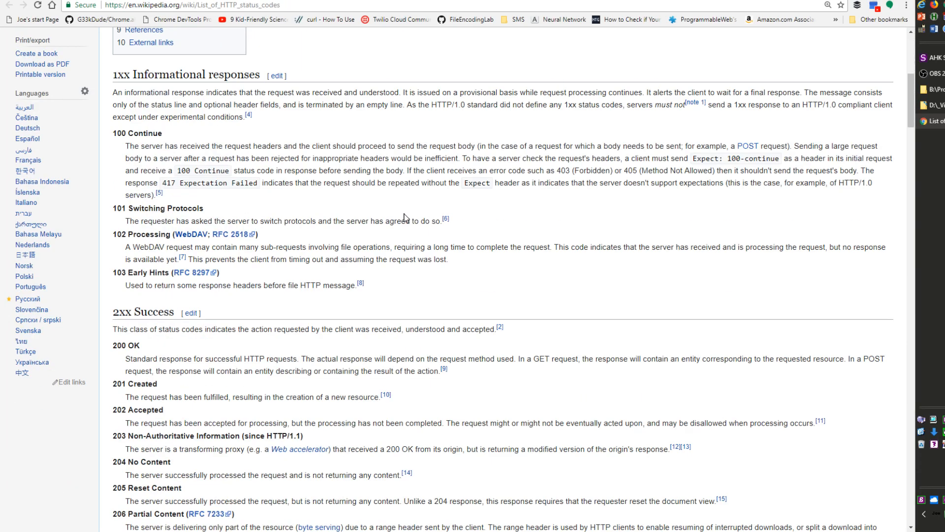
pyautogui.moveTo(120, 346)
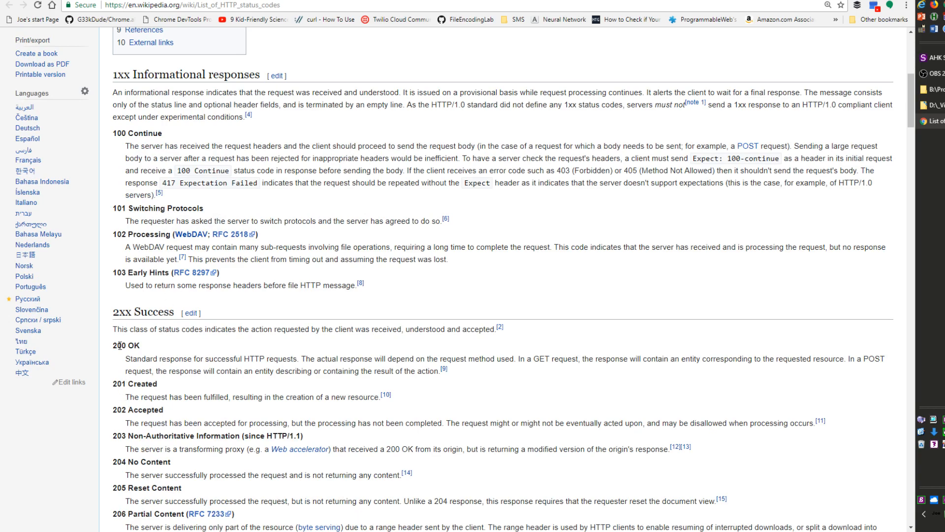
pyautogui.moveTo(201, 334)
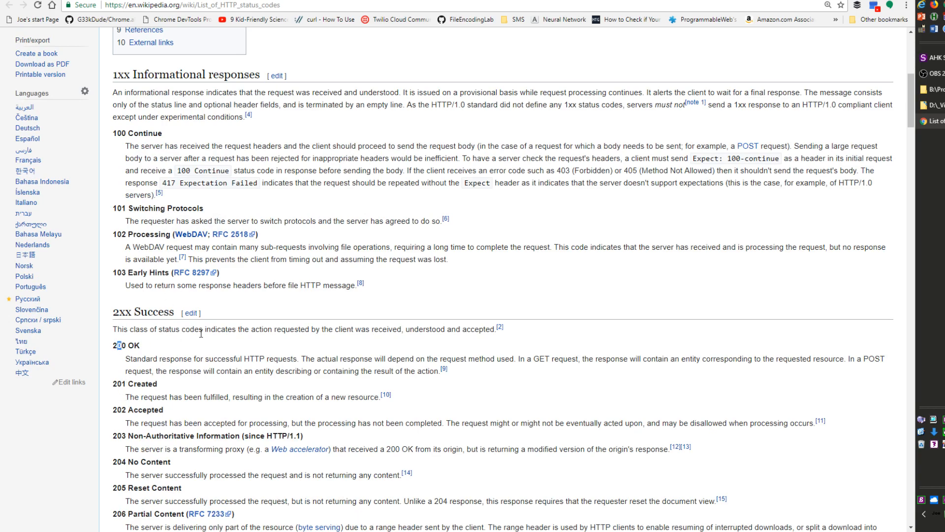
# Scroll the Wikipedia list of HTTP status codes through 2xx and 3xx into 4xx client errors
pyautogui.scroll(-3)
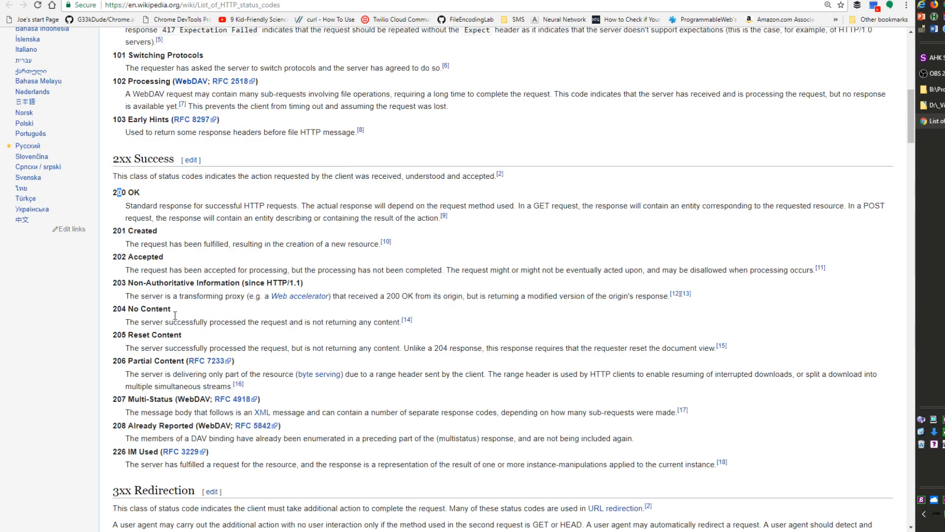
pyautogui.scroll(-3)
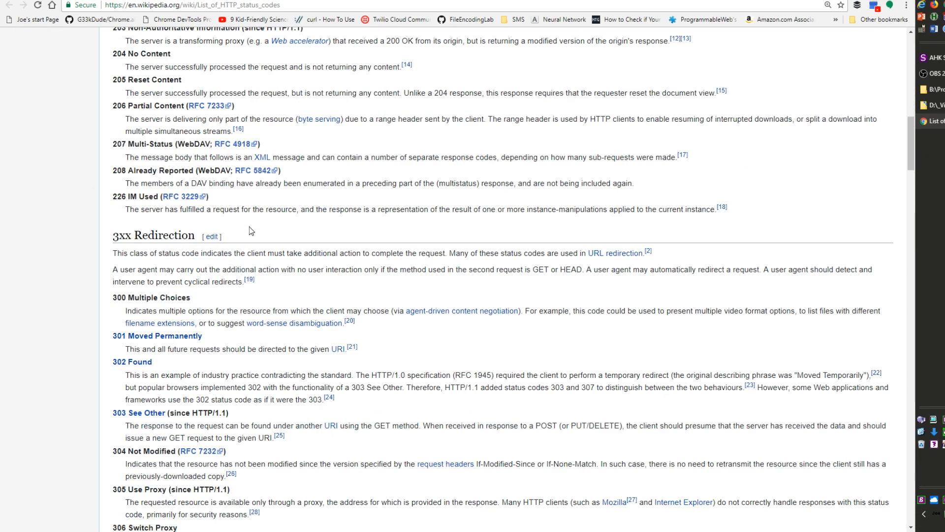
pyautogui.scroll(-3)
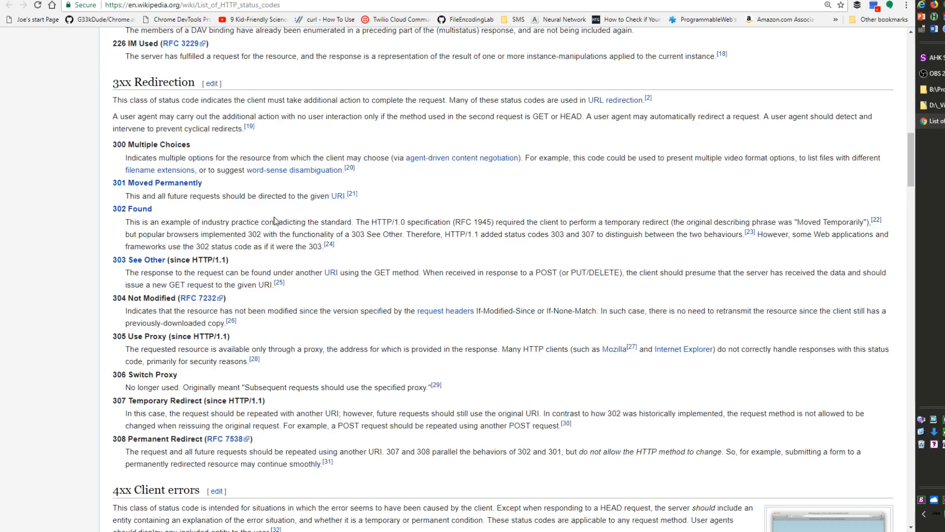
pyautogui.scroll(-3)
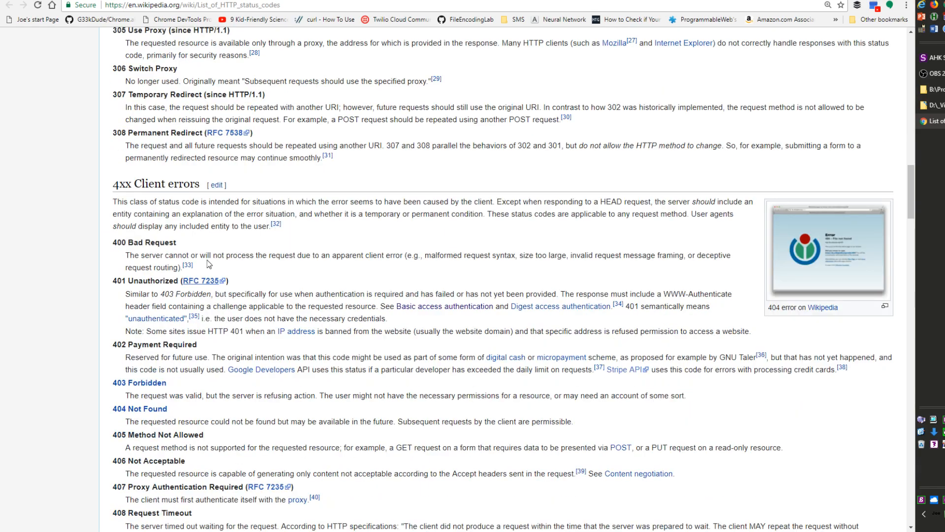
pyautogui.scroll(-3)
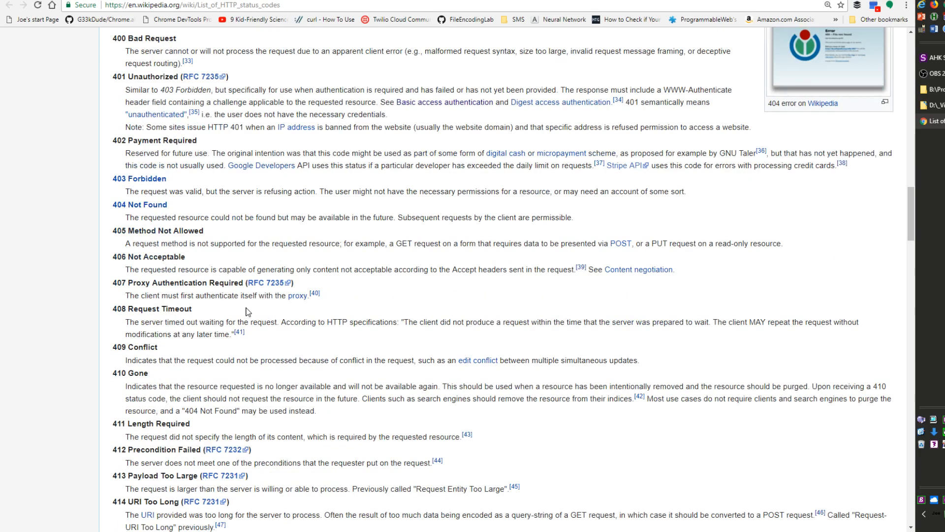
pyautogui.scroll(-3)
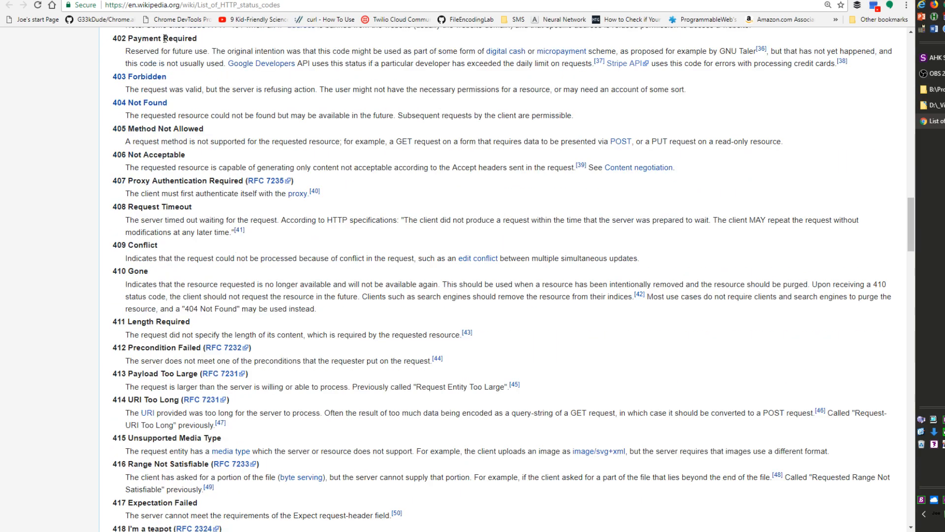
pyautogui.moveTo(152, 6)
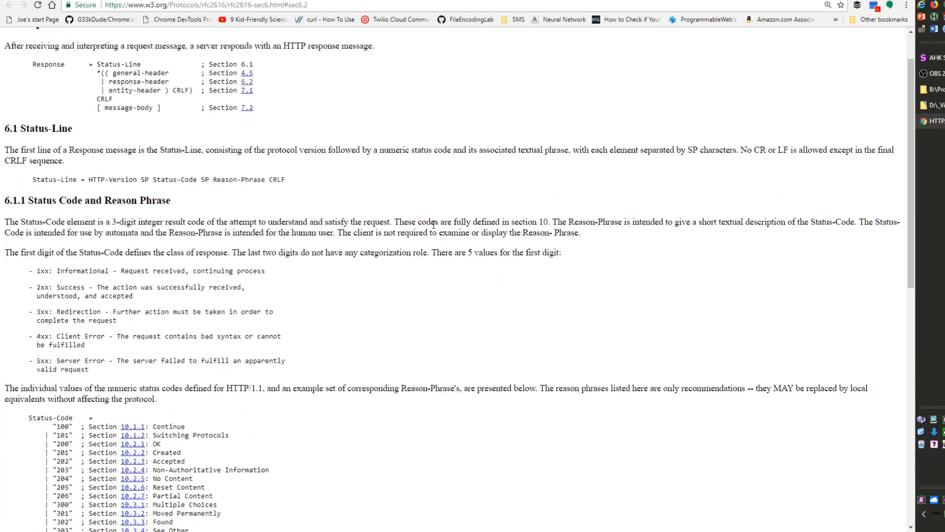
# Return to the RFC 2616 Status-Line section and its status code listing on w3.org
pyautogui.scroll(-3)
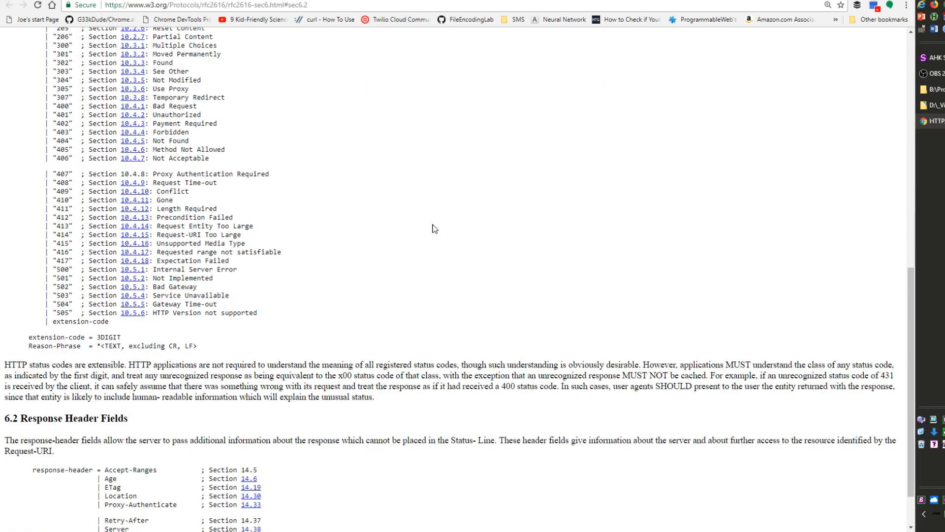
pyautogui.scroll(3)
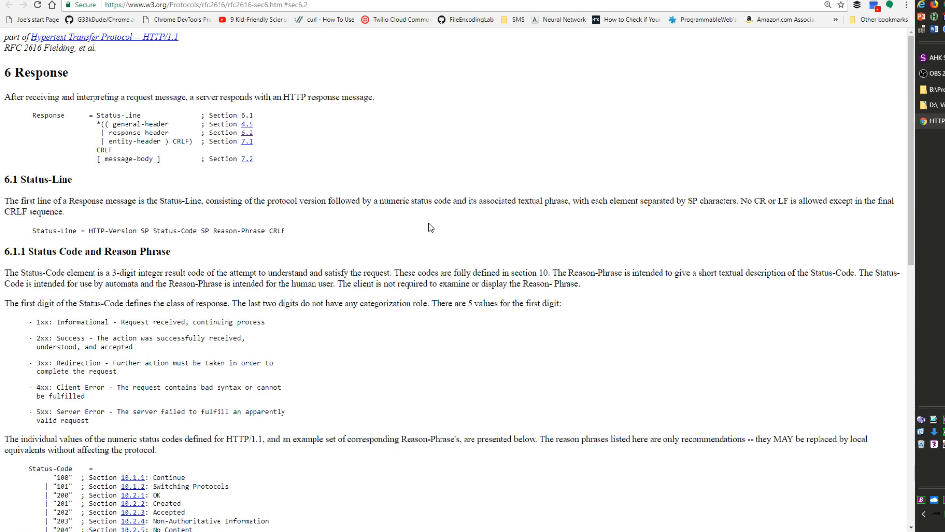
pyautogui.scroll(-3)
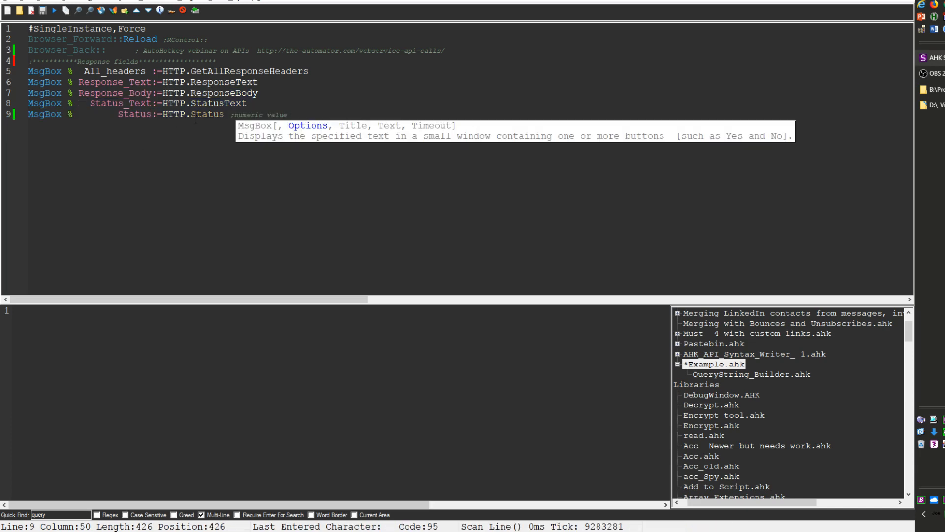
# Undo the inserted response-field MsgBox lines, leaving only the header hotkey lines
pyautogui.doubleClick(206, 115)
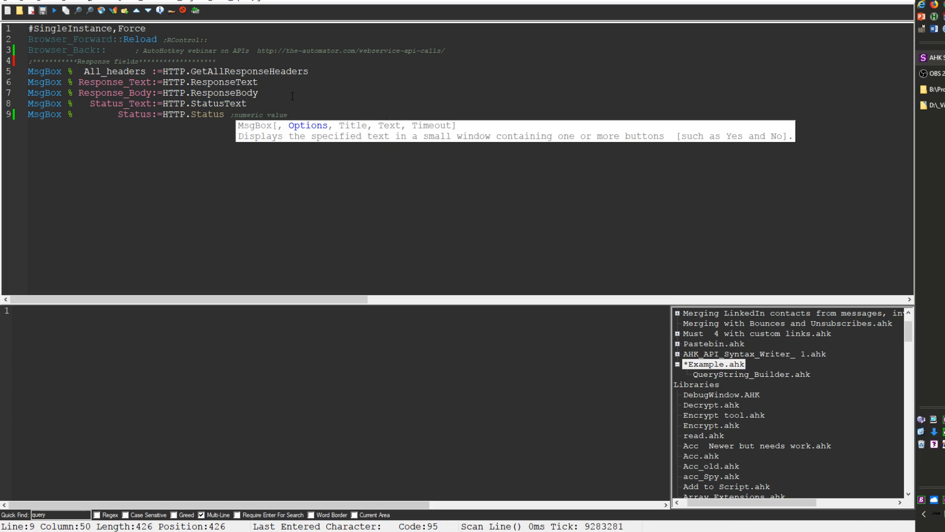
pyautogui.click(258, 82)
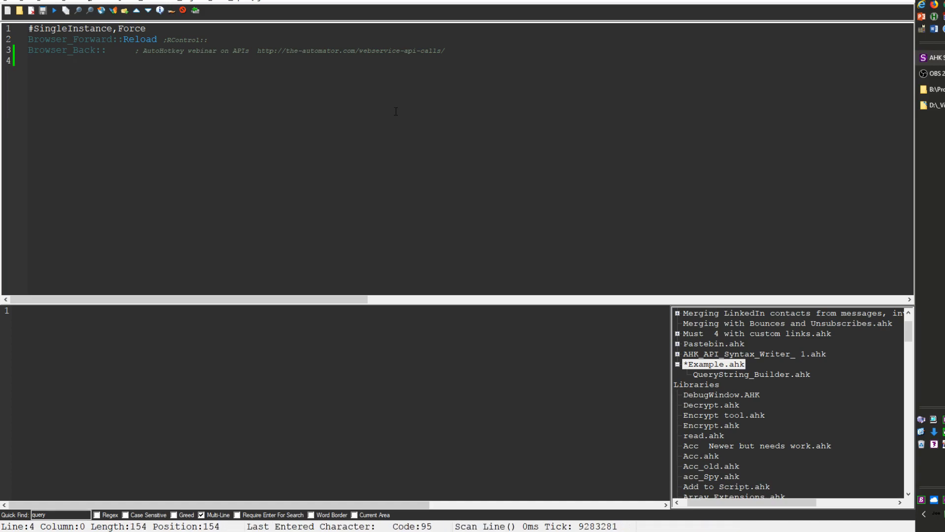
pyautogui.moveTo(353, 101)
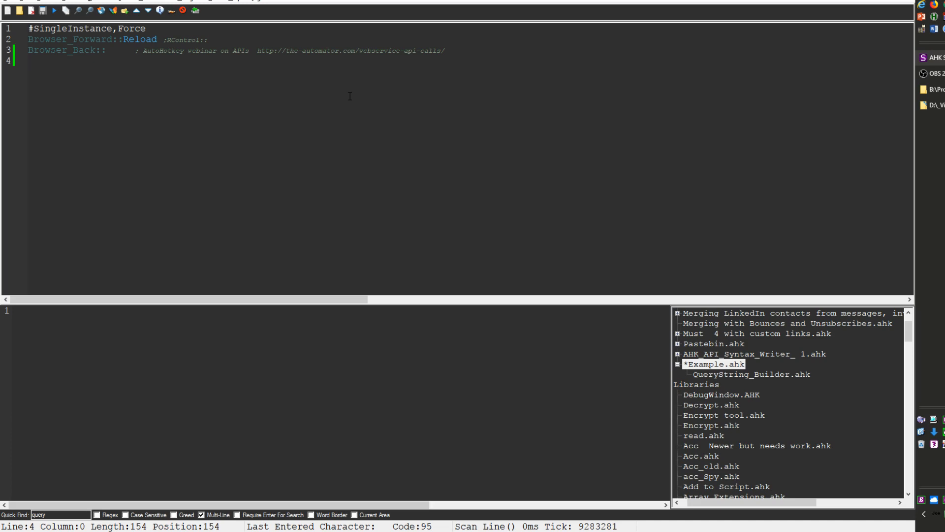
pyautogui.moveTo(275, 79)
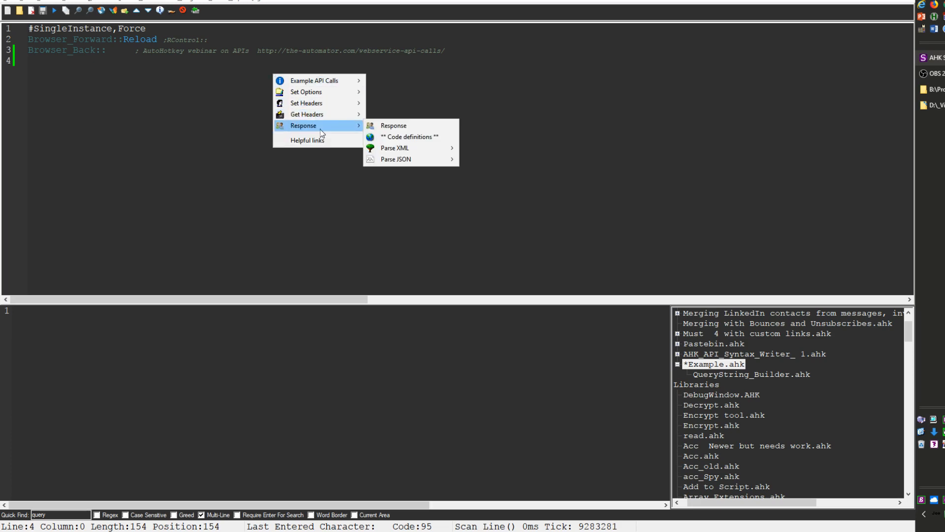
pyautogui.moveTo(395, 148)
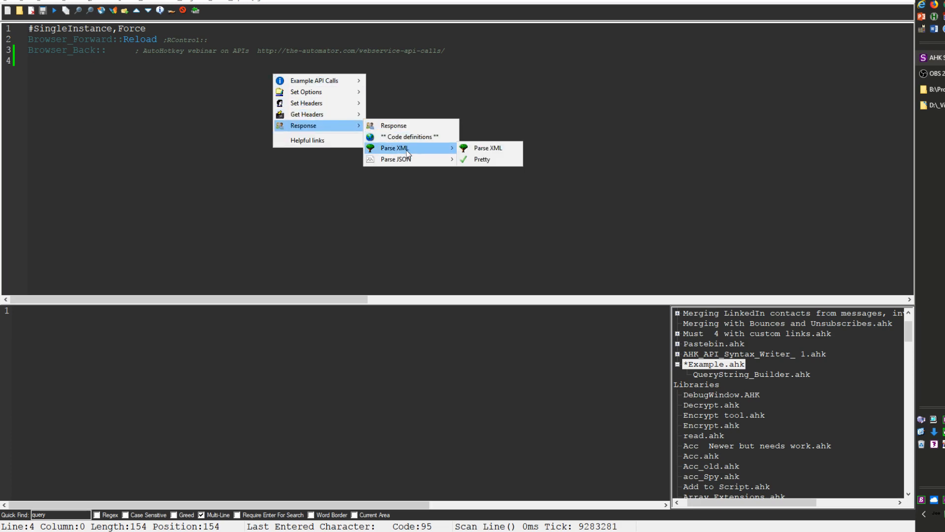
# Insert the XML_QuickGrab parsing snippet and review Response_Data's parameter hint
pyautogui.click(487, 147)
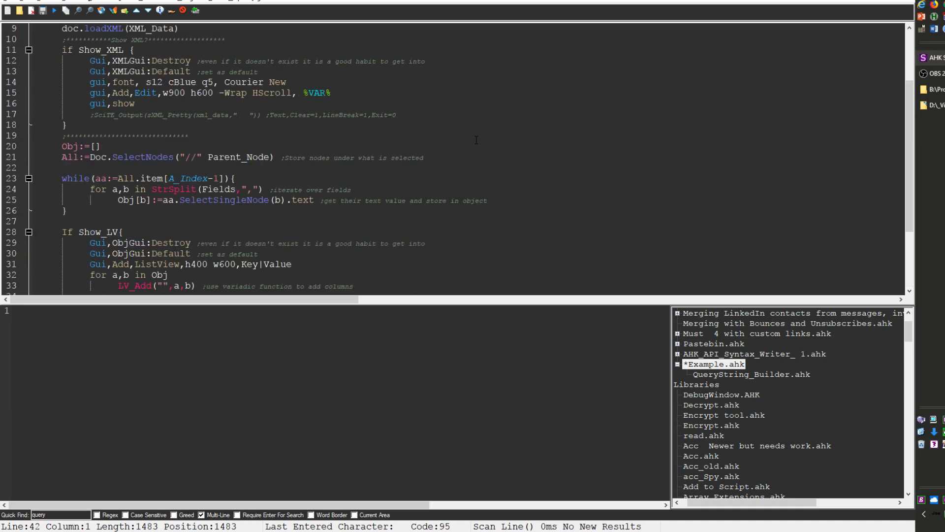
pyautogui.scroll(3)
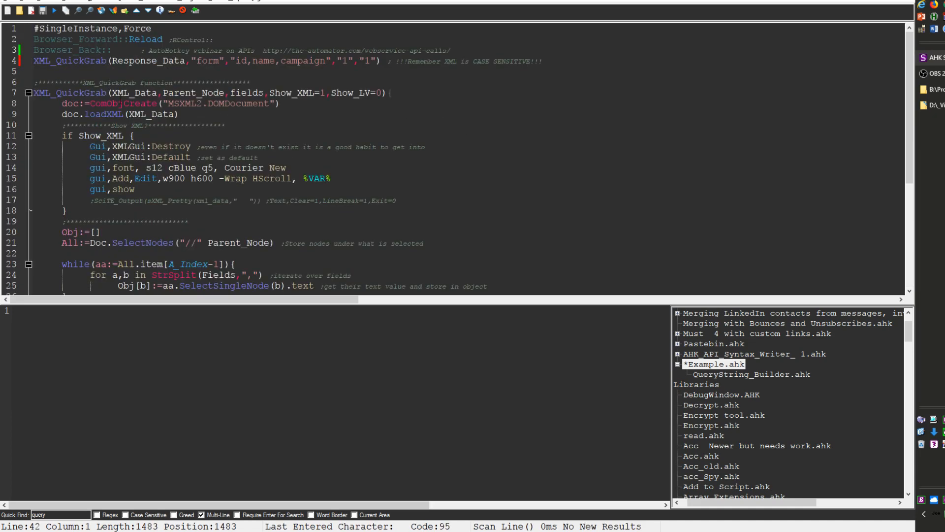
pyautogui.doubleClick(149, 60)
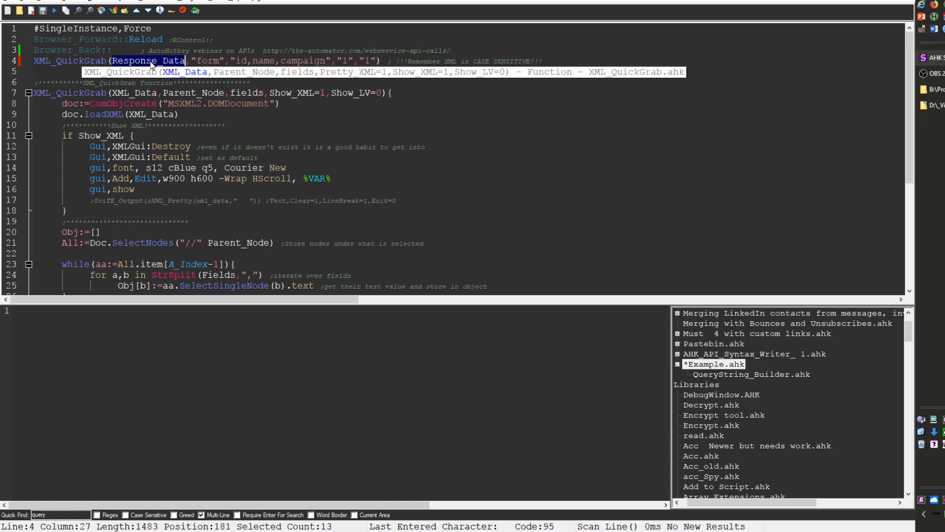
pyautogui.moveTo(167, 63)
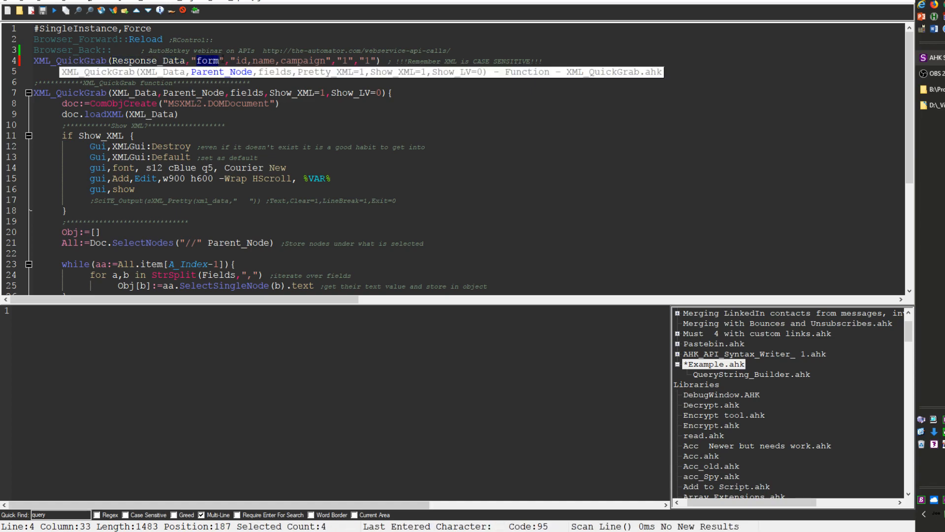
pyautogui.click(269, 61)
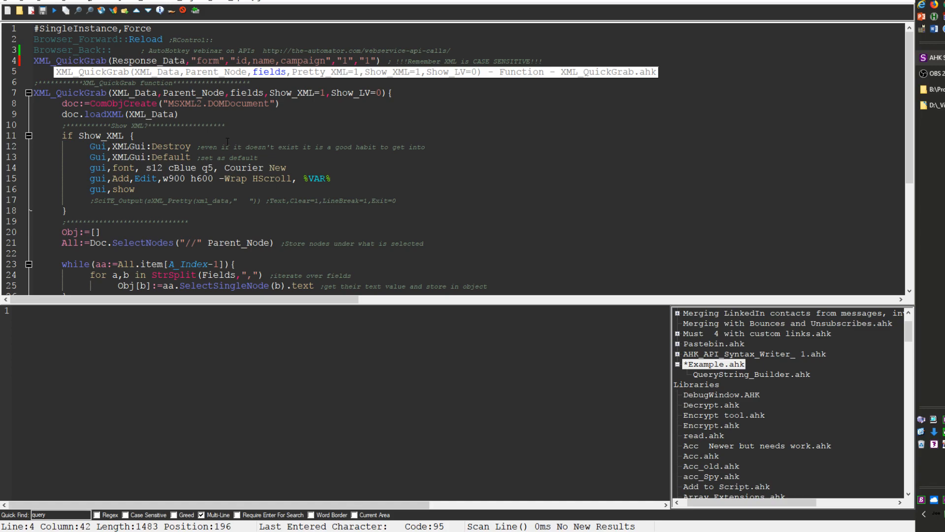
# Delete the XML_QuickGrab call and its function, keeping only the first three lines
pyautogui.scroll(-3)
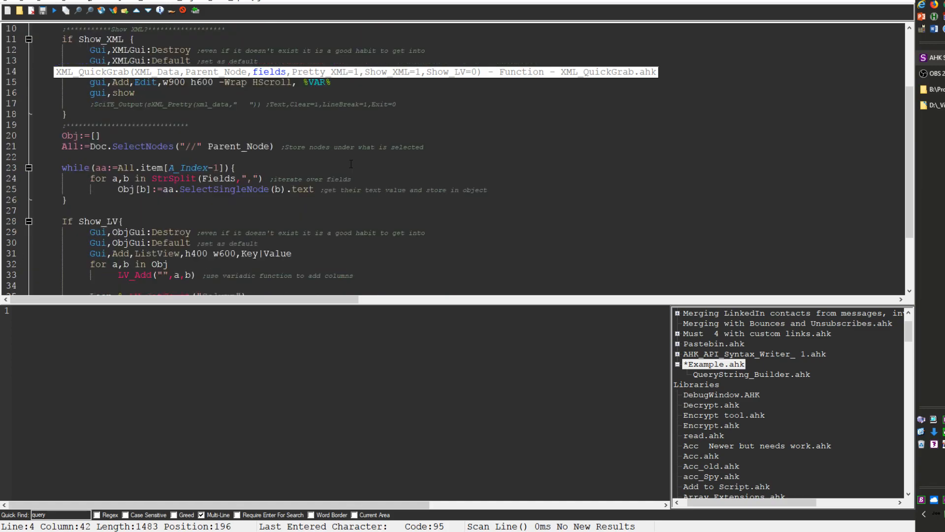
pyautogui.scroll(-3)
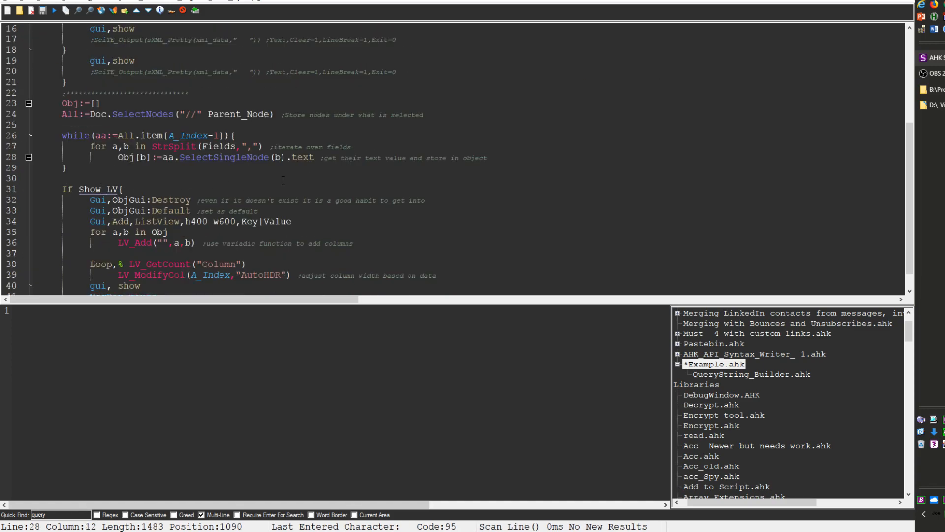
pyautogui.scroll(3)
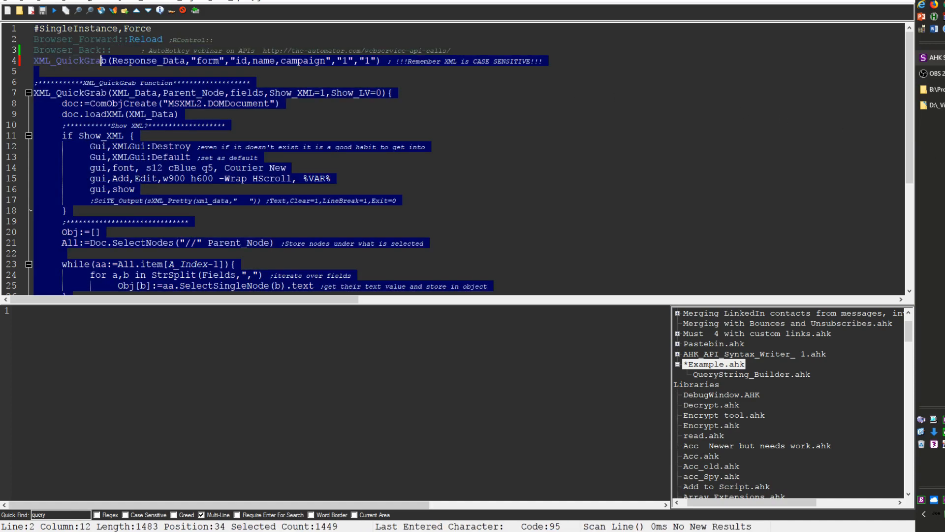
pyautogui.press('Delete')
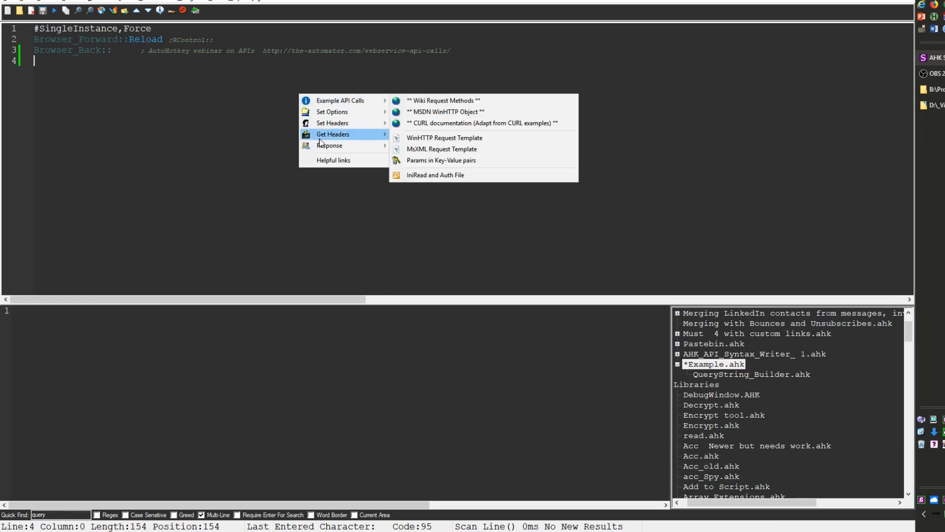
pyautogui.moveTo(329, 146)
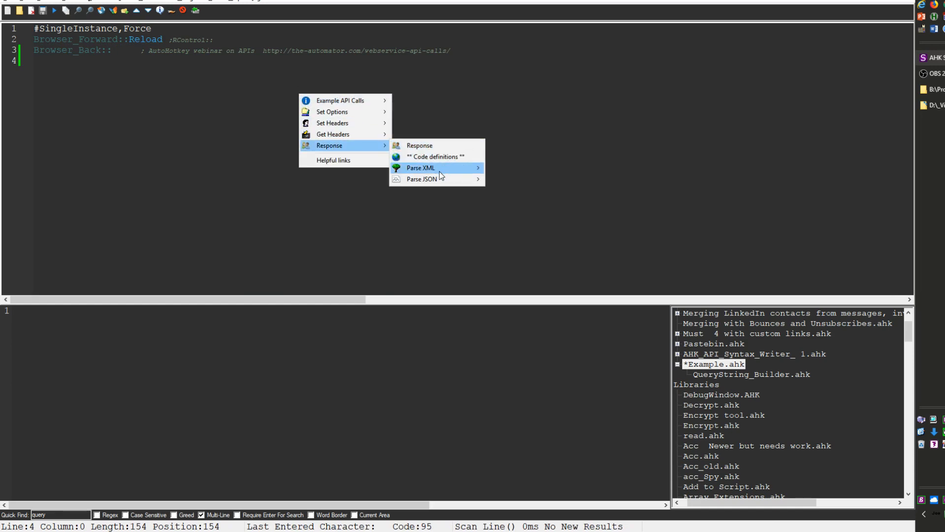
pyautogui.click(421, 167)
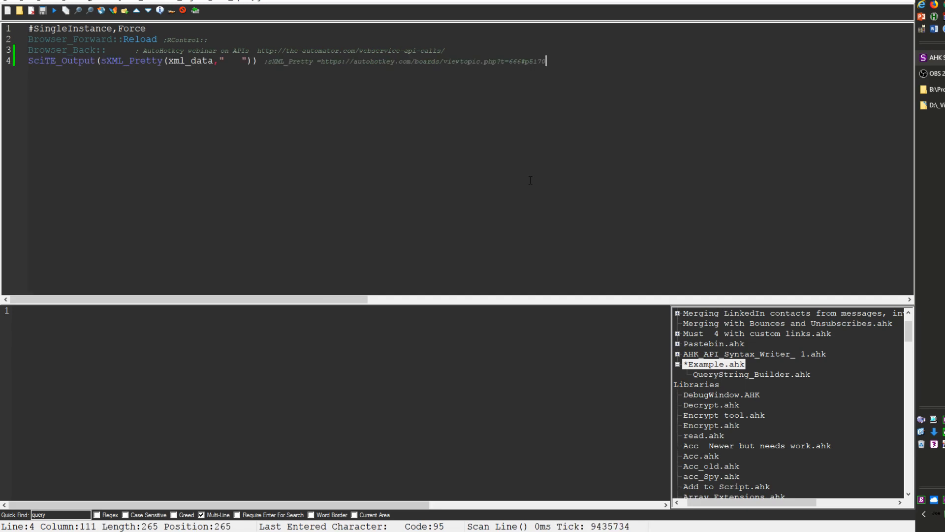
pyautogui.doubleClick(190, 61)
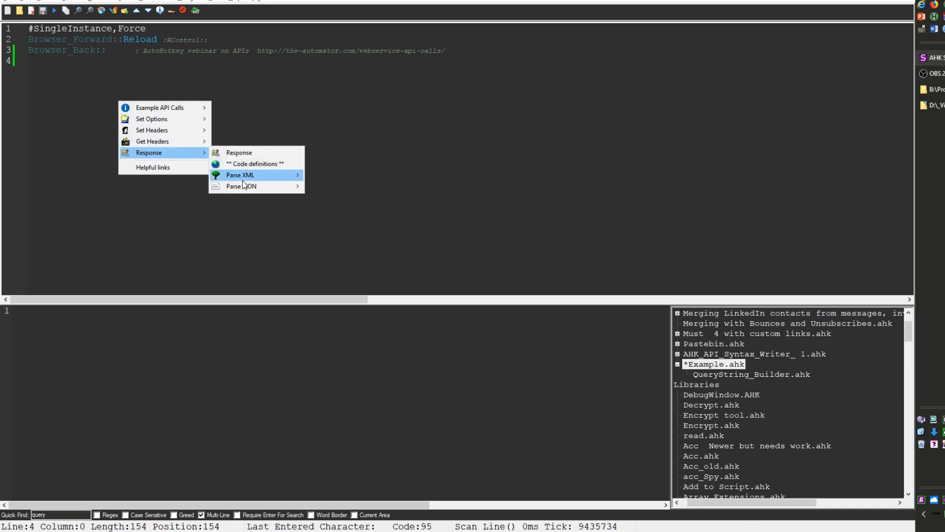
# Insert the Parse JSON key/value loop snippet, review it, then clear the script to two lines
pyautogui.click(241, 186)
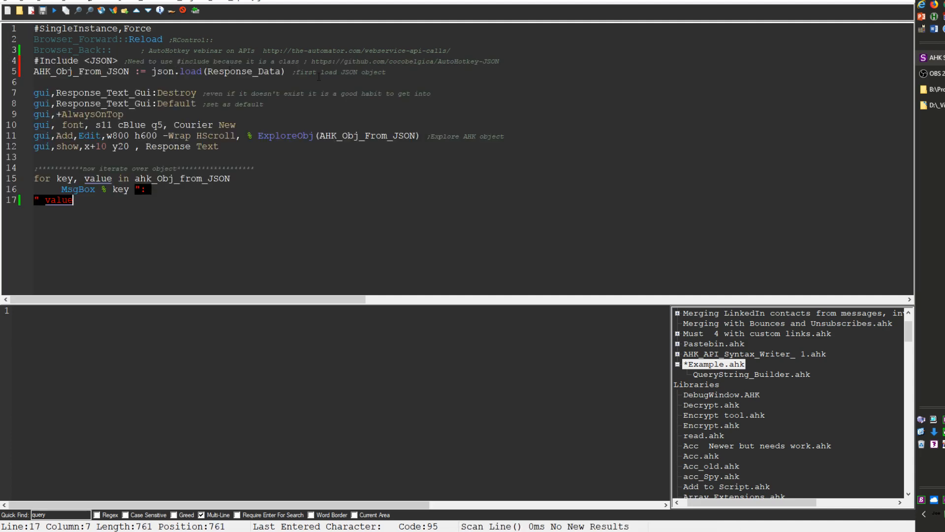
pyautogui.doubleClick(57, 61)
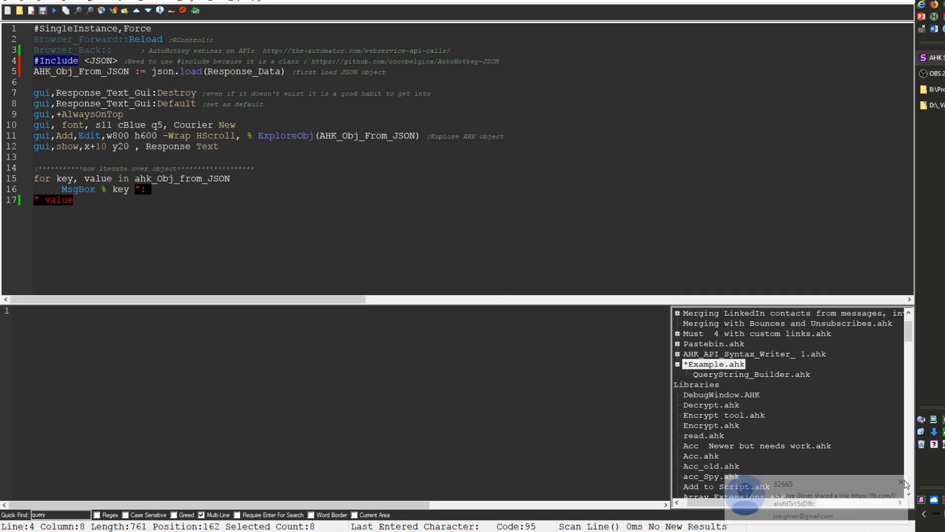
pyautogui.click(900, 482)
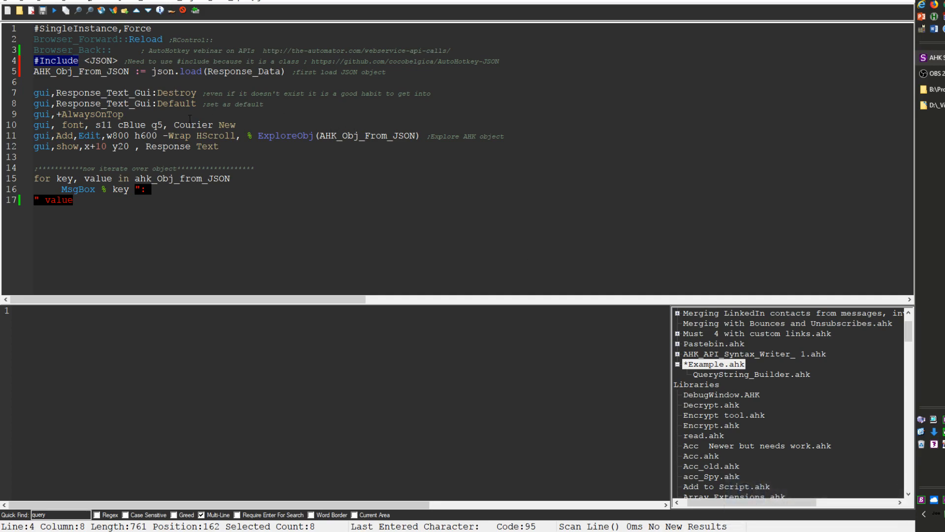
pyautogui.click(288, 136)
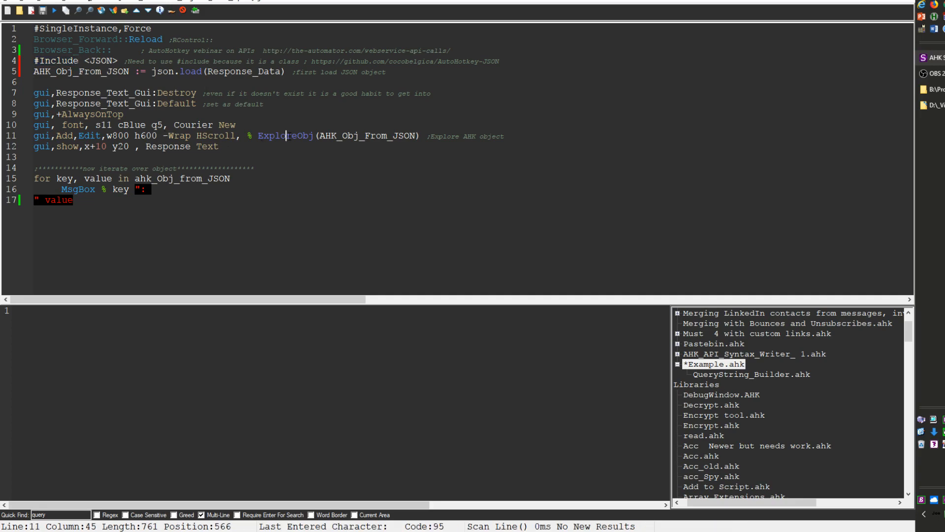
pyautogui.doubleClick(285, 135)
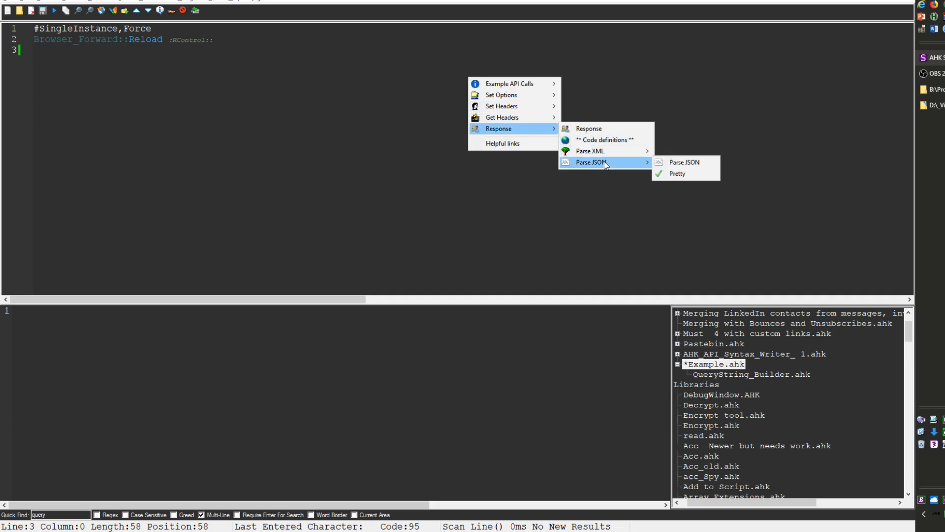
# Insert the Pretty JSON snippet with JSON and formatjson includes, highlighting formatjson's uses
pyautogui.click(683, 161)
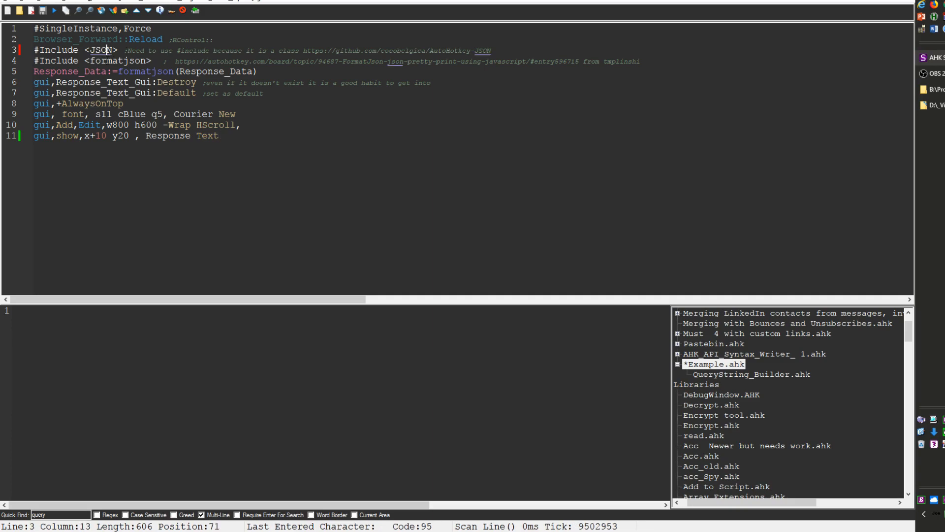
pyautogui.doubleClick(118, 61)
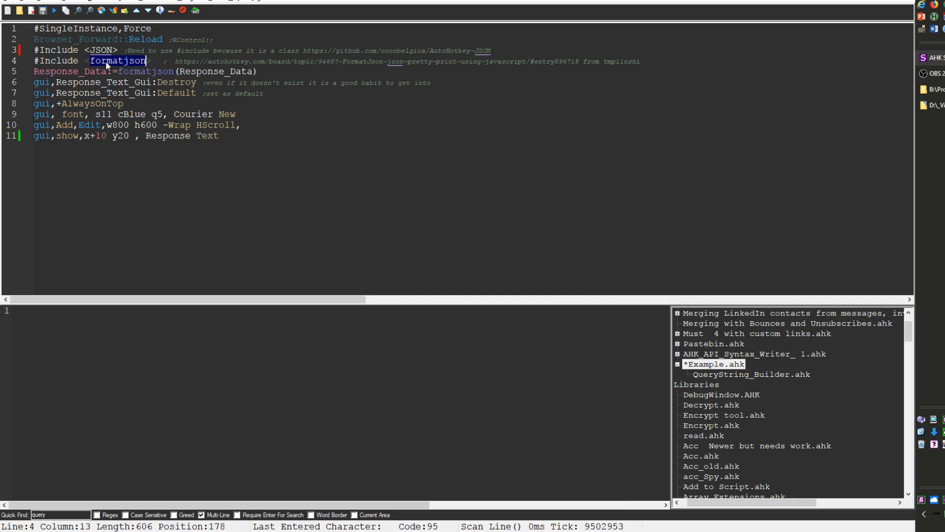
pyautogui.doubleClick(143, 70)
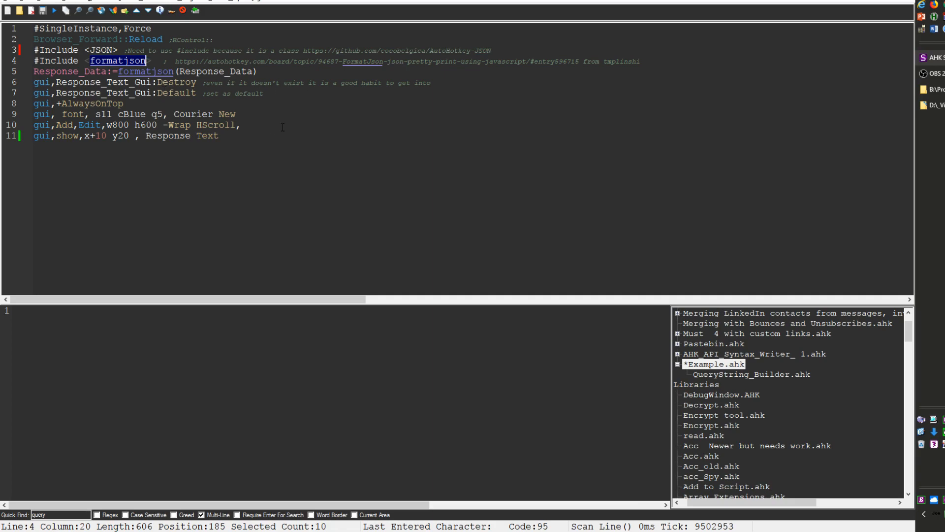
pyautogui.moveTo(285, 141)
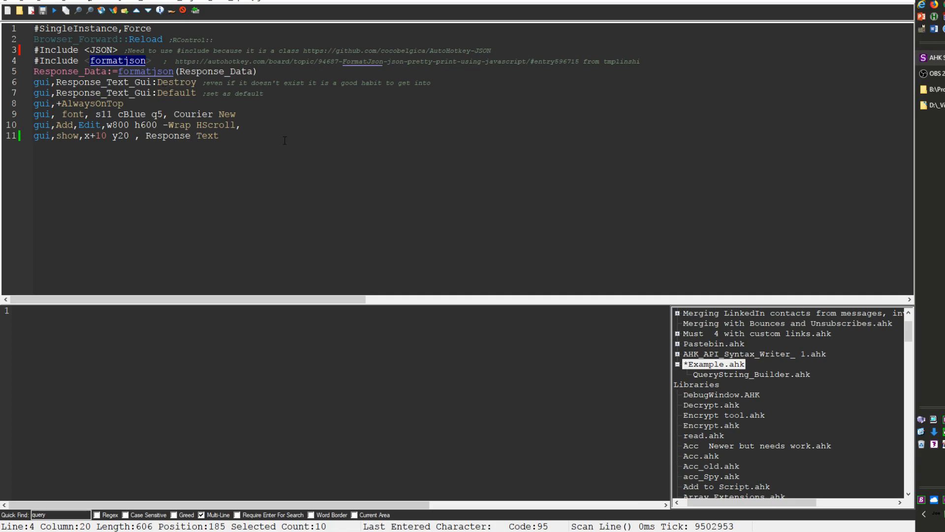
pyautogui.click(356, 138)
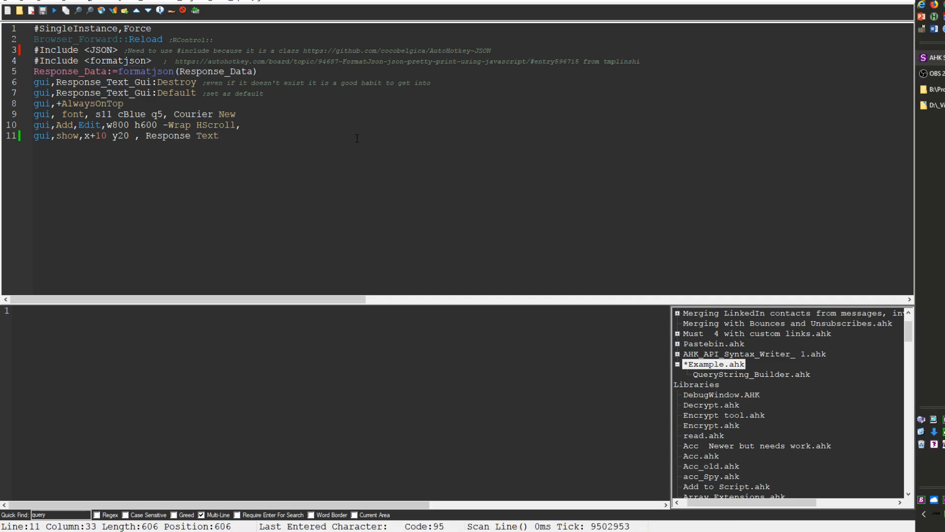
# Open the Helpful links window of forum links and JSON resources from the syntax writer menu
pyautogui.rightClick(356, 139)
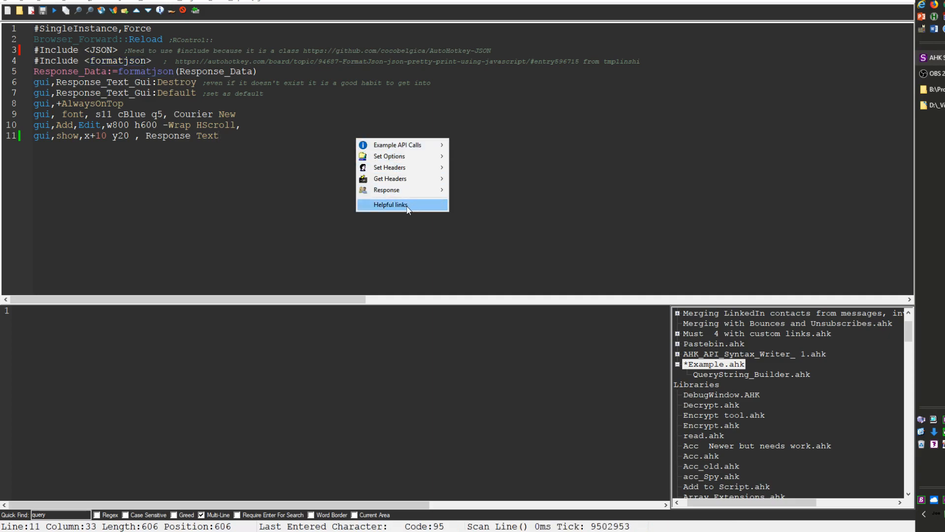
pyautogui.click(390, 205)
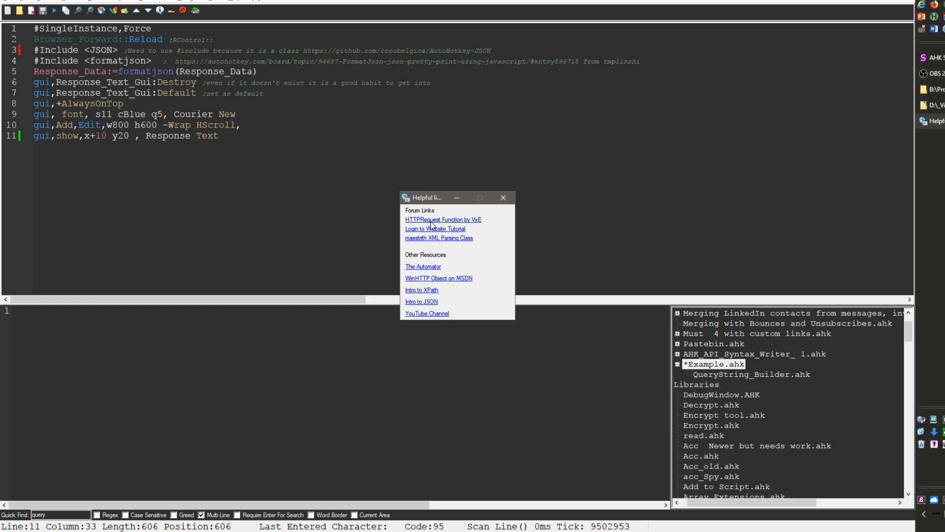
pyautogui.moveTo(432, 244)
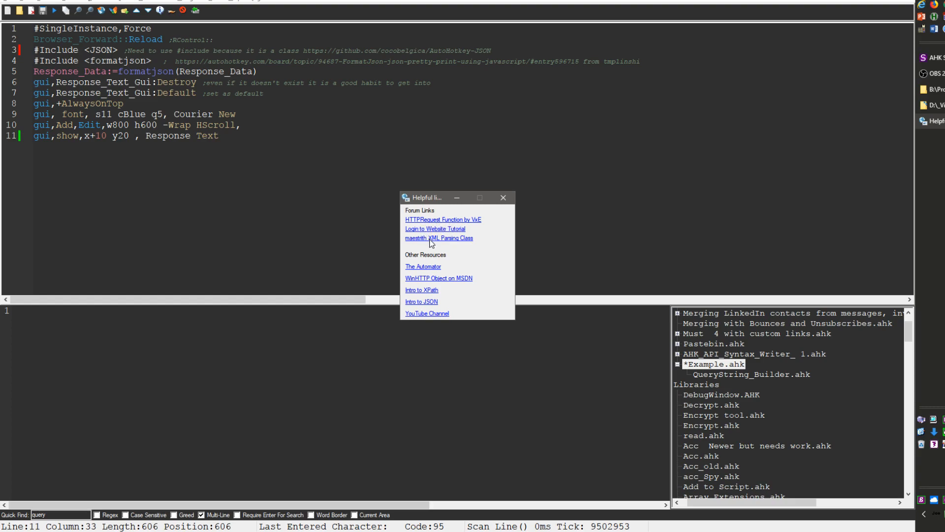
pyautogui.moveTo(425, 272)
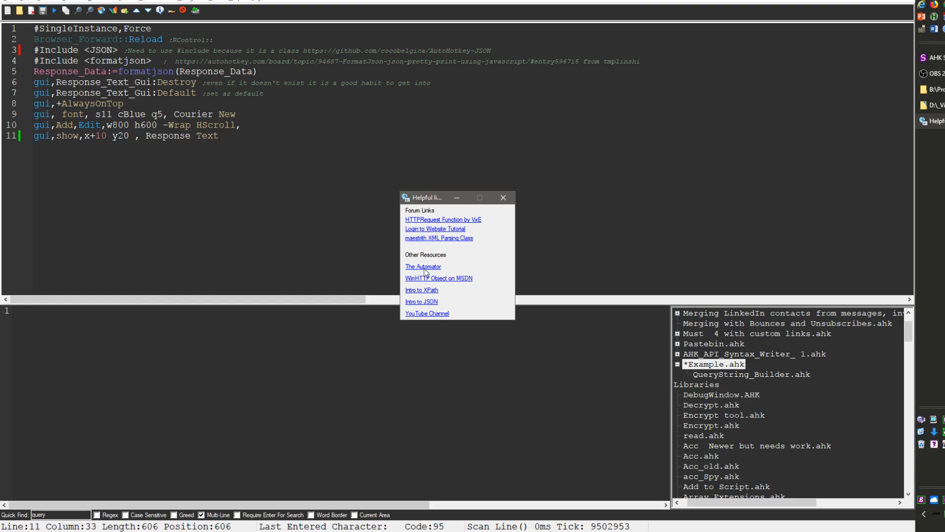
pyautogui.moveTo(423, 309)
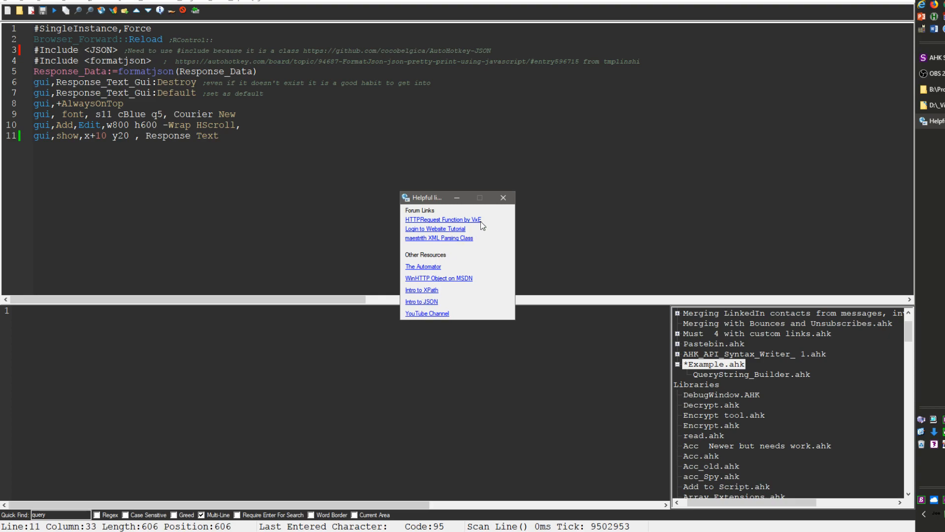
pyautogui.moveTo(503, 198)
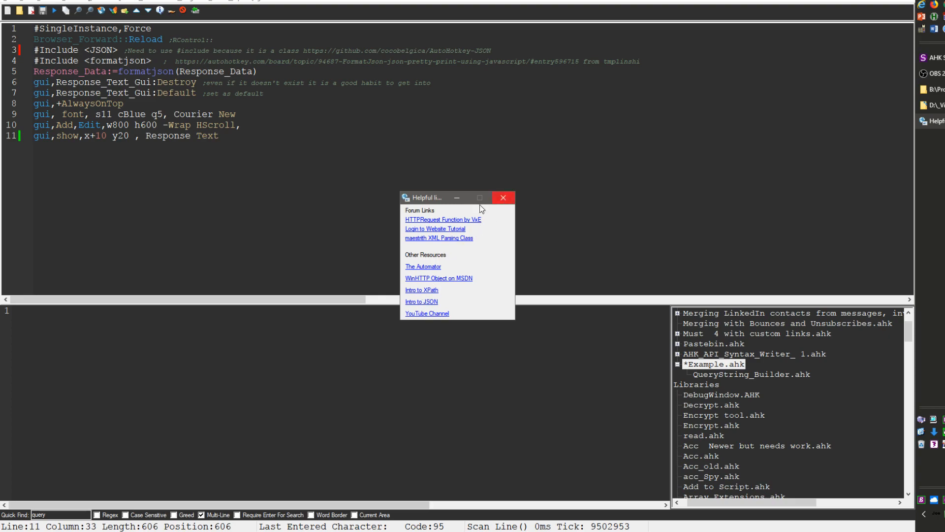